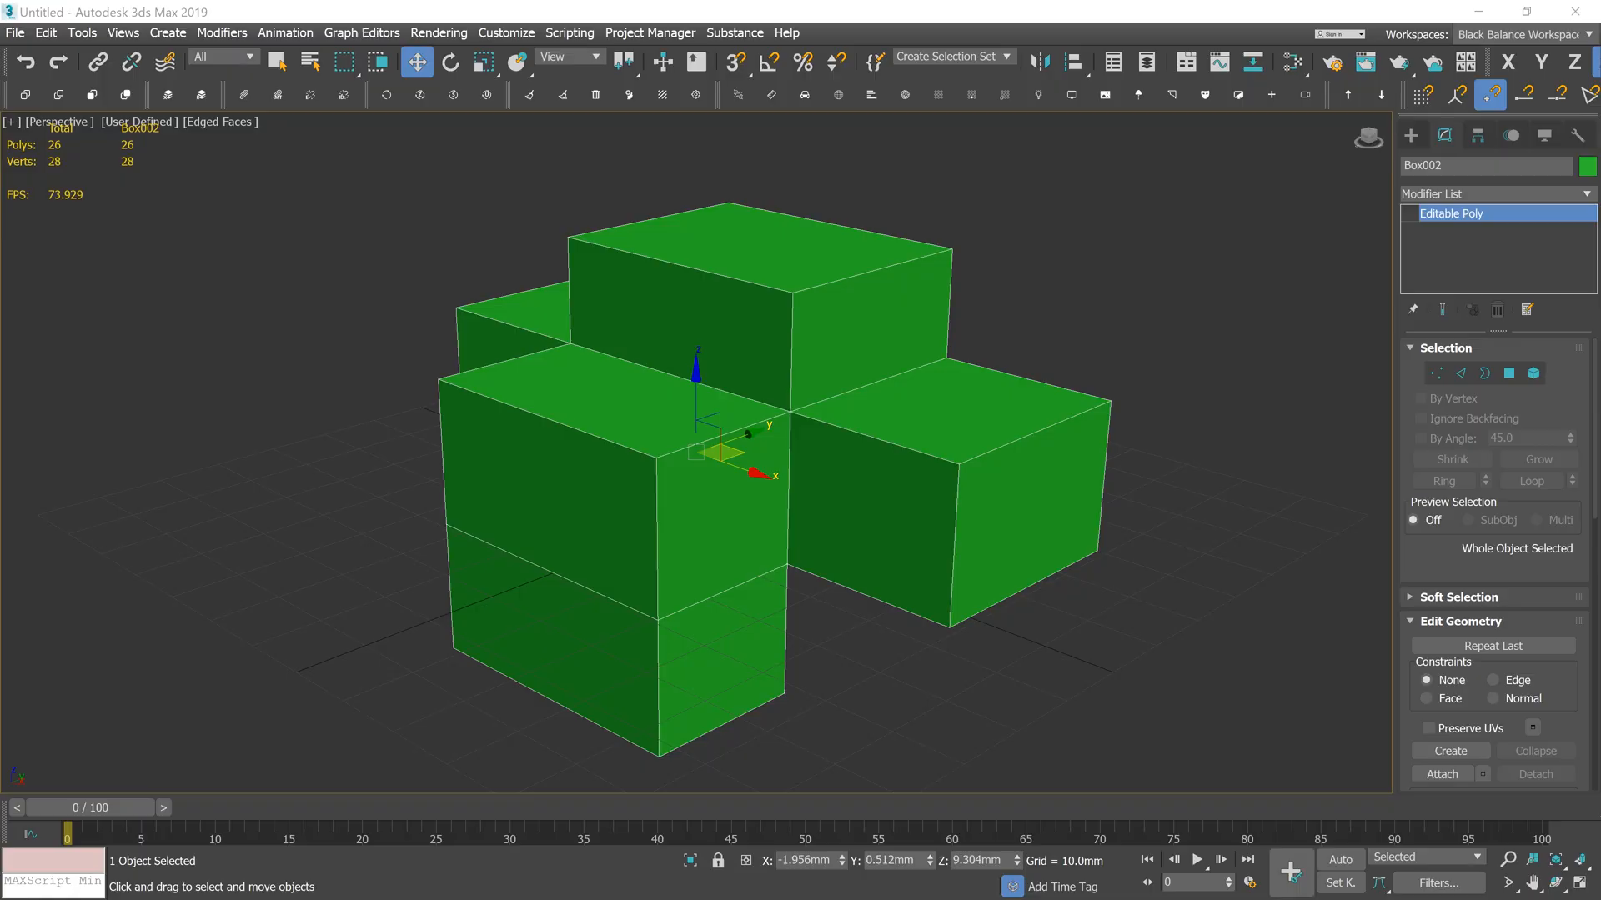
pyautogui.moveTo(772, 381)
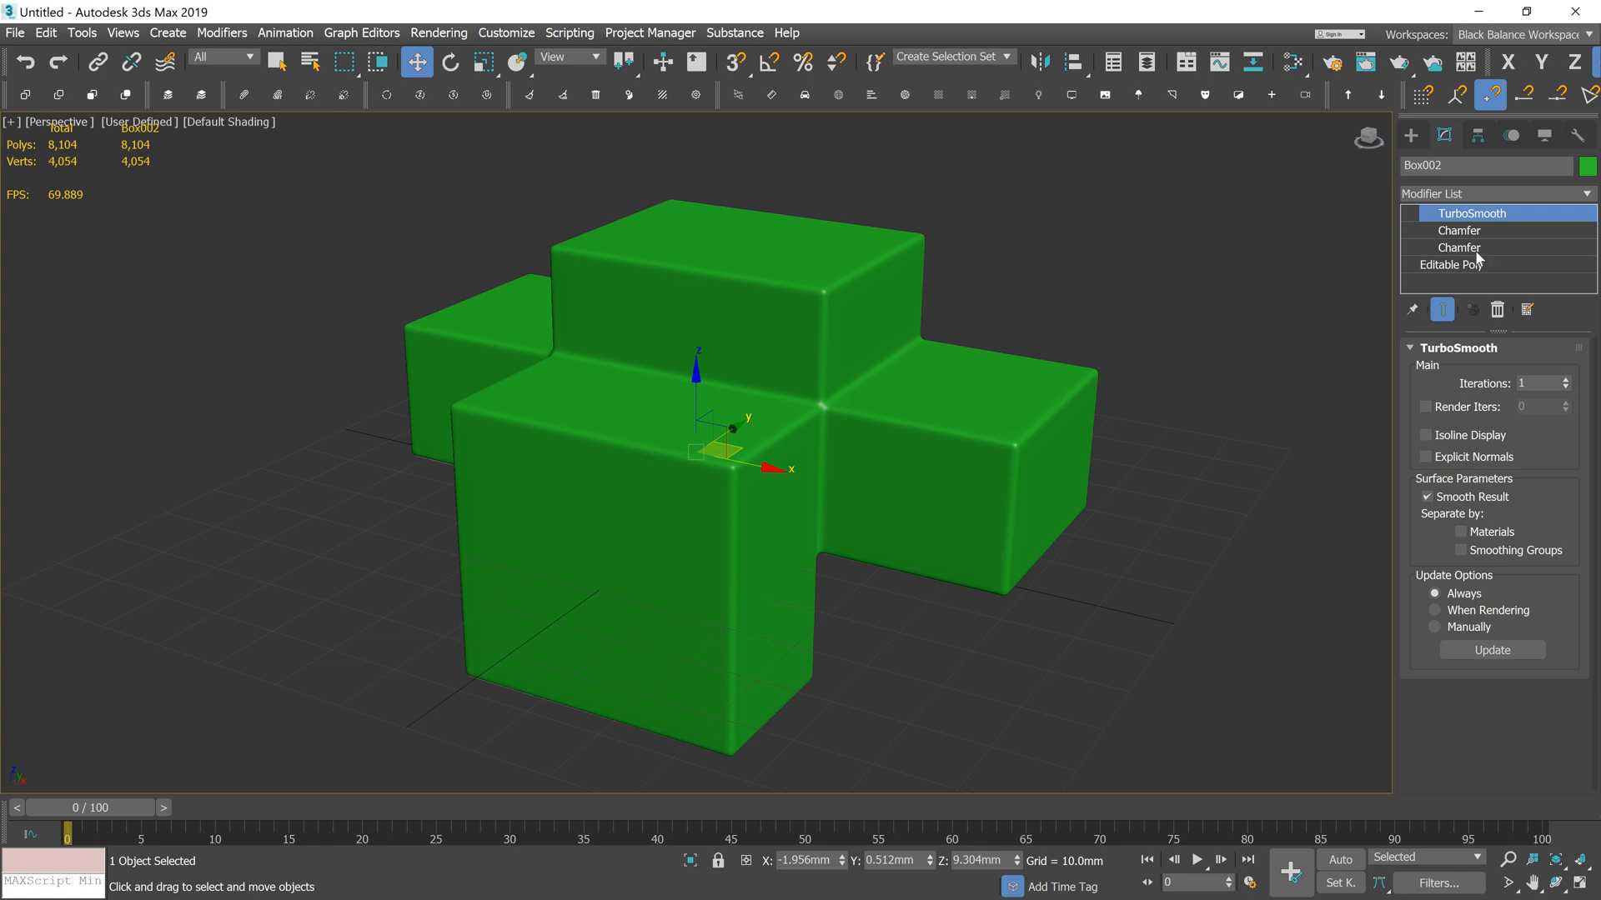
pyautogui.moveTo(1520, 293)
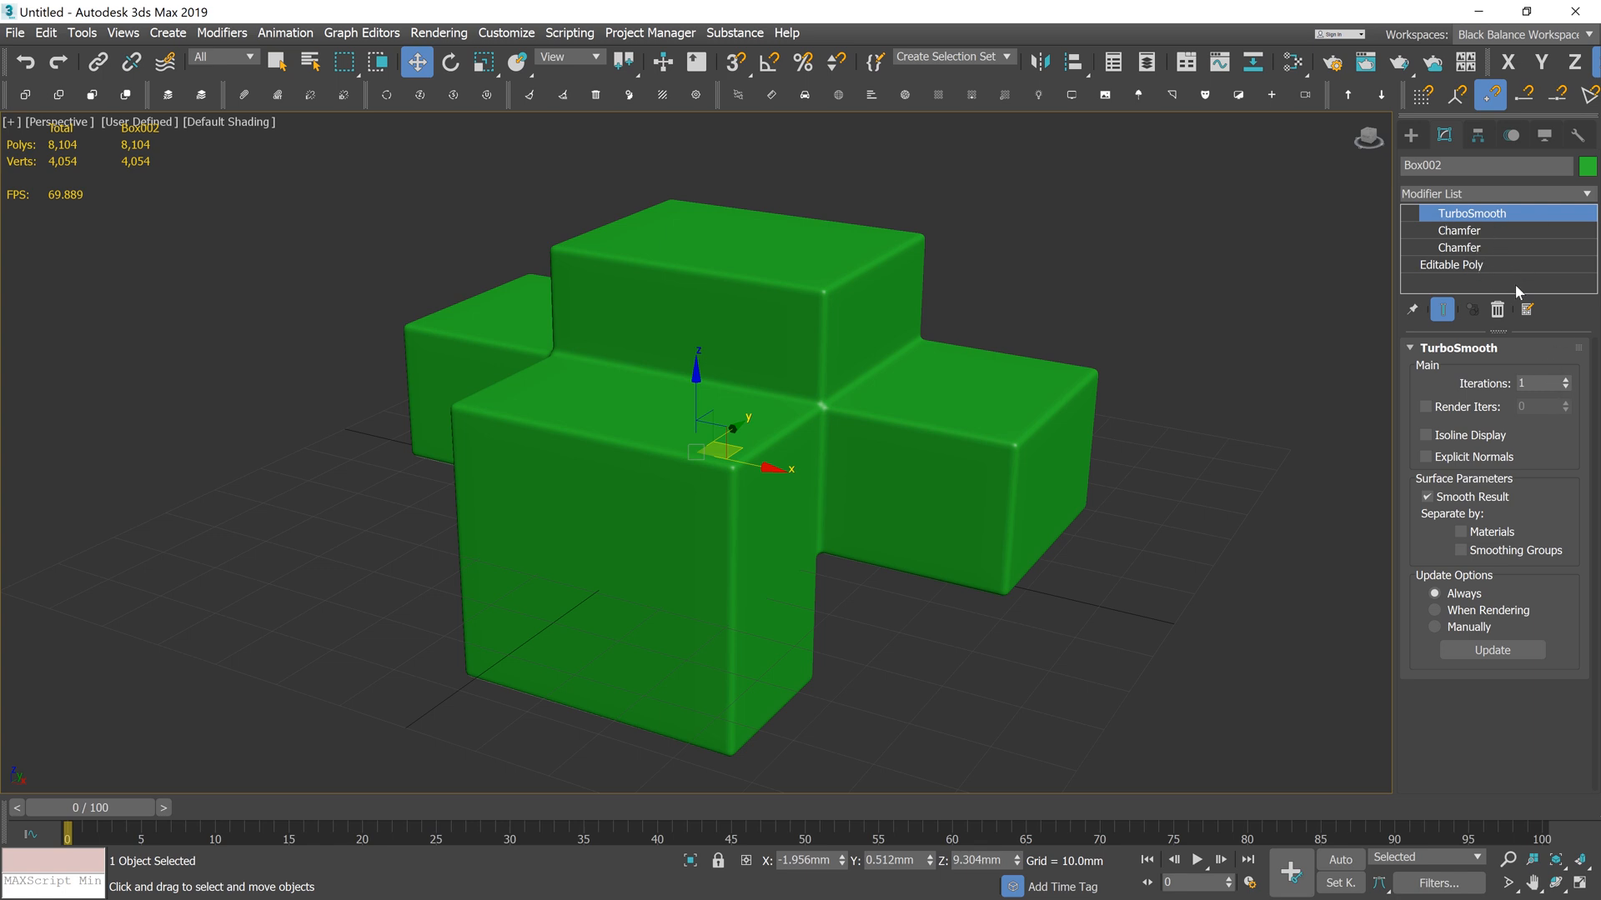
pyautogui.moveTo(1414, 217)
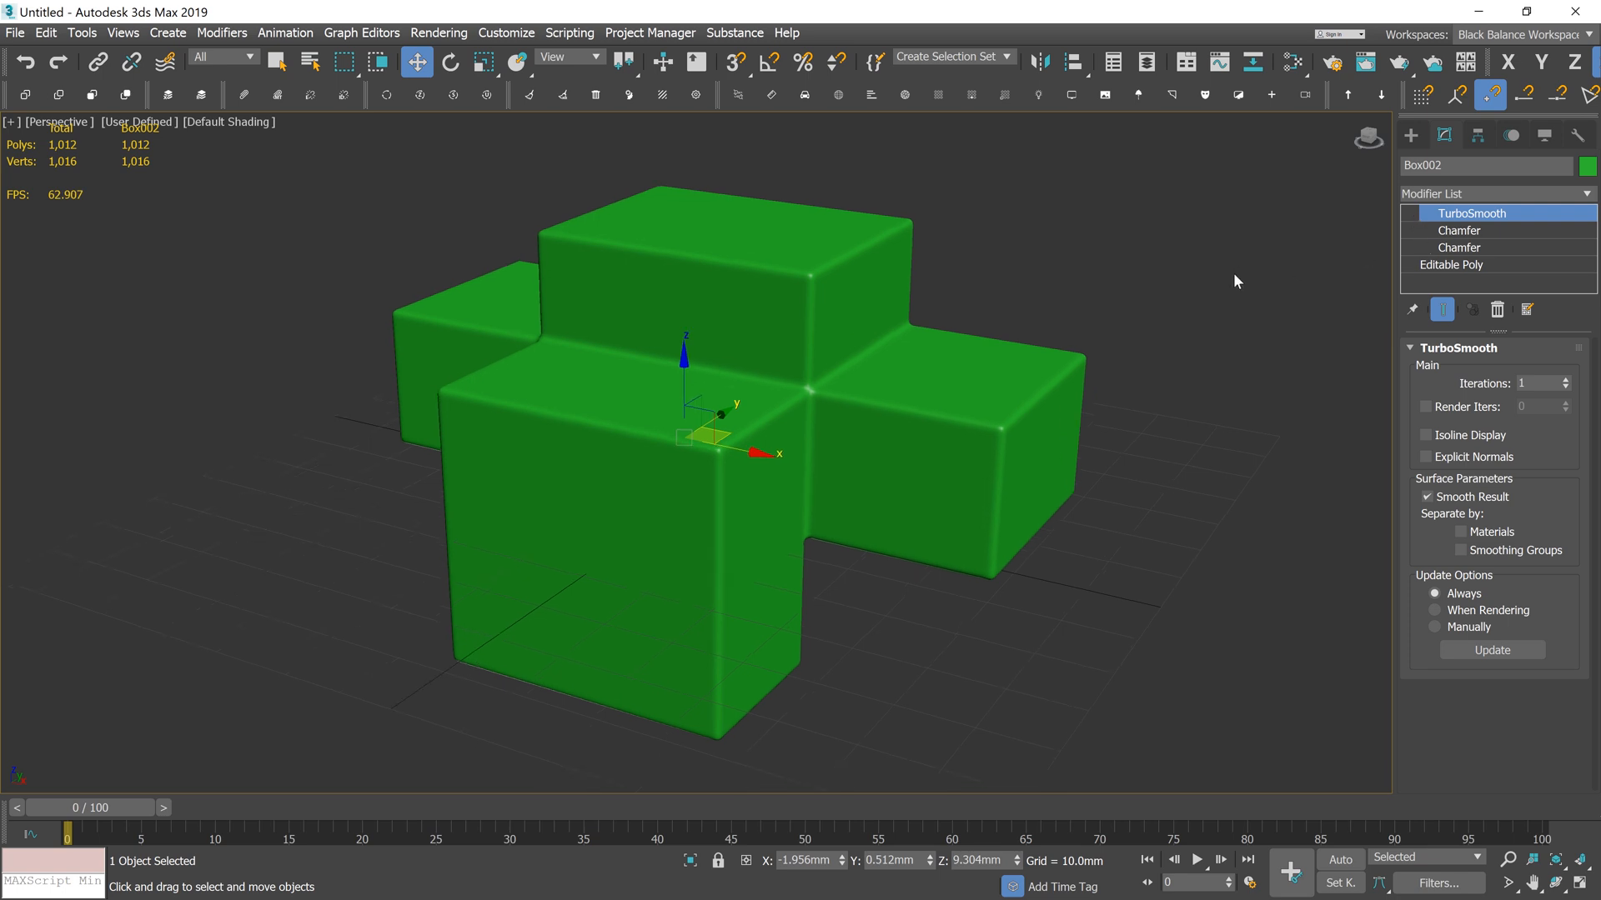
# Review both Chamfers' segments and minimum angles, then remove TurboSmooth and both Chamfers from the stack
pyautogui.click(1460, 230)
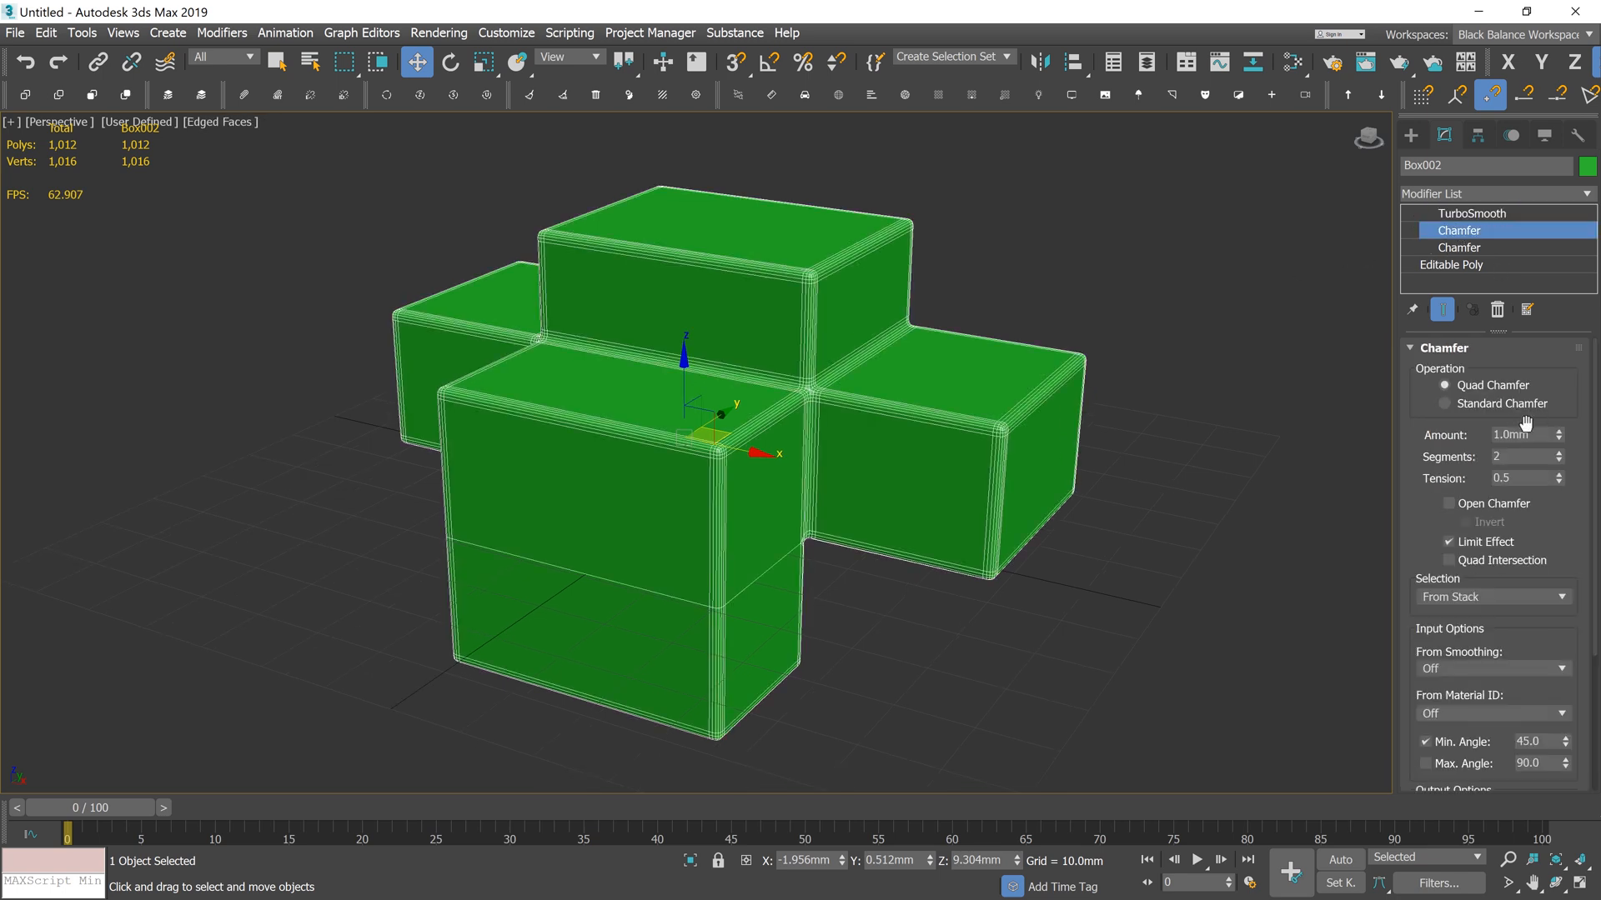
pyautogui.click(1521, 457)
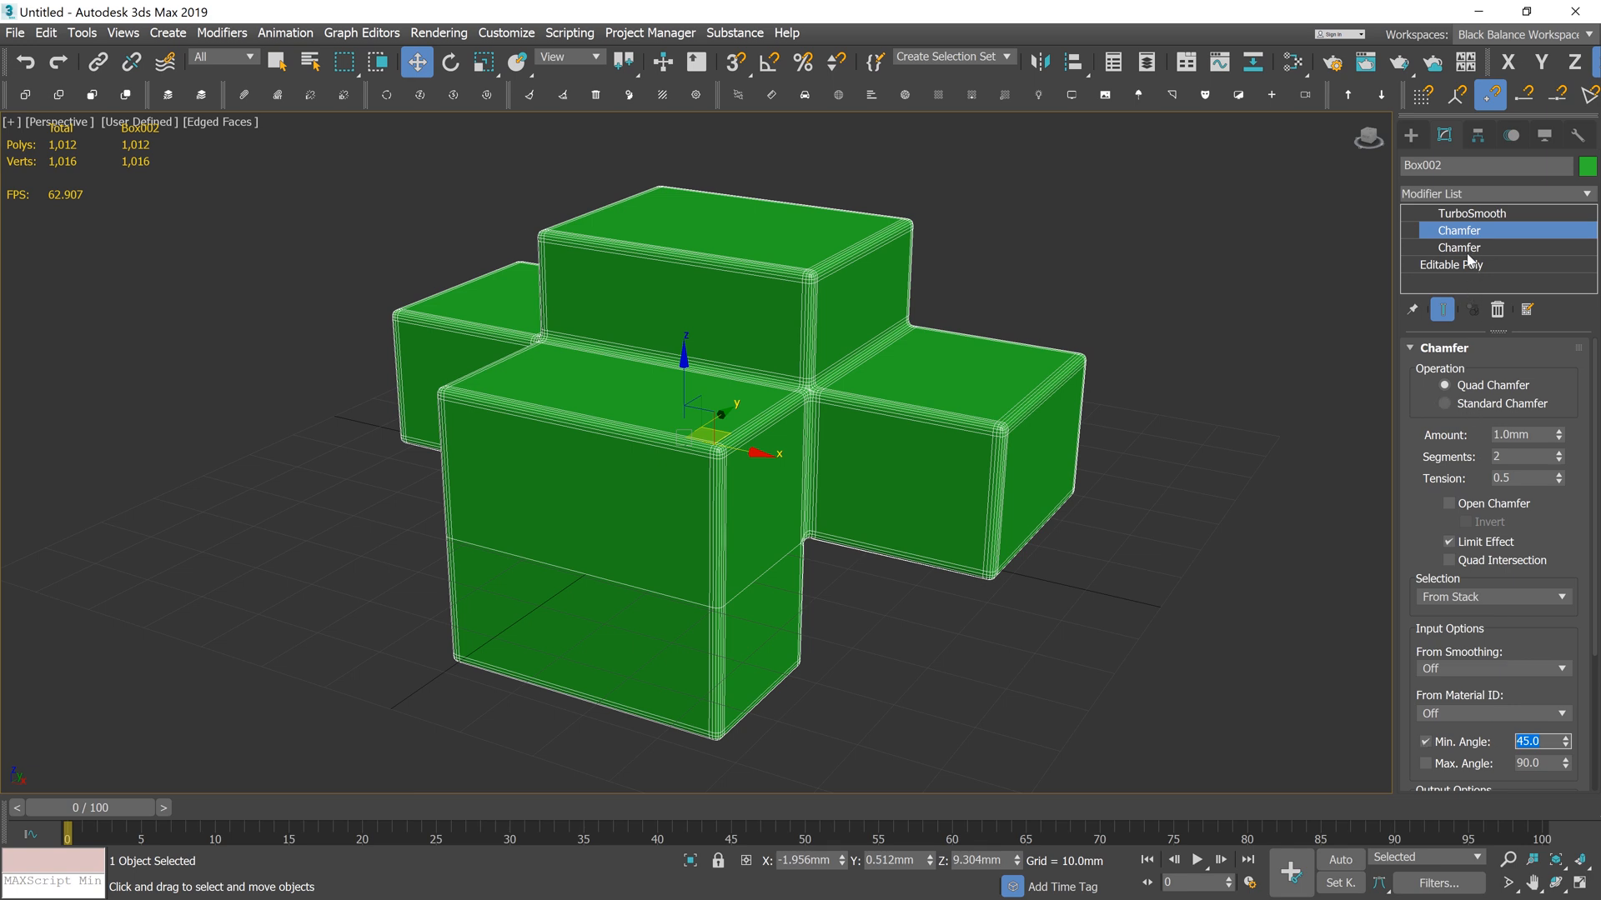
pyautogui.click(1459, 246)
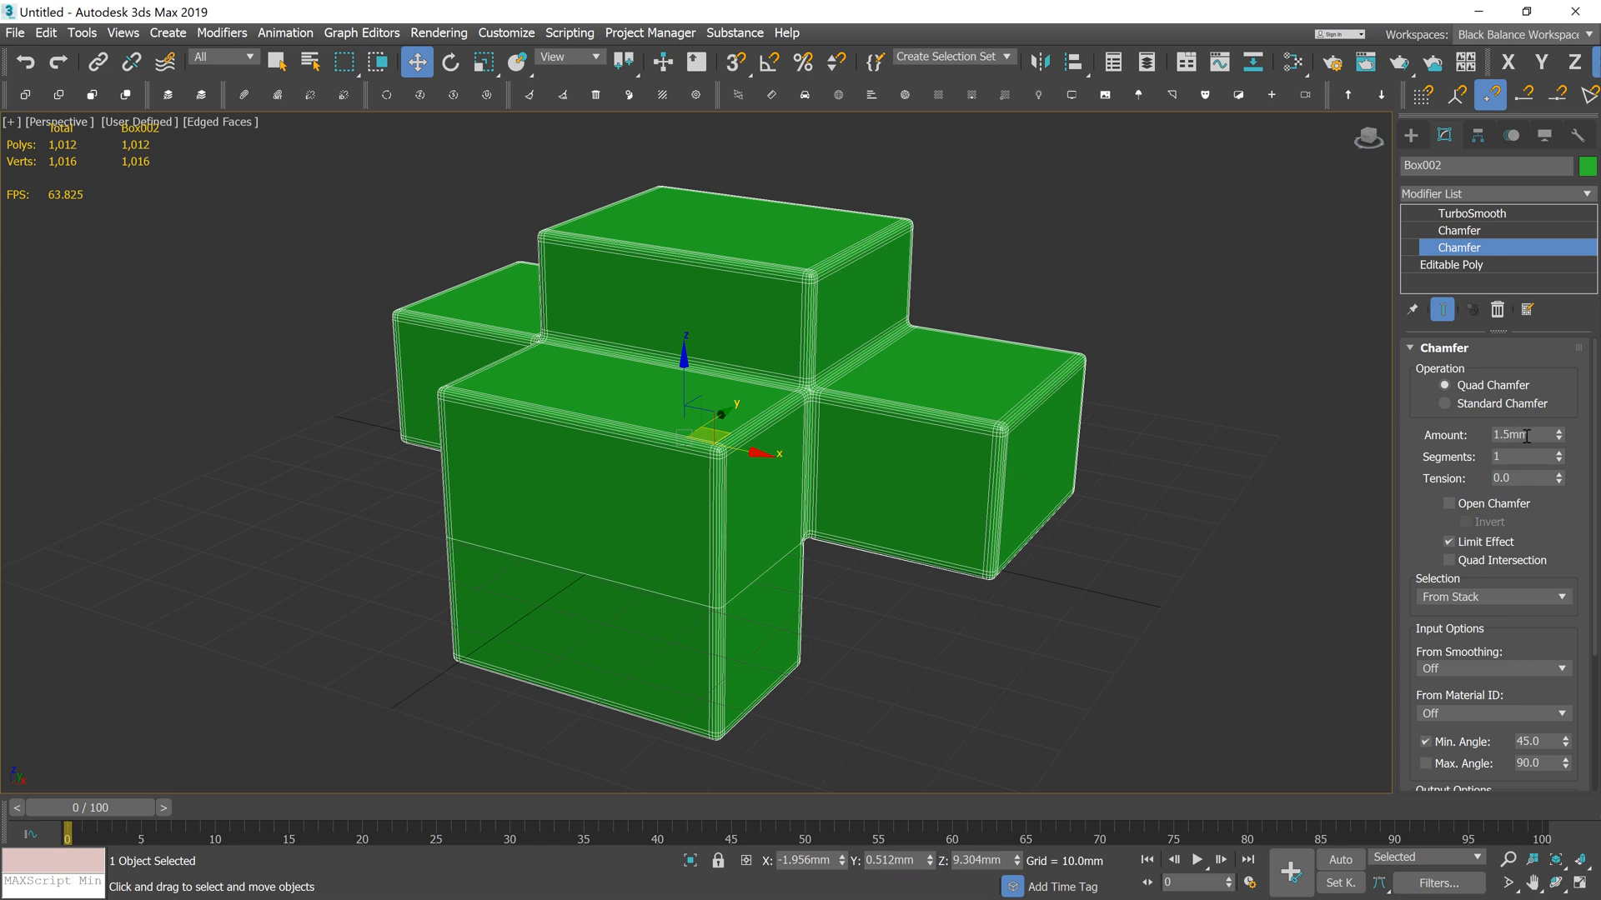
pyautogui.click(1521, 457)
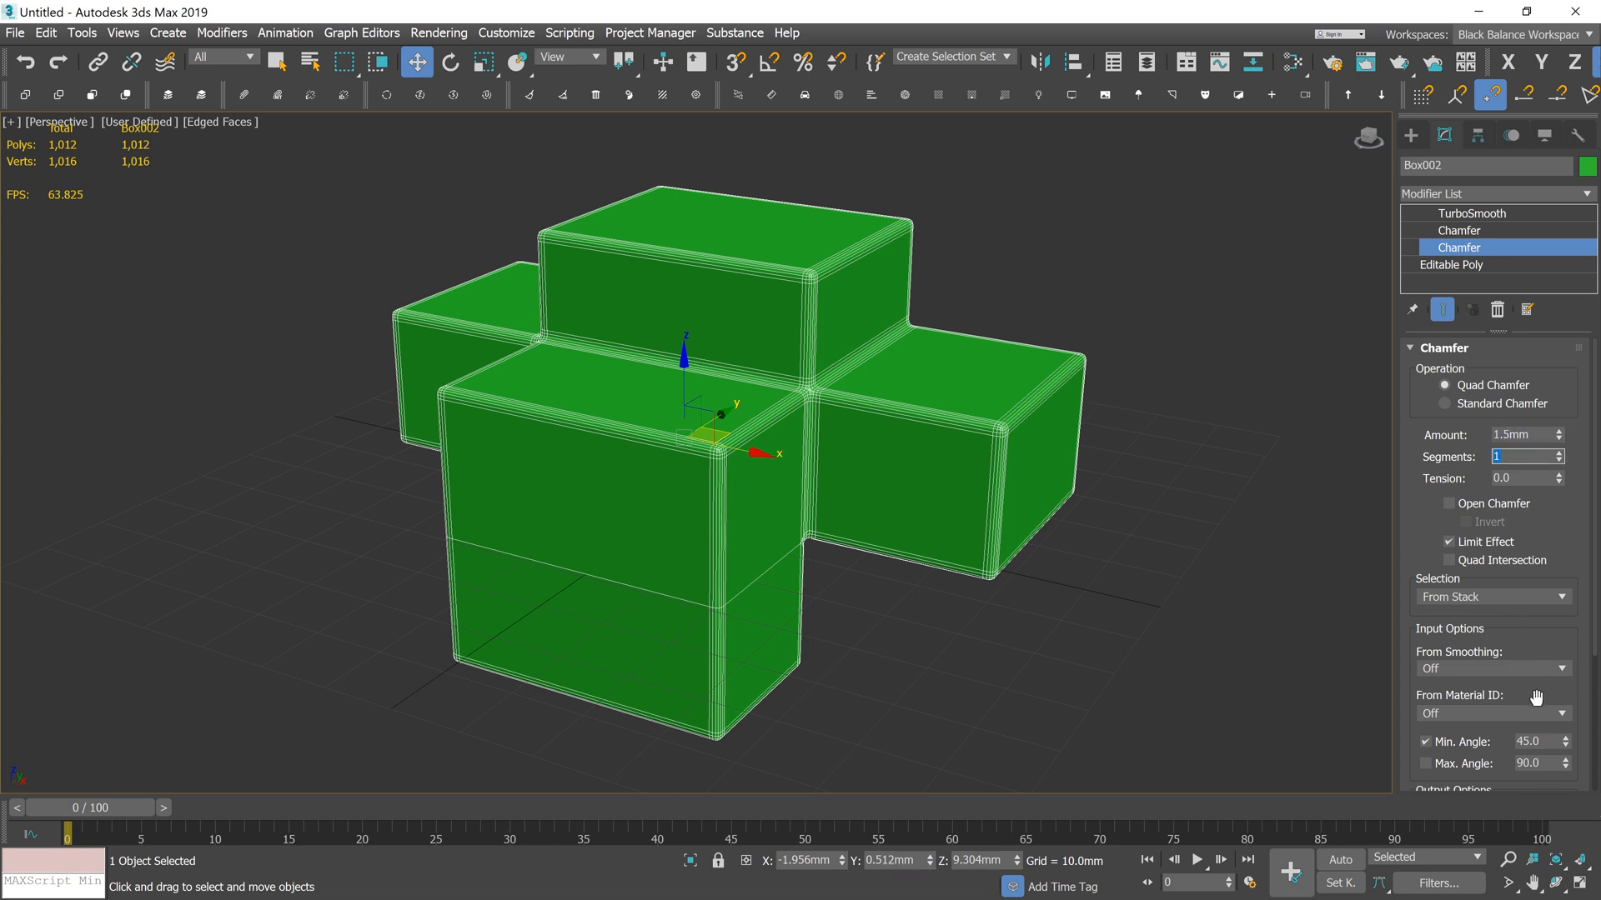
pyautogui.click(1539, 740)
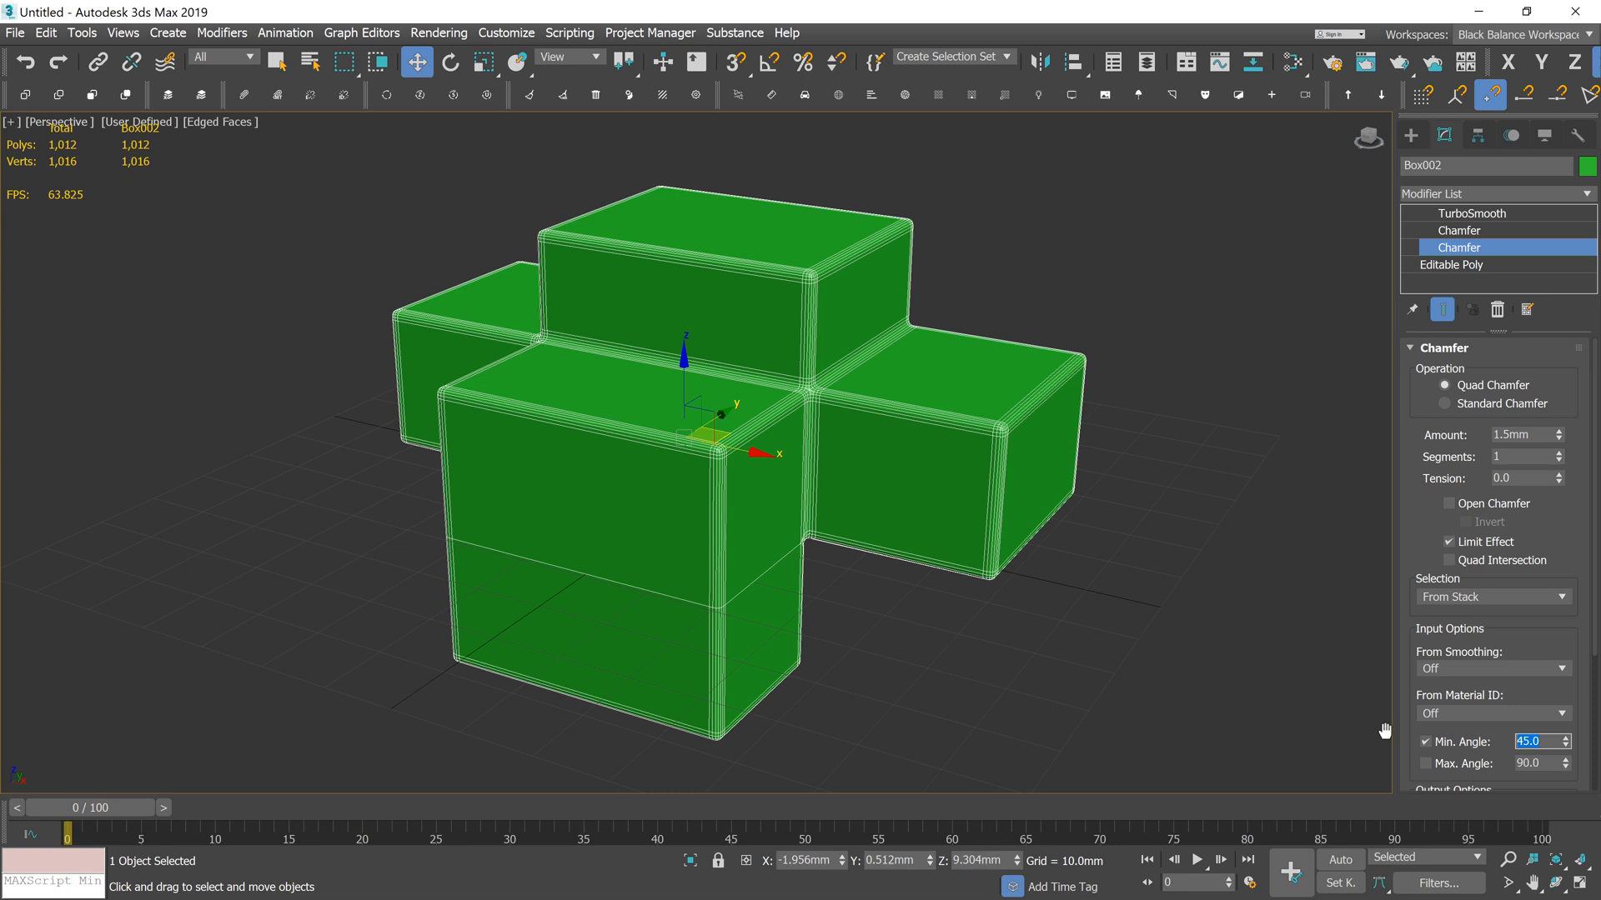
pyautogui.click(1472, 212)
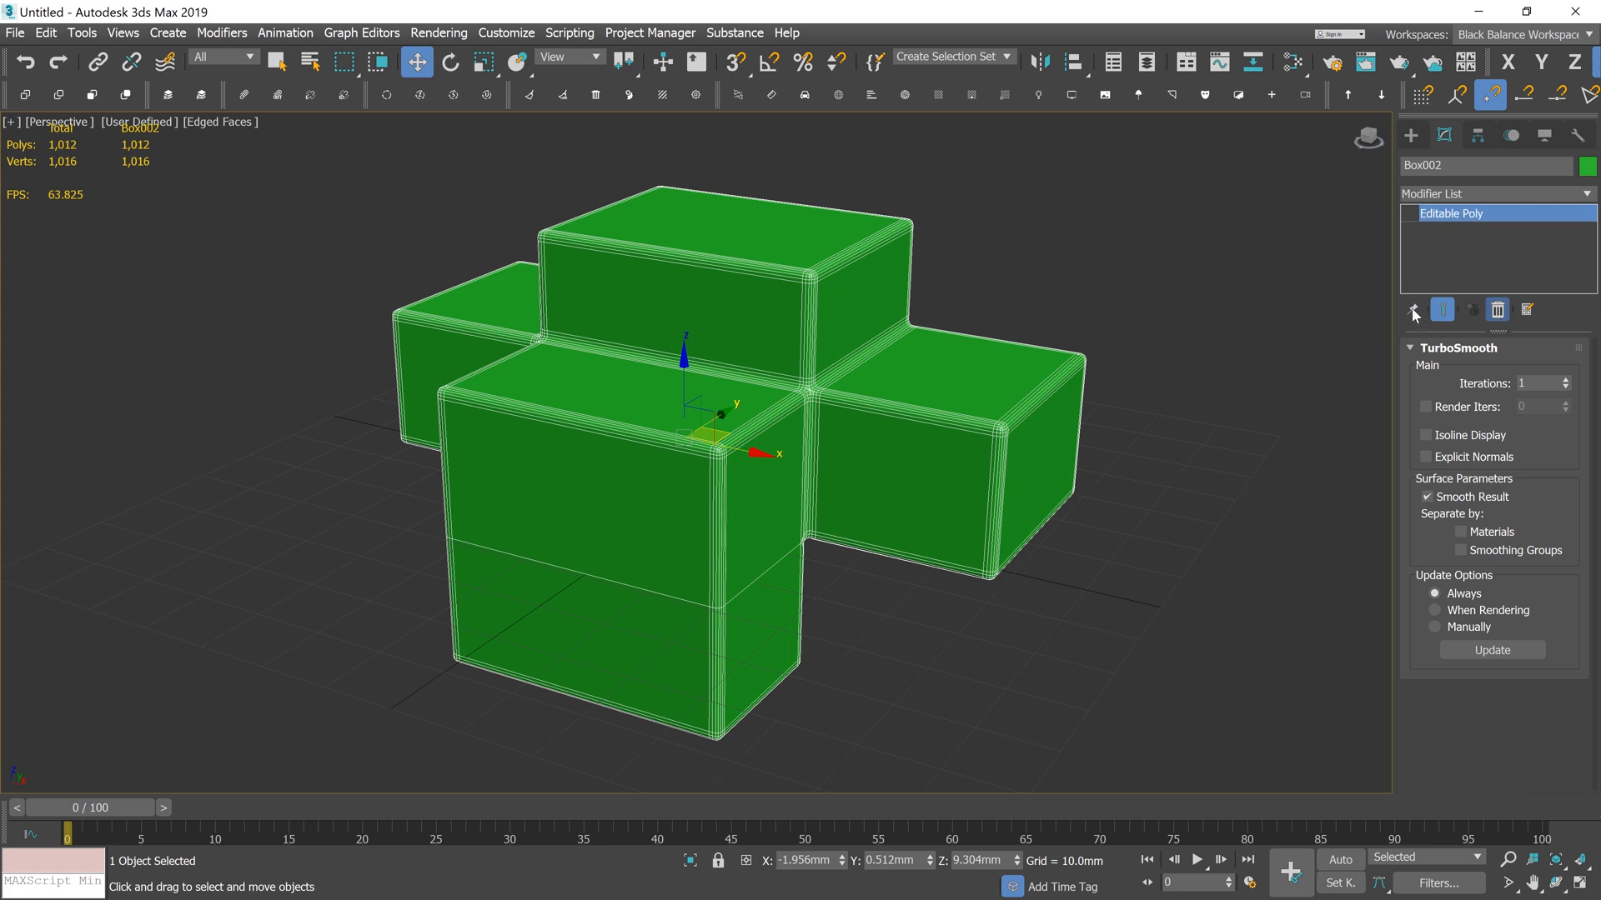
# Bring up the MAXScript Listener from the mini listener and enable the MacroRecorder
pyautogui.click(1498, 310)
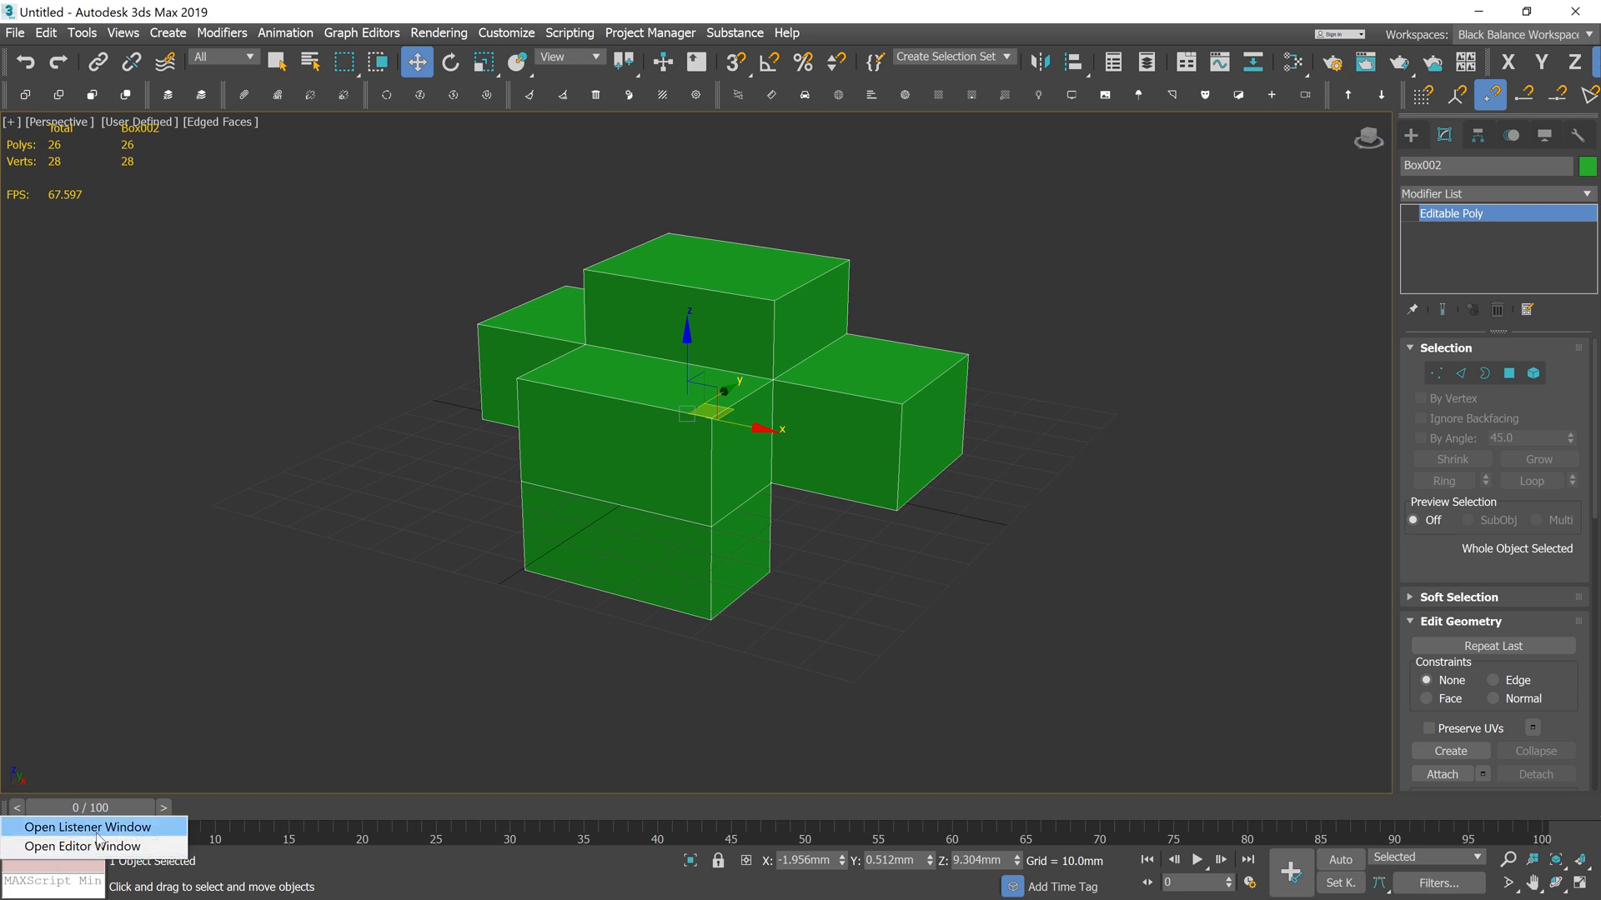
pyautogui.click(85, 827)
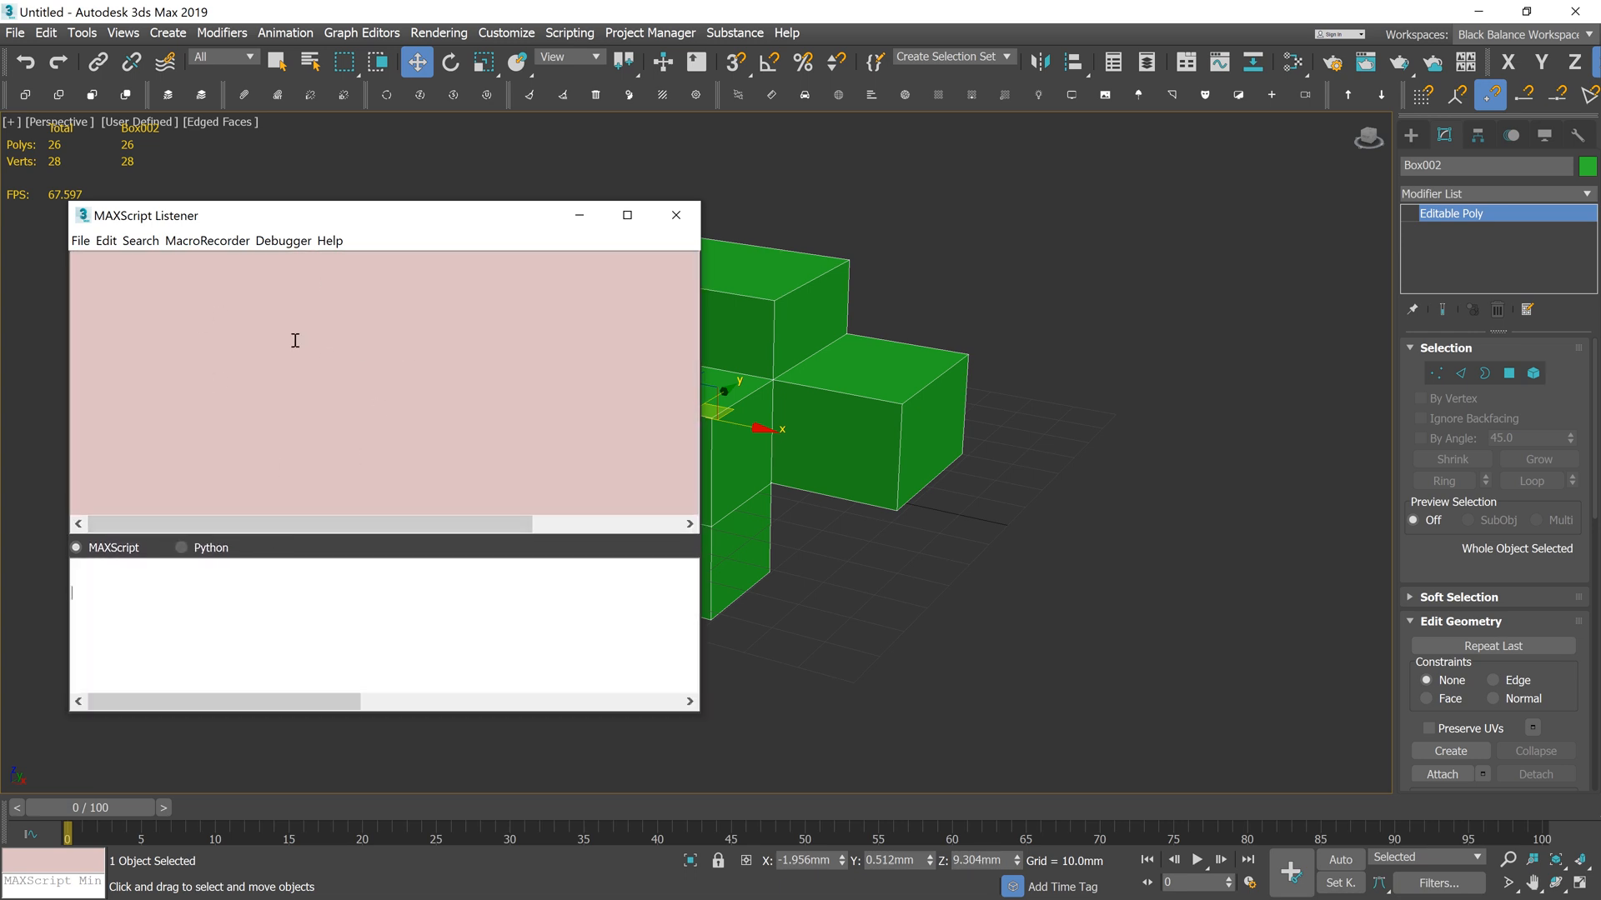
pyautogui.click(207, 240)
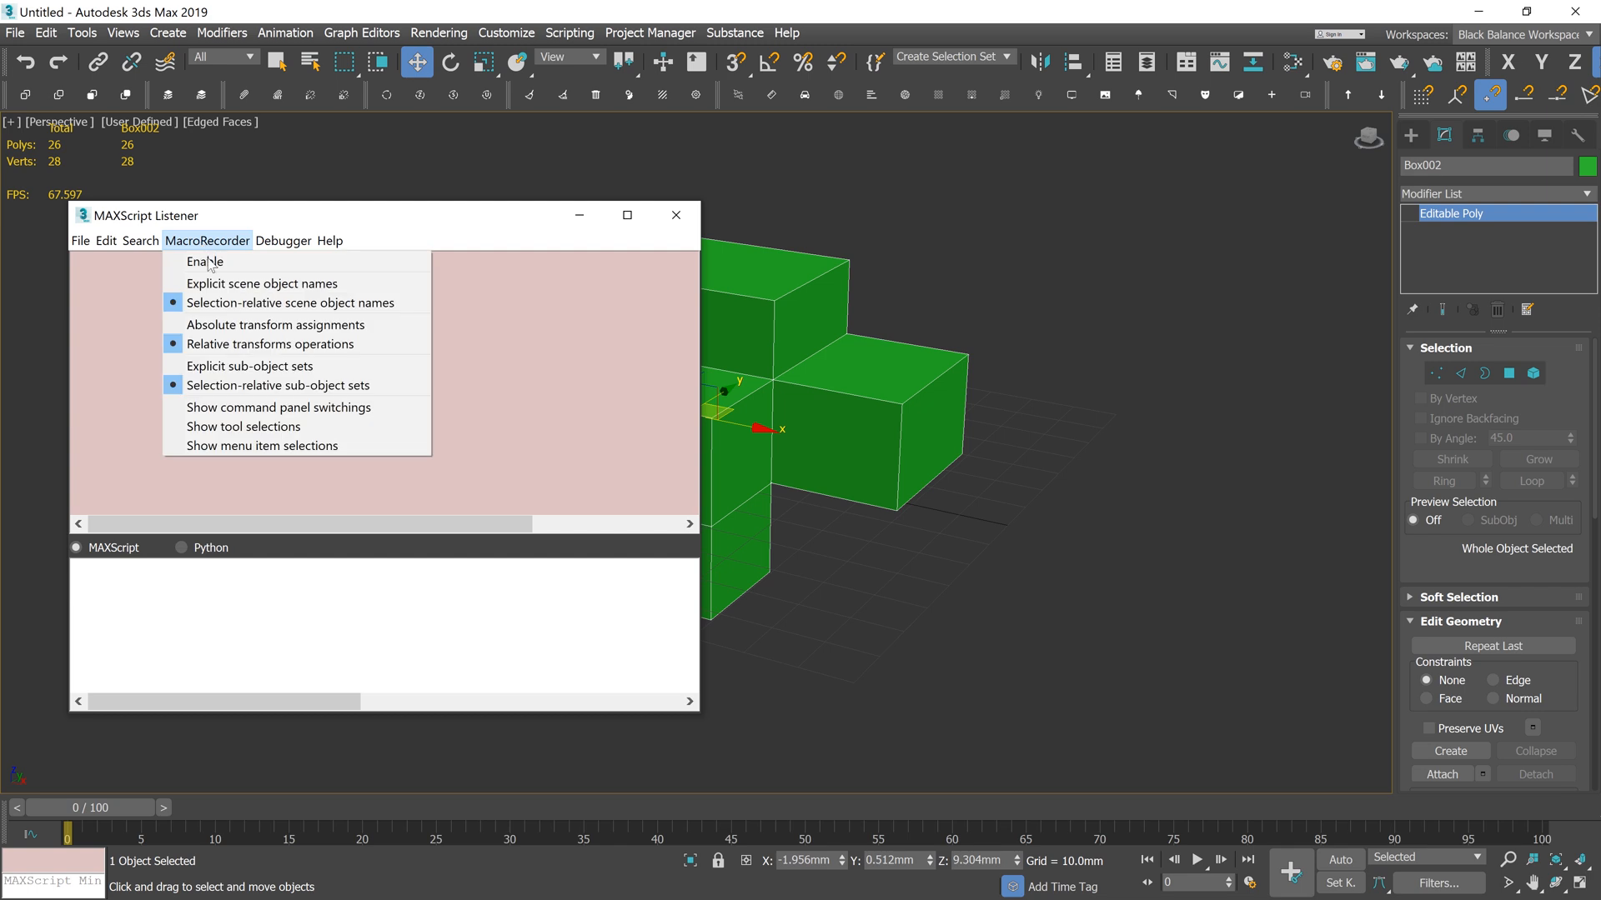
pyautogui.click(205, 261)
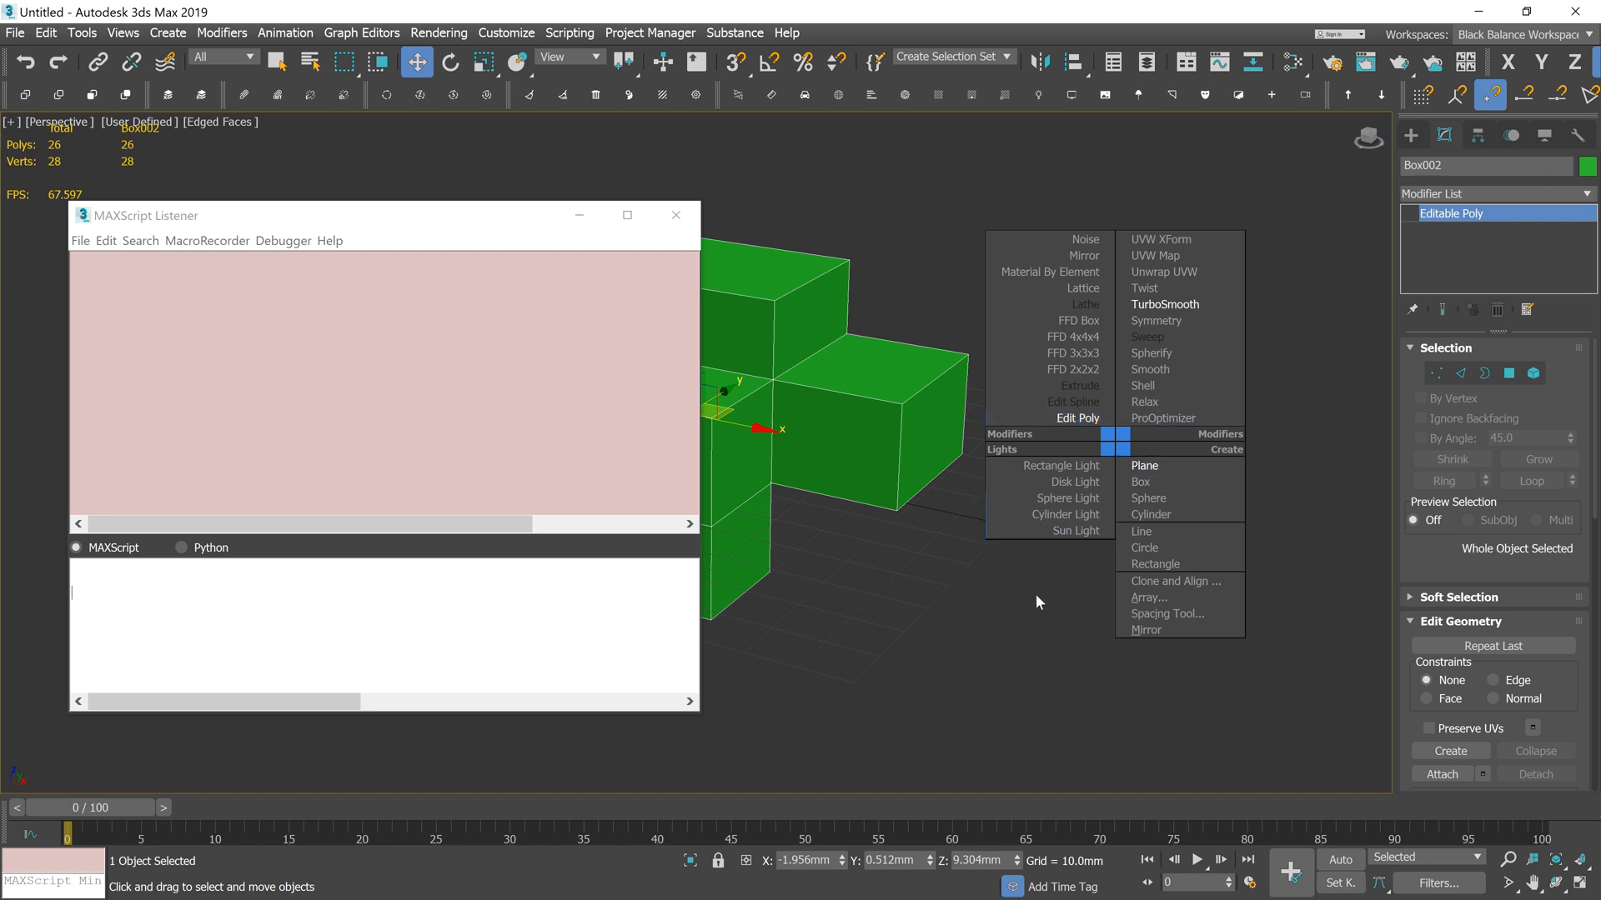
pyautogui.moveTo(1156, 571)
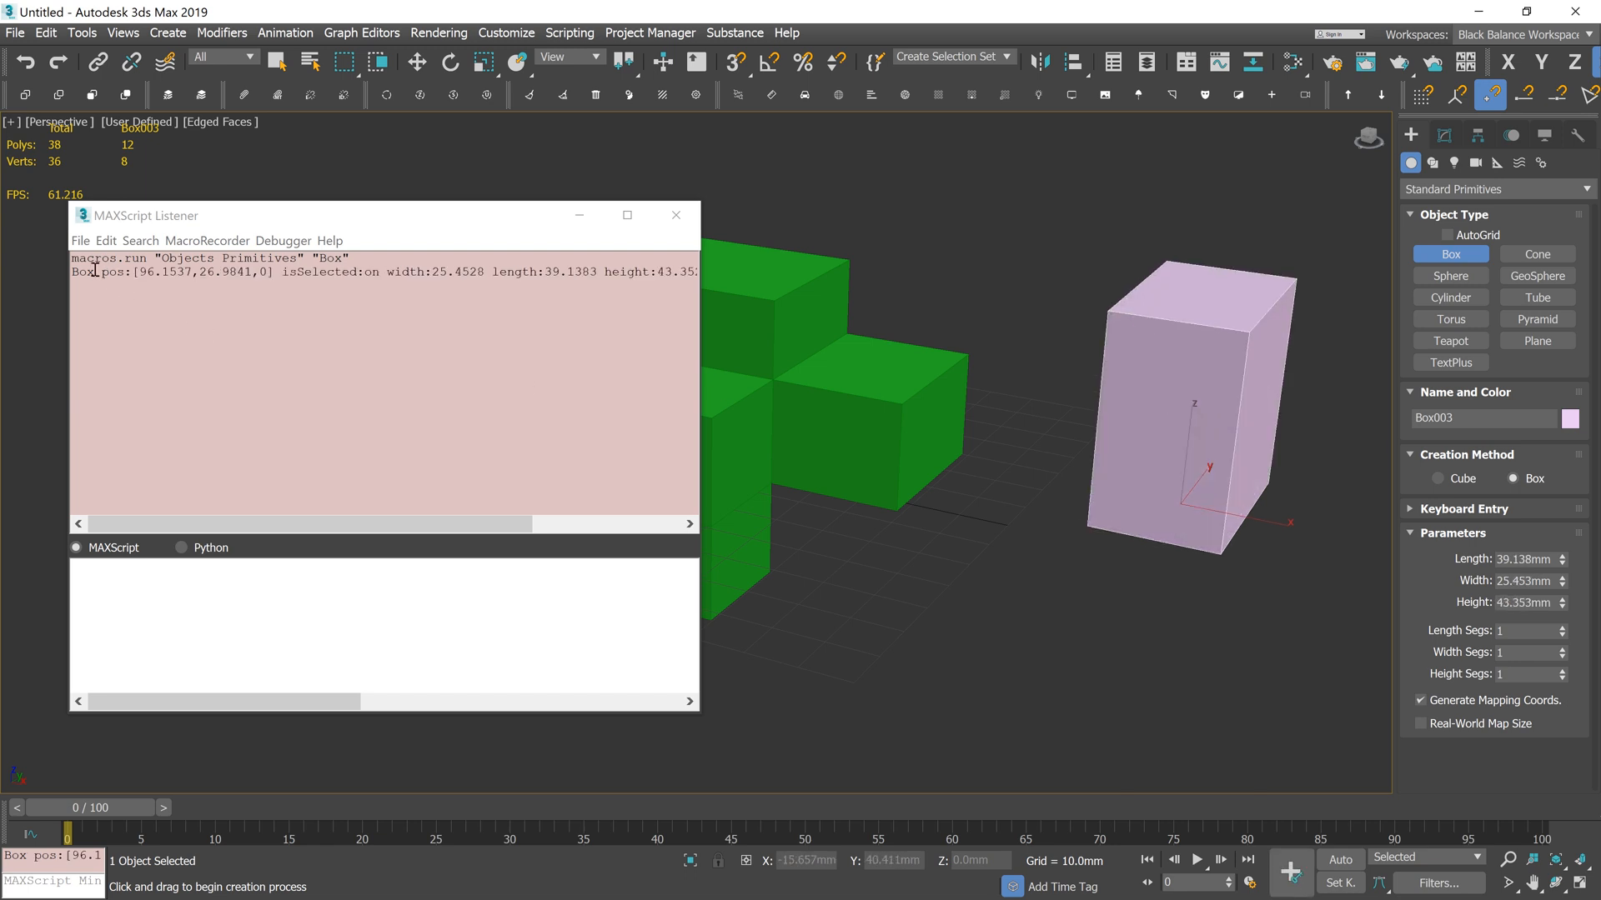
pyautogui.moveTo(333, 267)
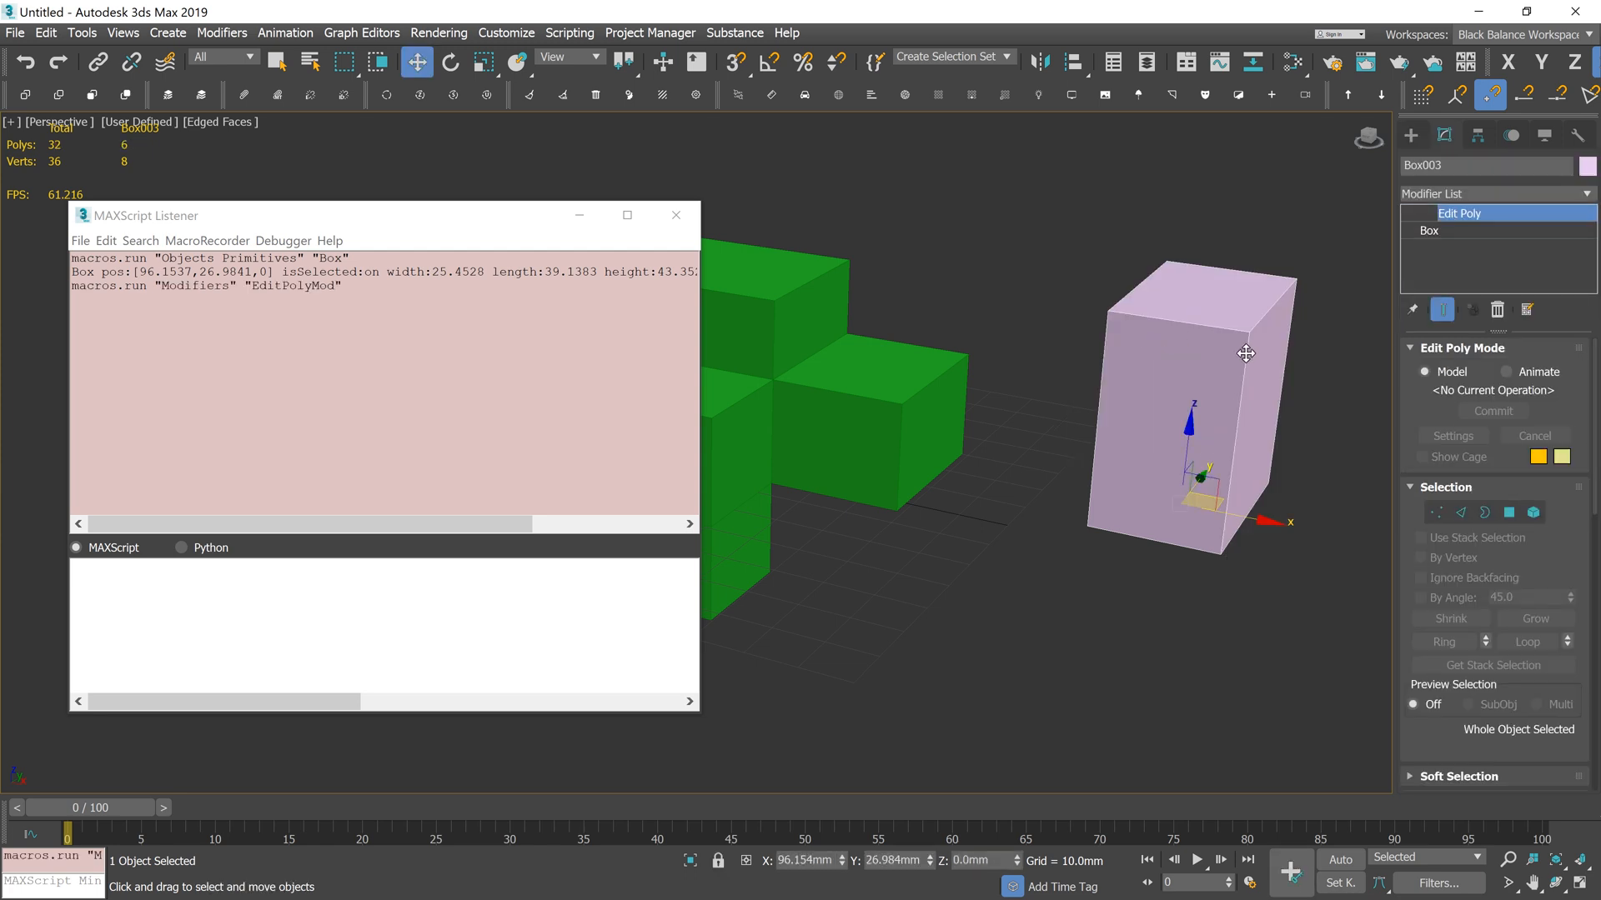
pyautogui.moveTo(443, 297)
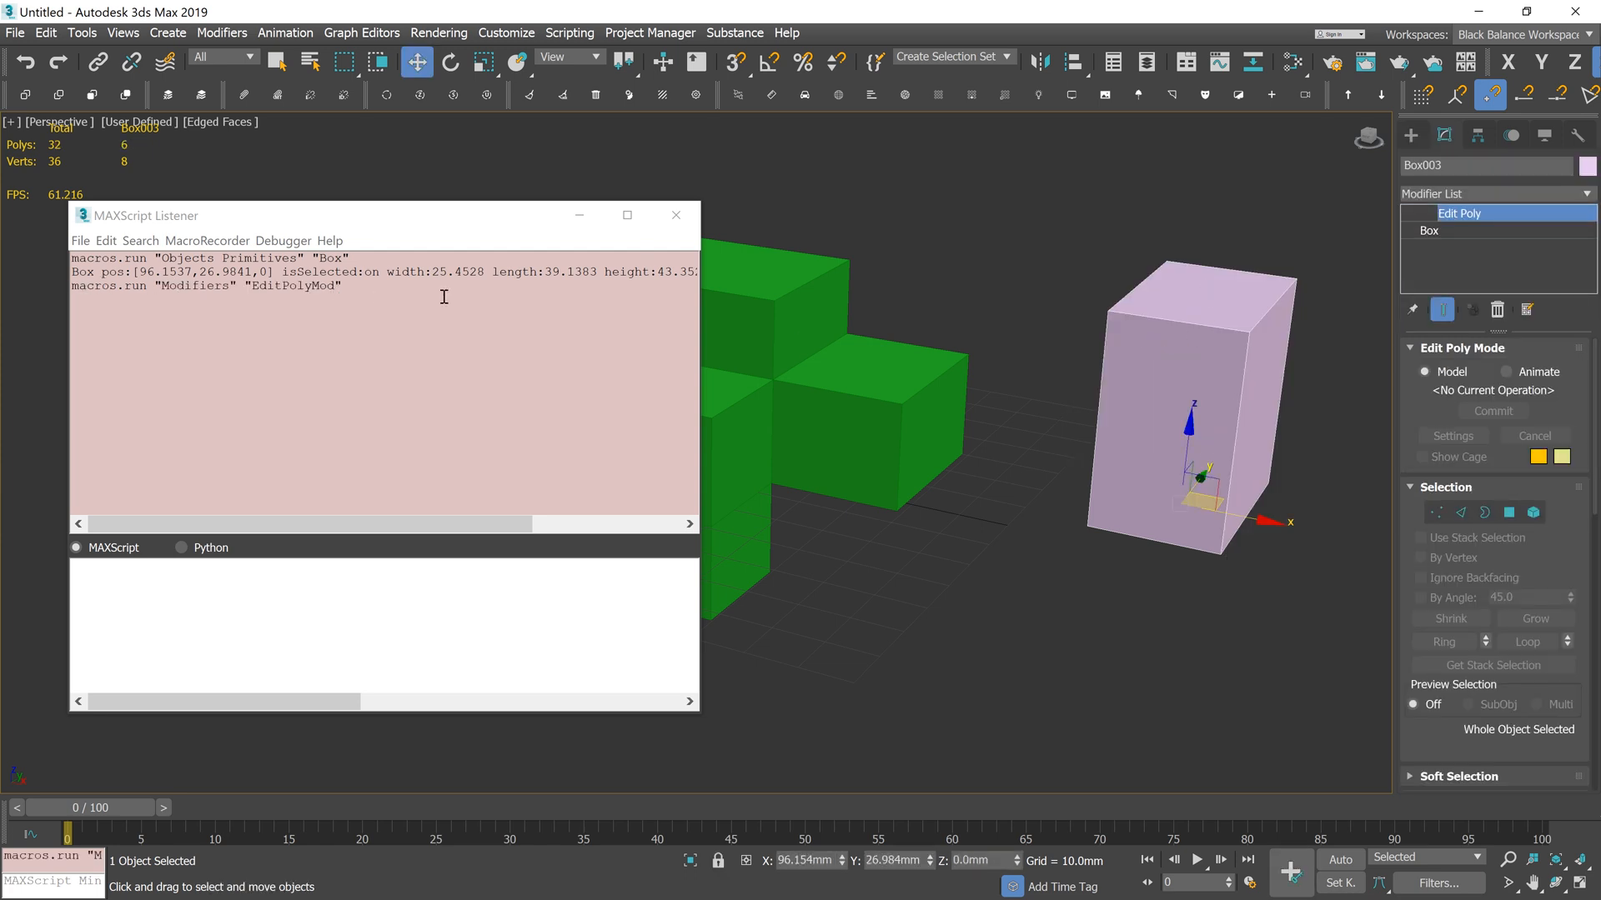
pyautogui.moveTo(1268, 402)
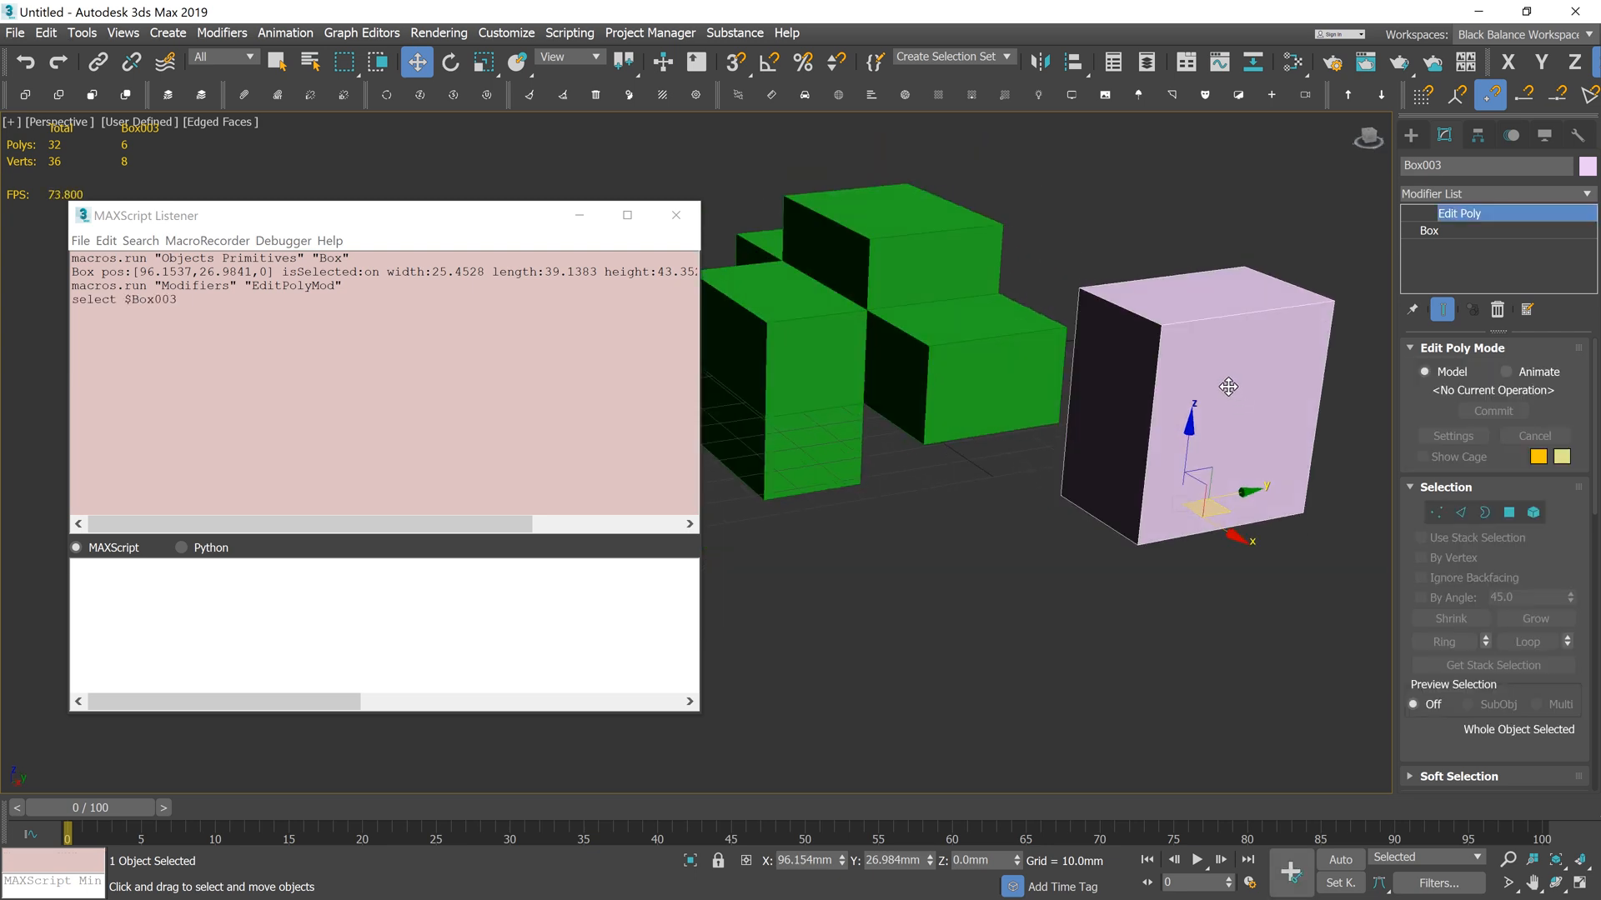
# Delete the recorded test box so only the cross-shaped box remains
pyautogui.press('Delete')
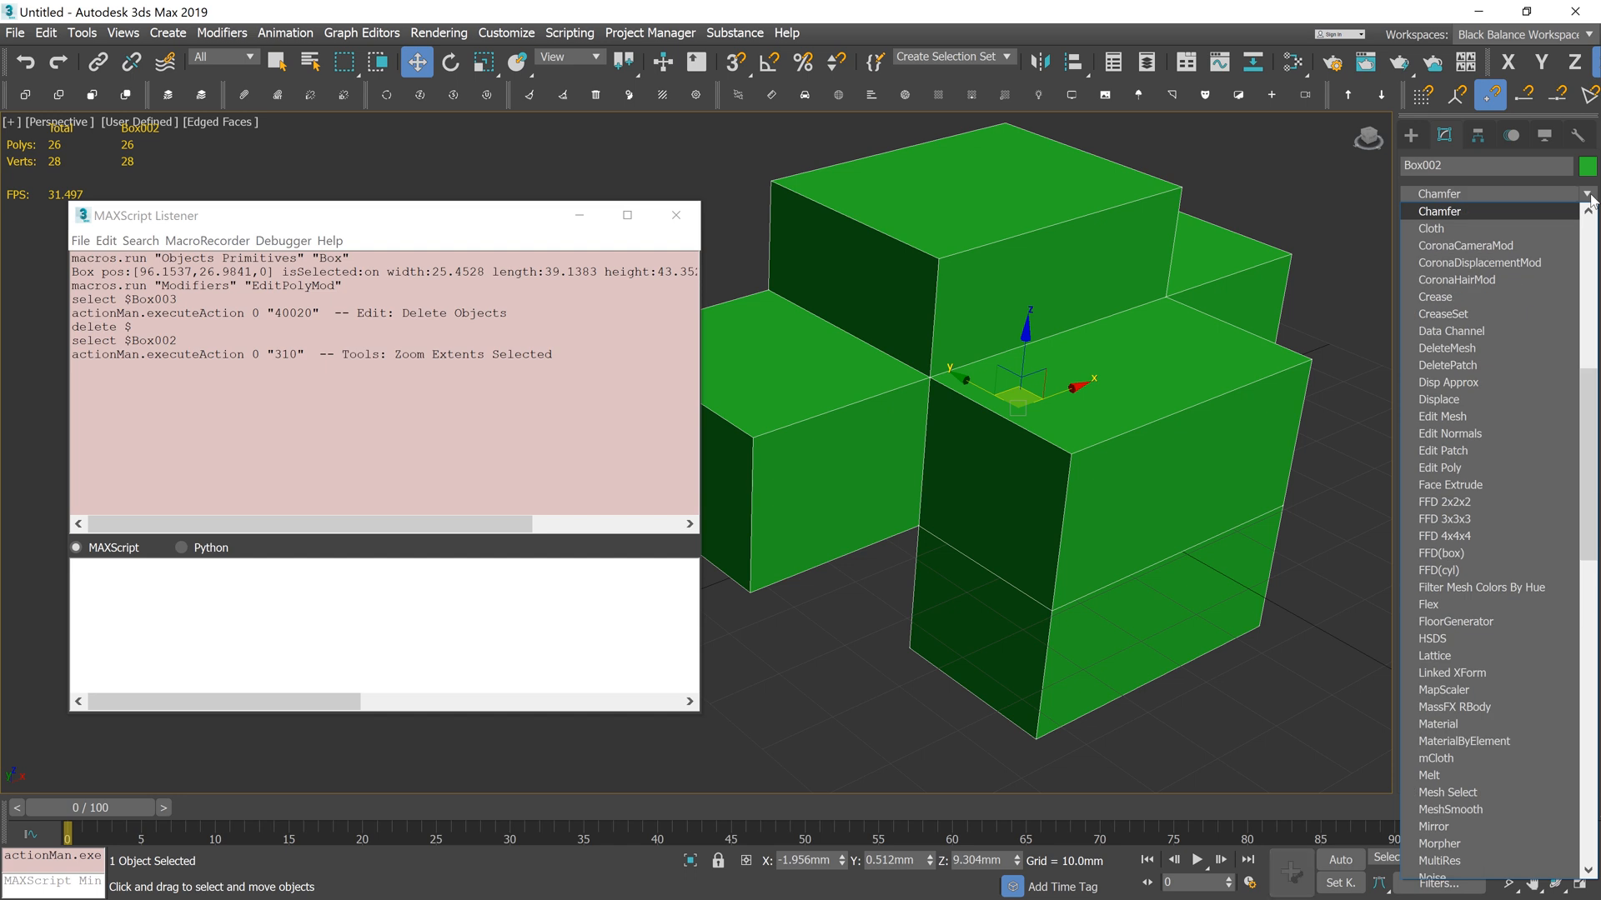
# Chamfer Box002 with tension 0, amount 1.5 and minimum angle 45, logged in the Listener
pyautogui.click(1439, 212)
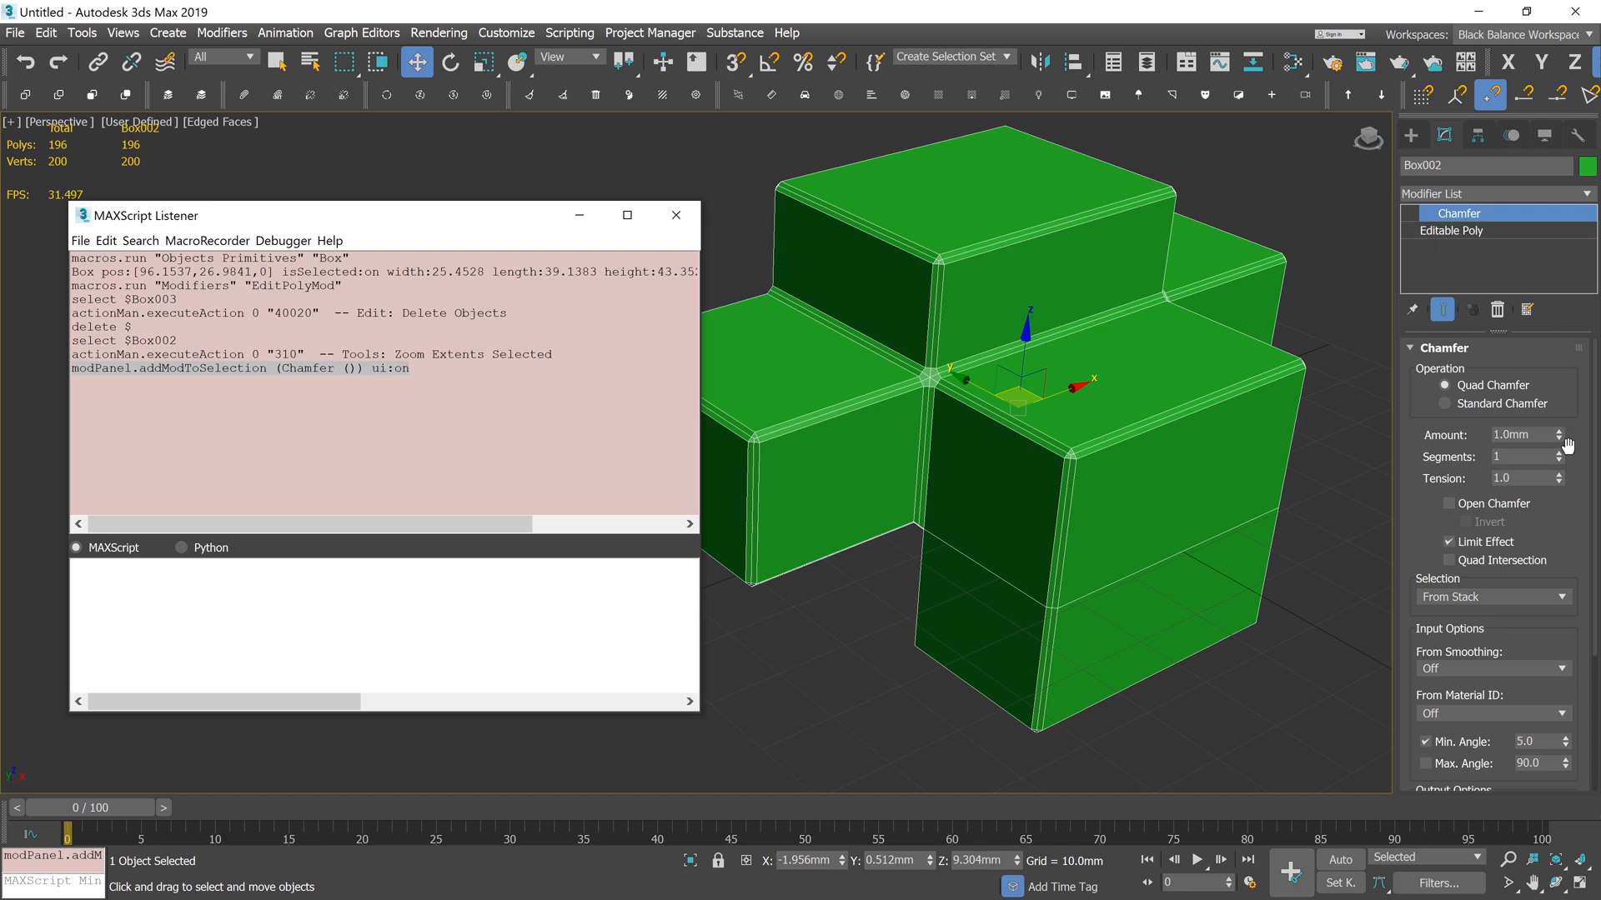
pyautogui.click(1560, 482)
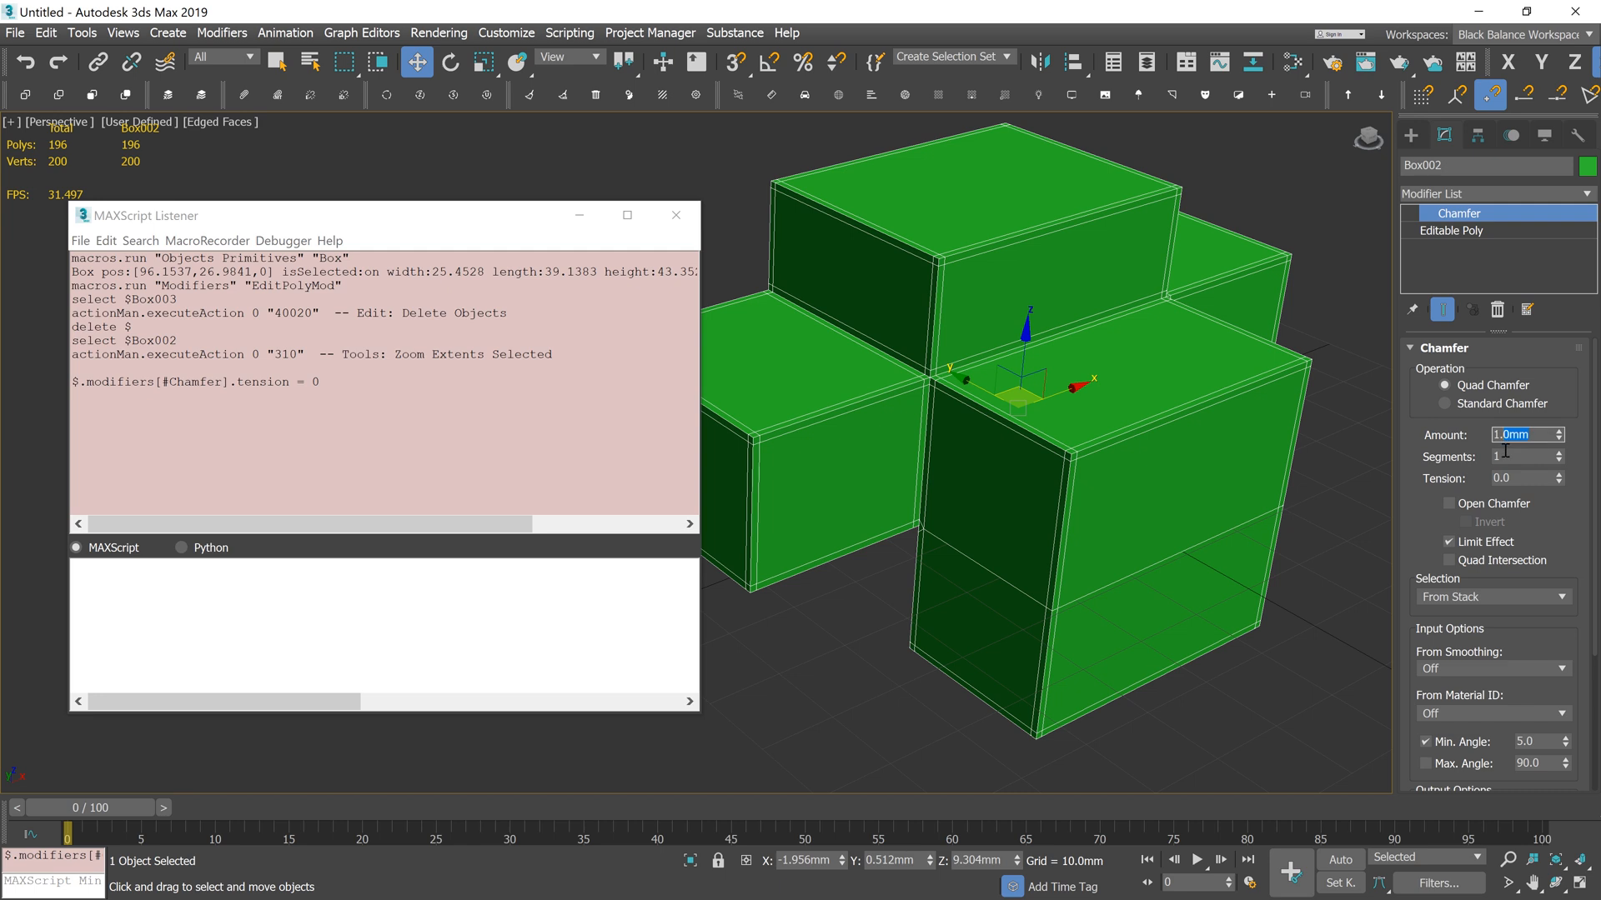
pyautogui.write('1.5')
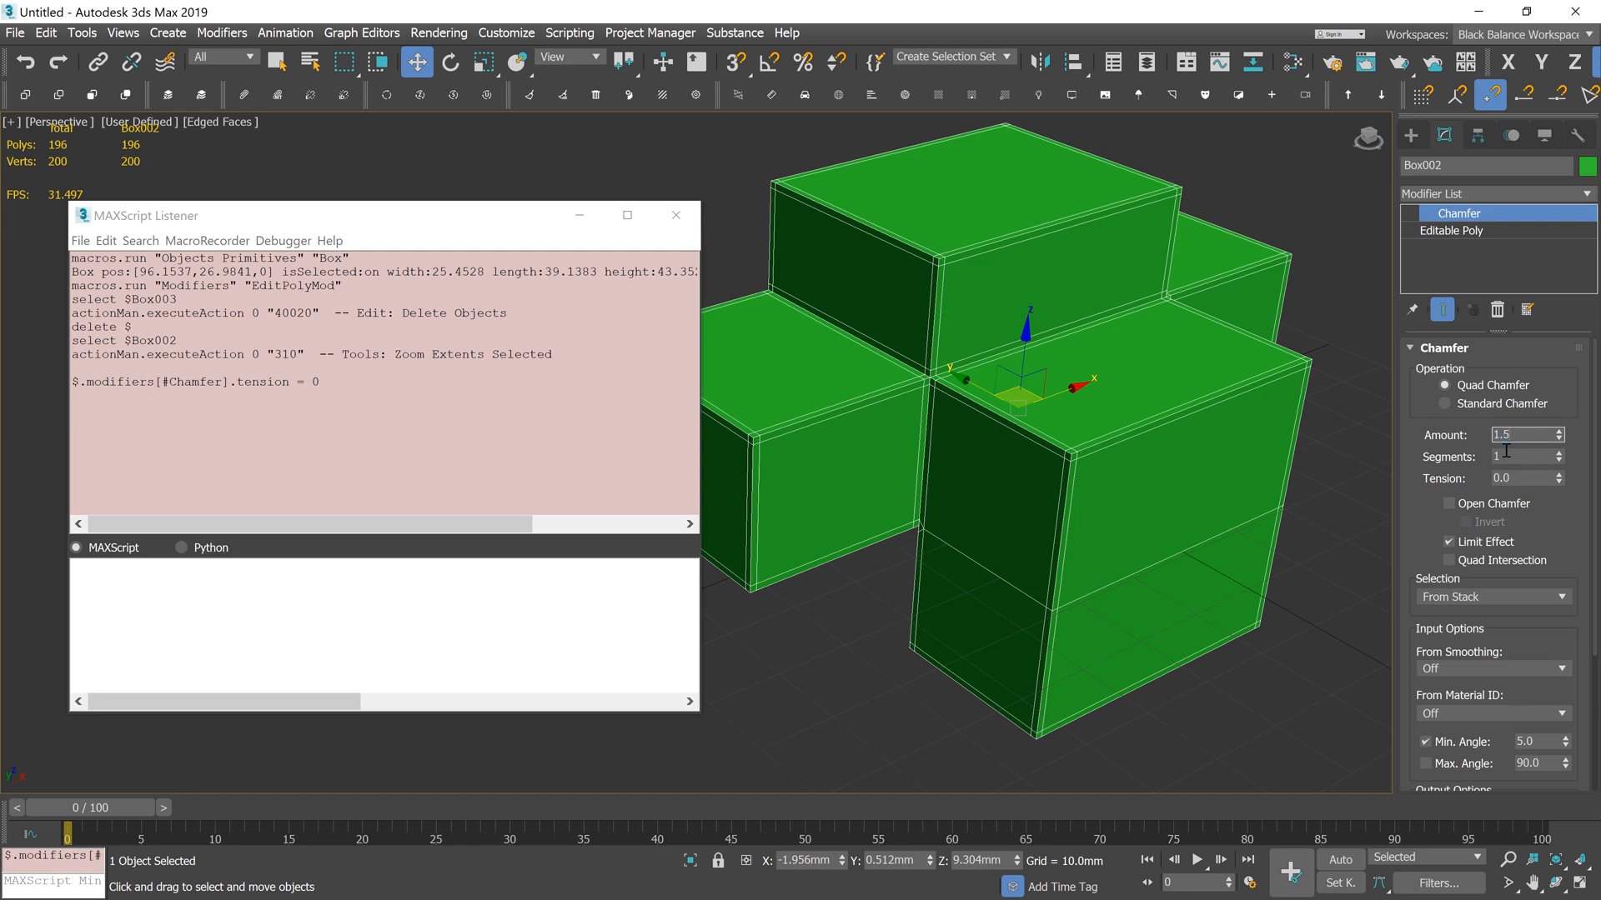
pyautogui.click(1520, 433)
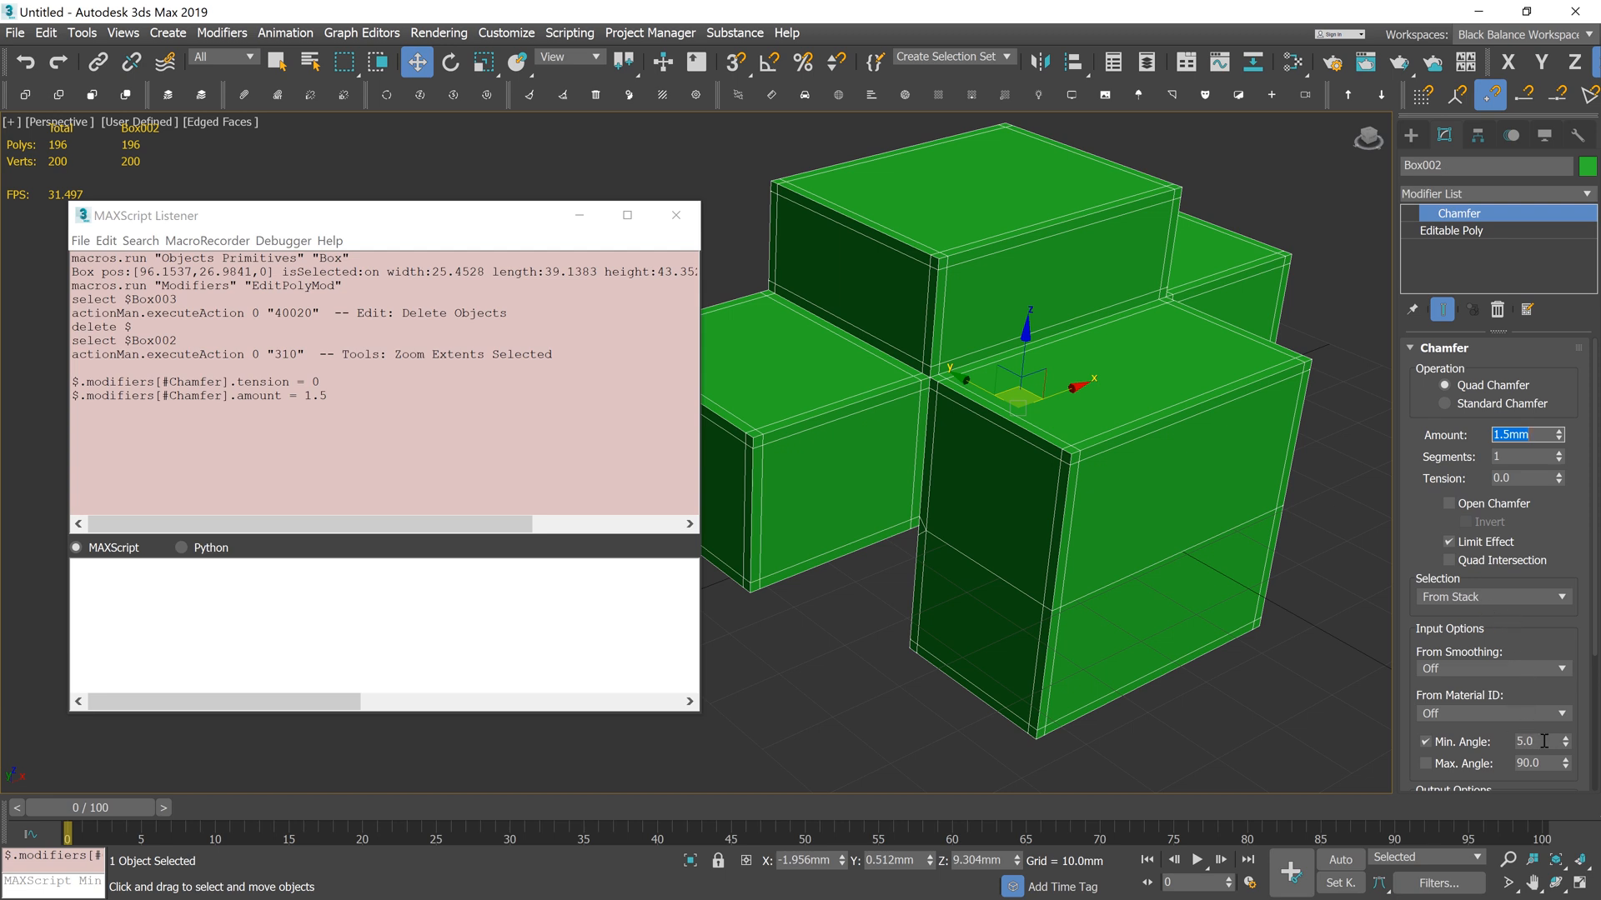
pyautogui.write('45')
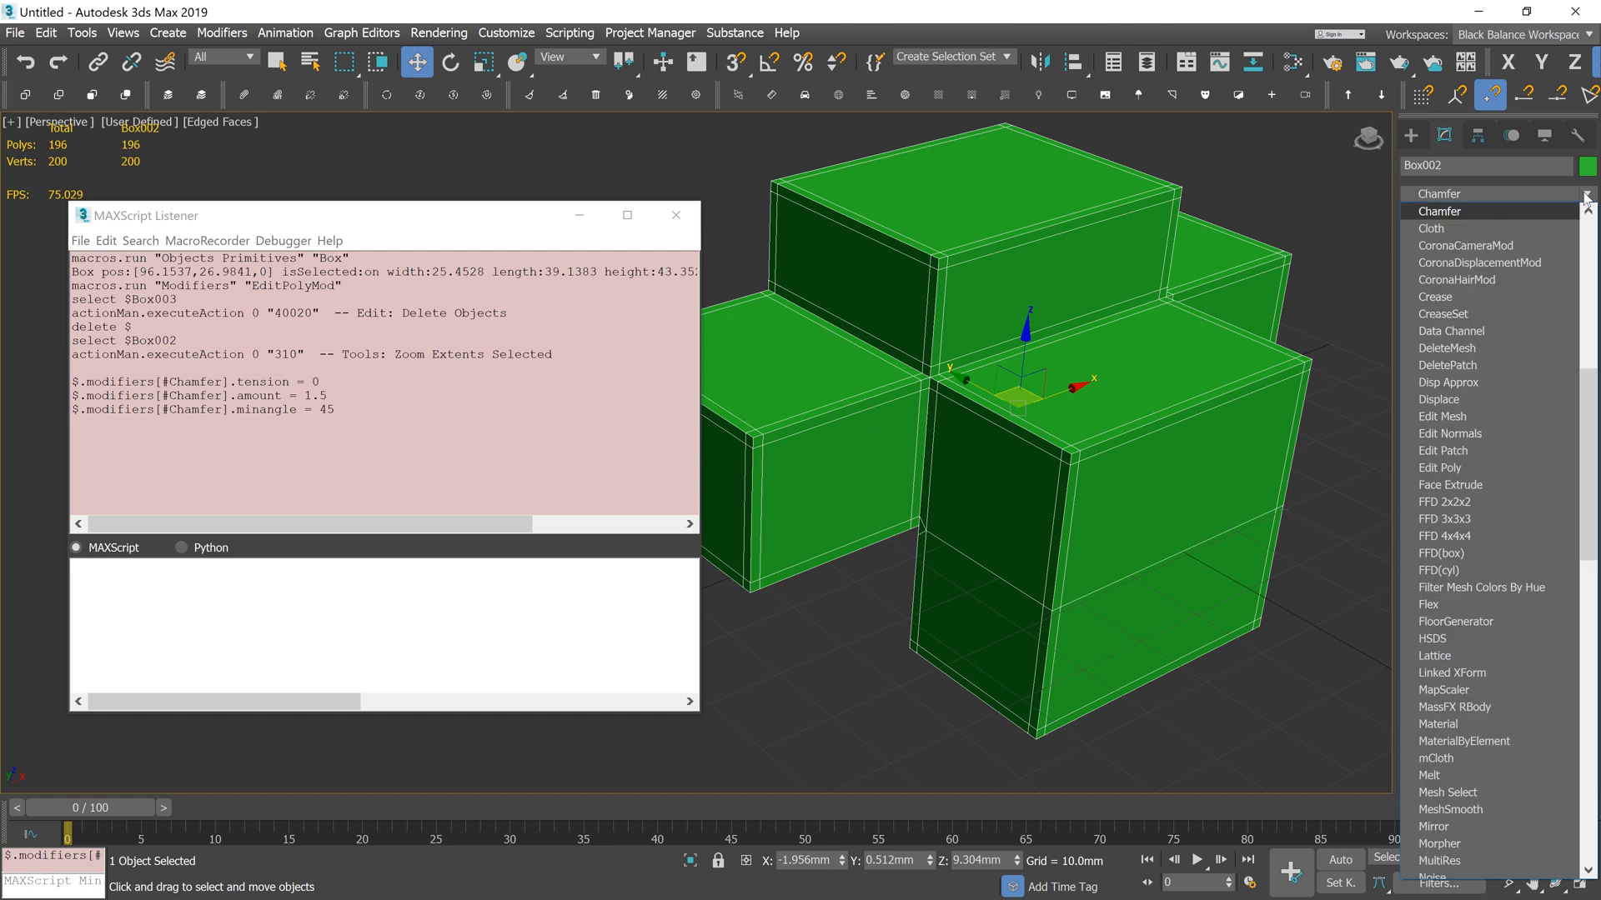
# Add a second Chamfer with 2 segments, tension 0.5 and minimum angle 45
pyautogui.click(1437, 212)
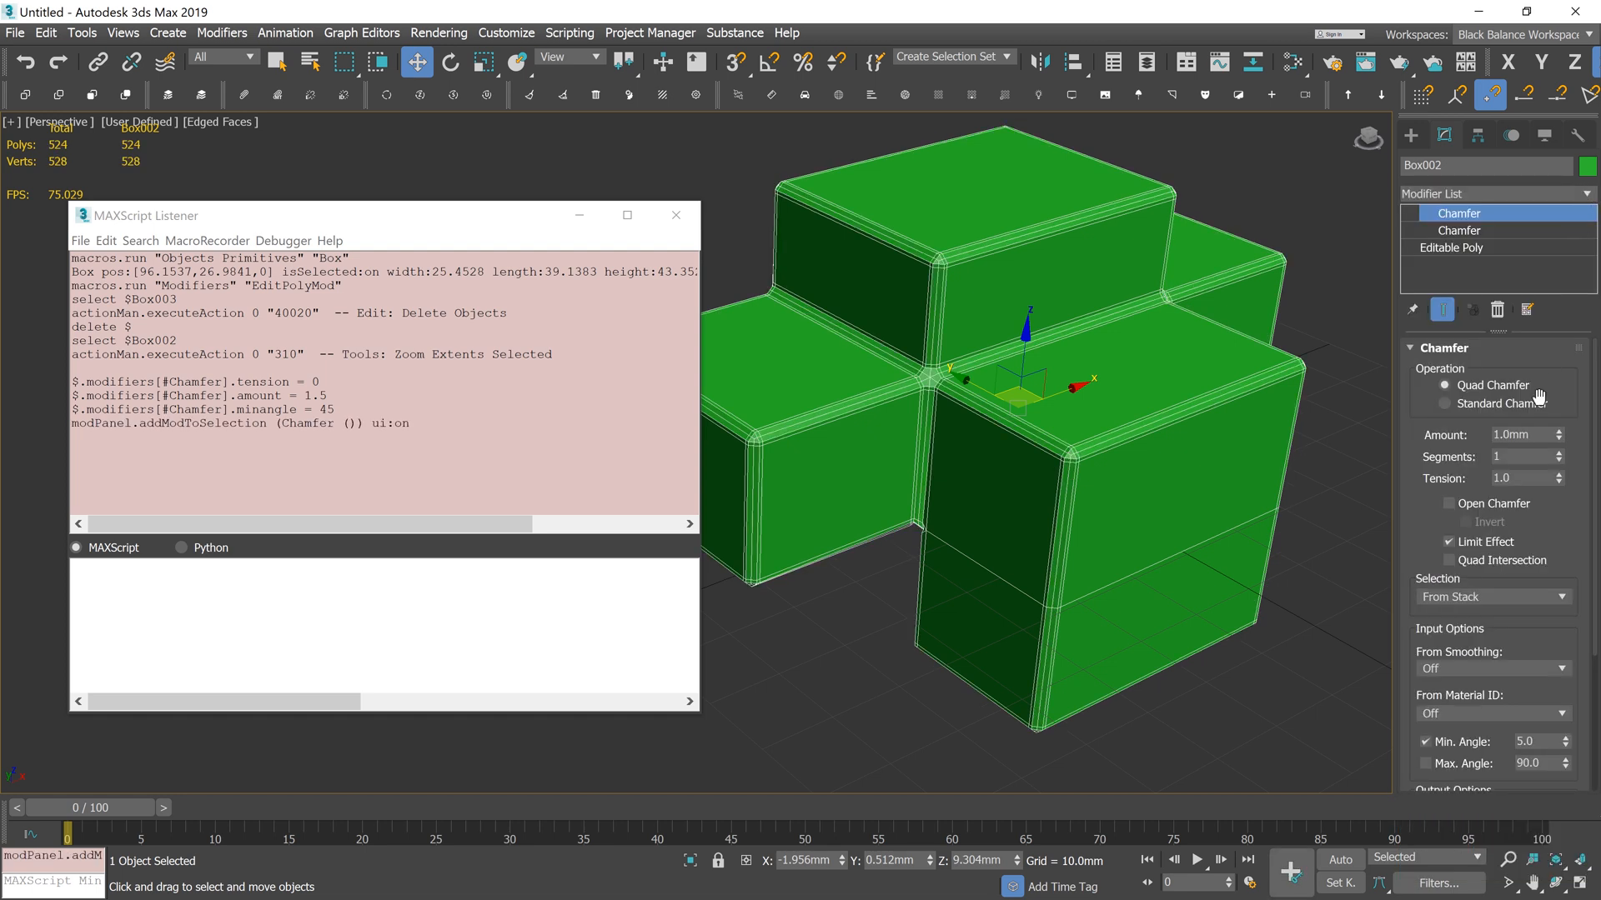
pyautogui.click(1555, 452)
pyautogui.write('0.5')
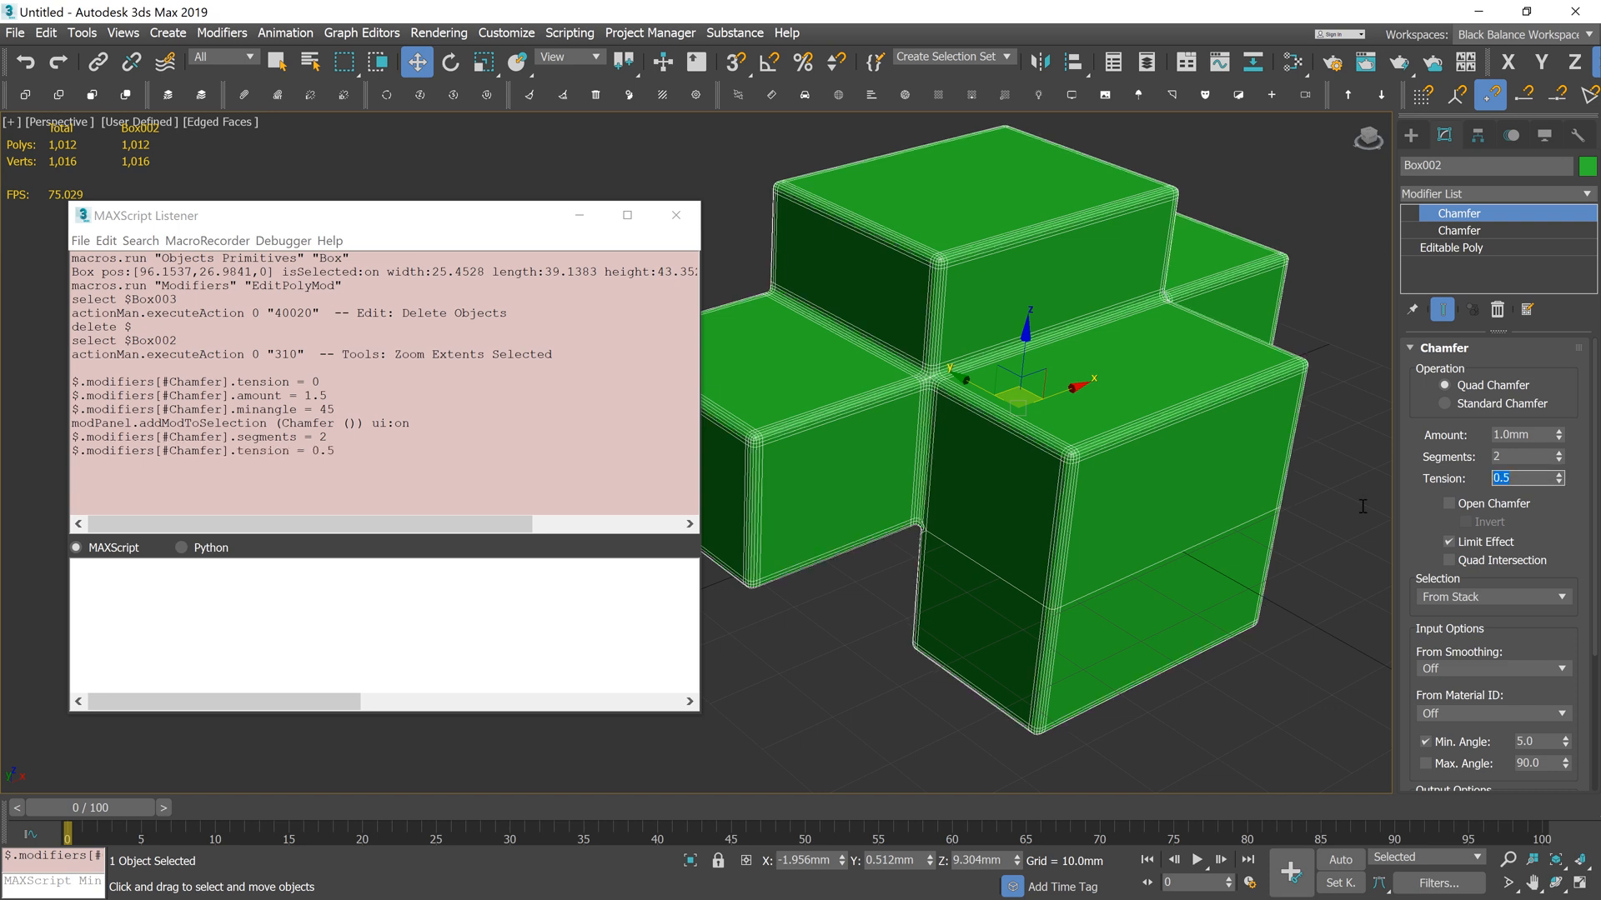
pyautogui.moveTo(1347, 506)
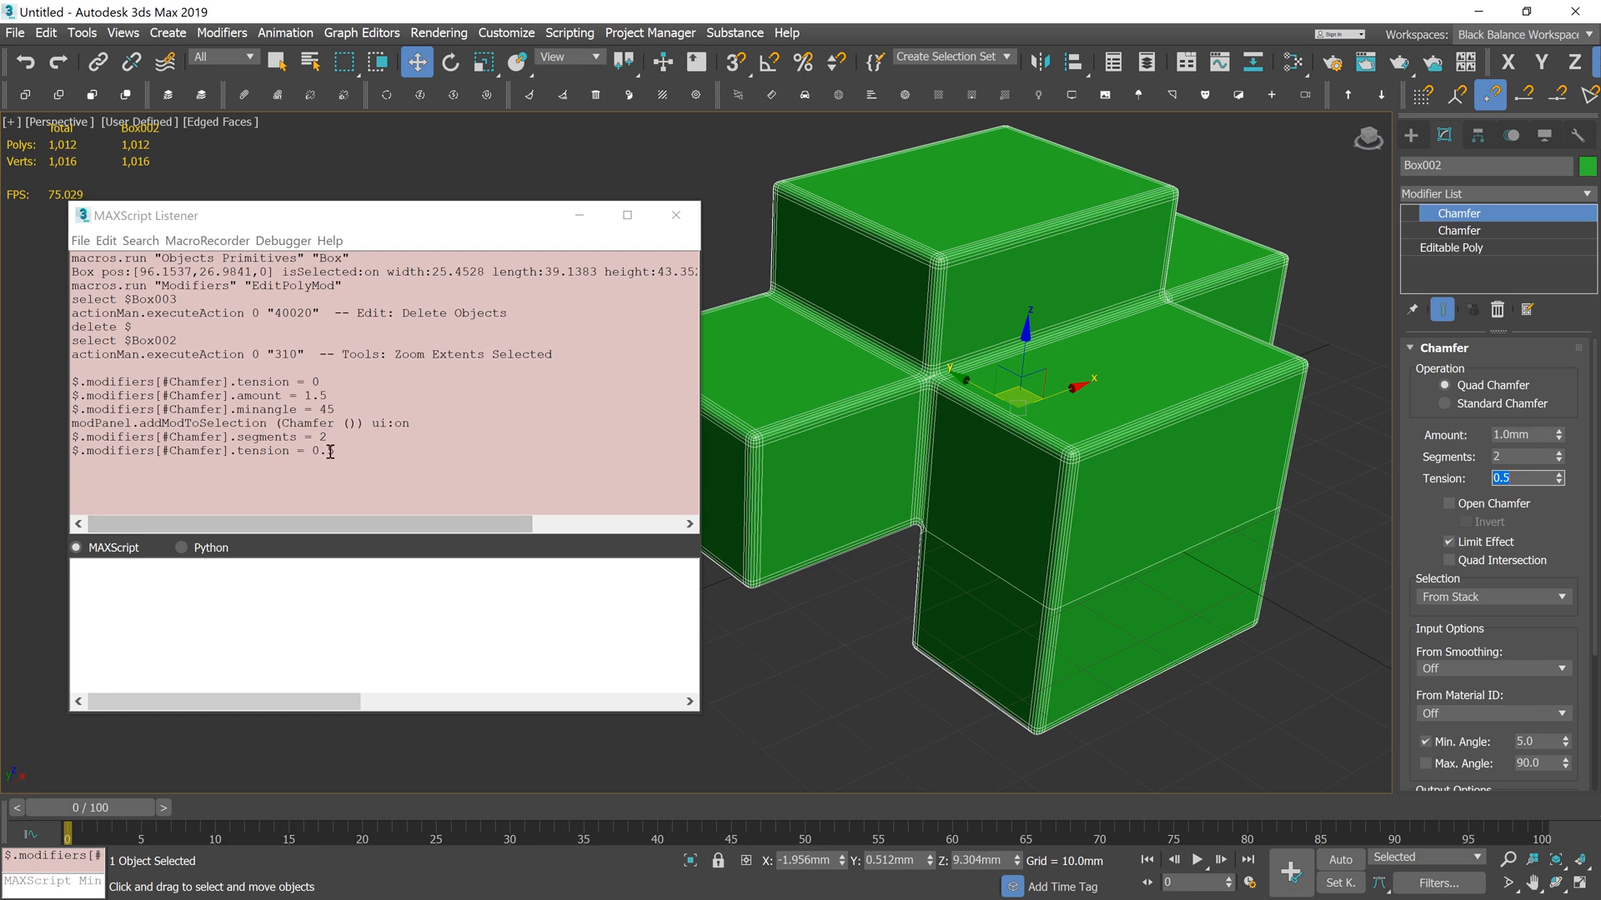
pyautogui.moveTo(1439, 452)
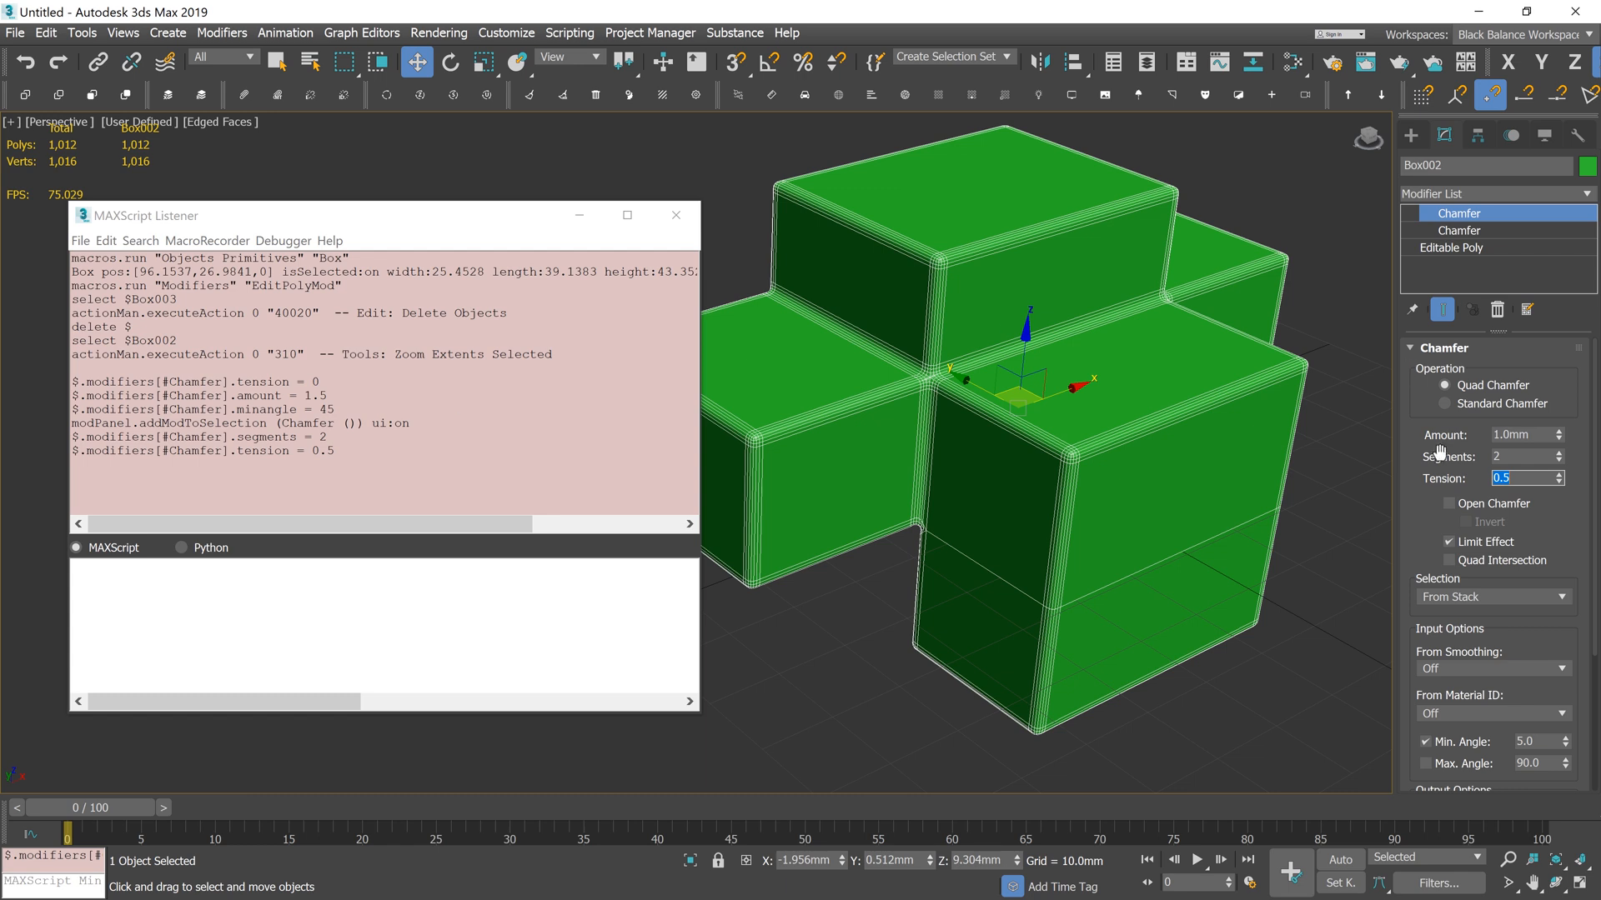
pyautogui.click(1535, 740)
pyautogui.write('45')
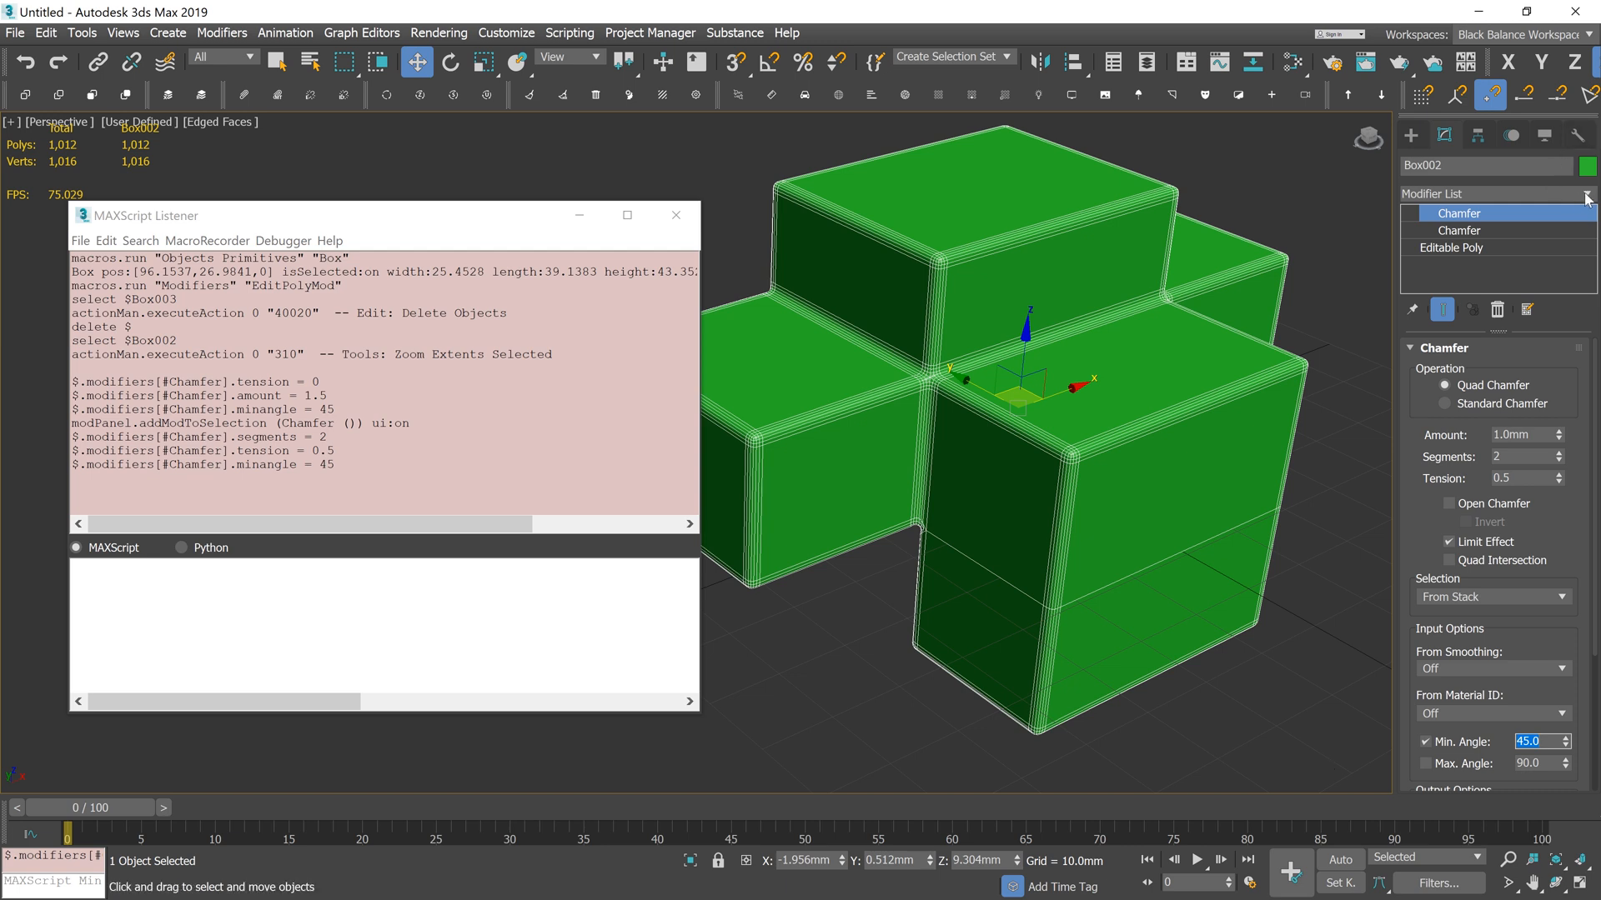
# Top the stack with TurboSmooth using render iterations 2 and viewport iterations 0
pyautogui.click(1586, 193)
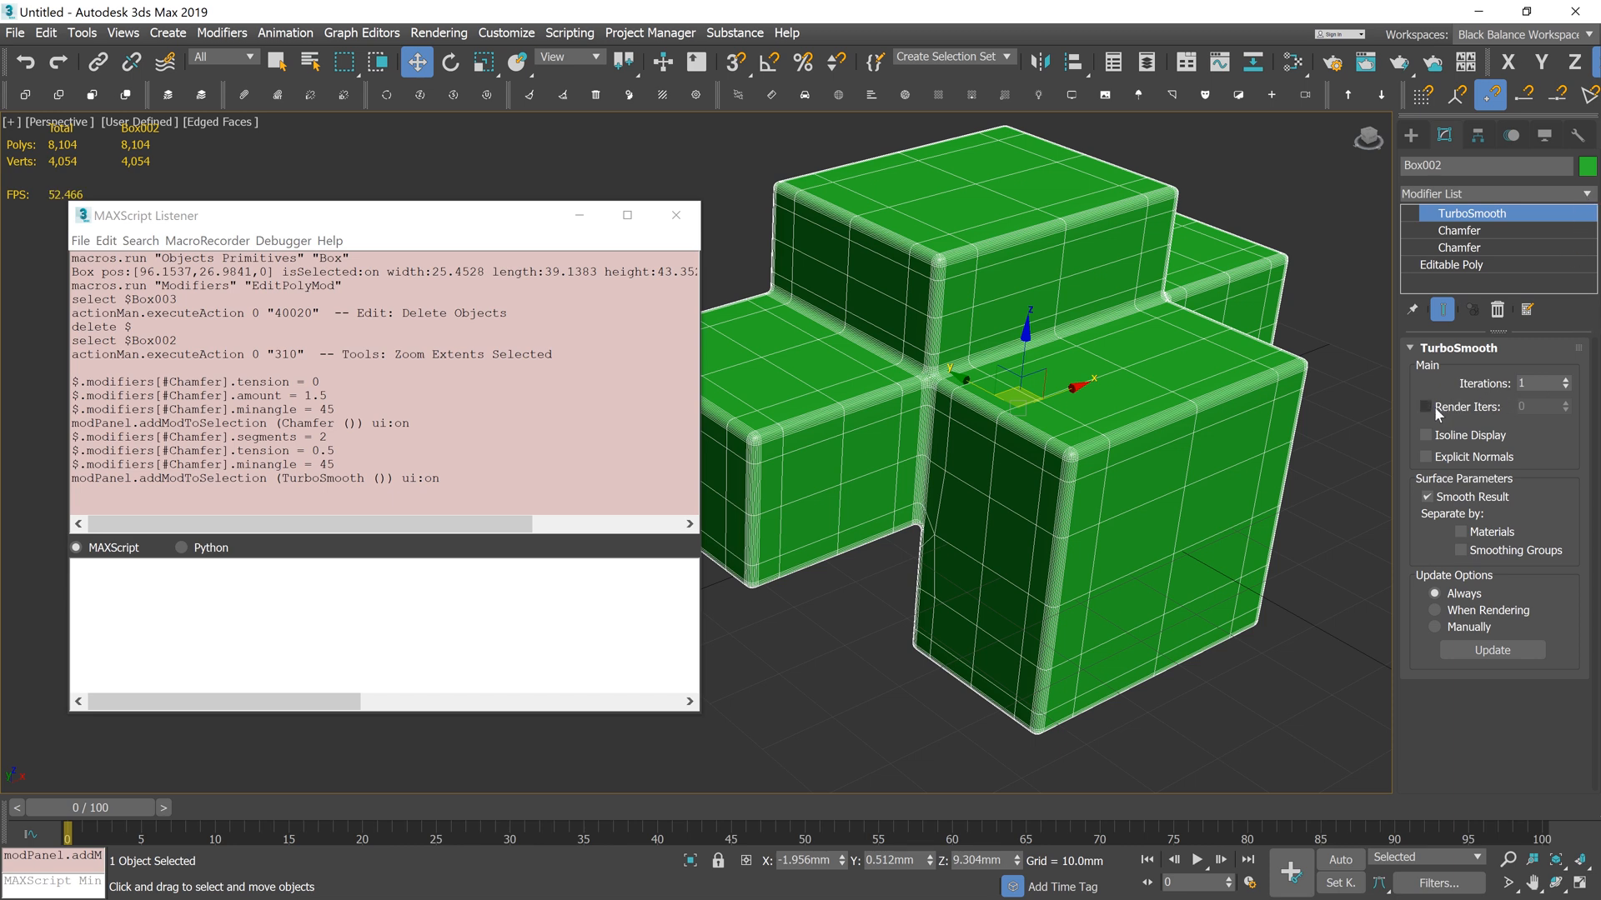
pyautogui.click(1425, 407)
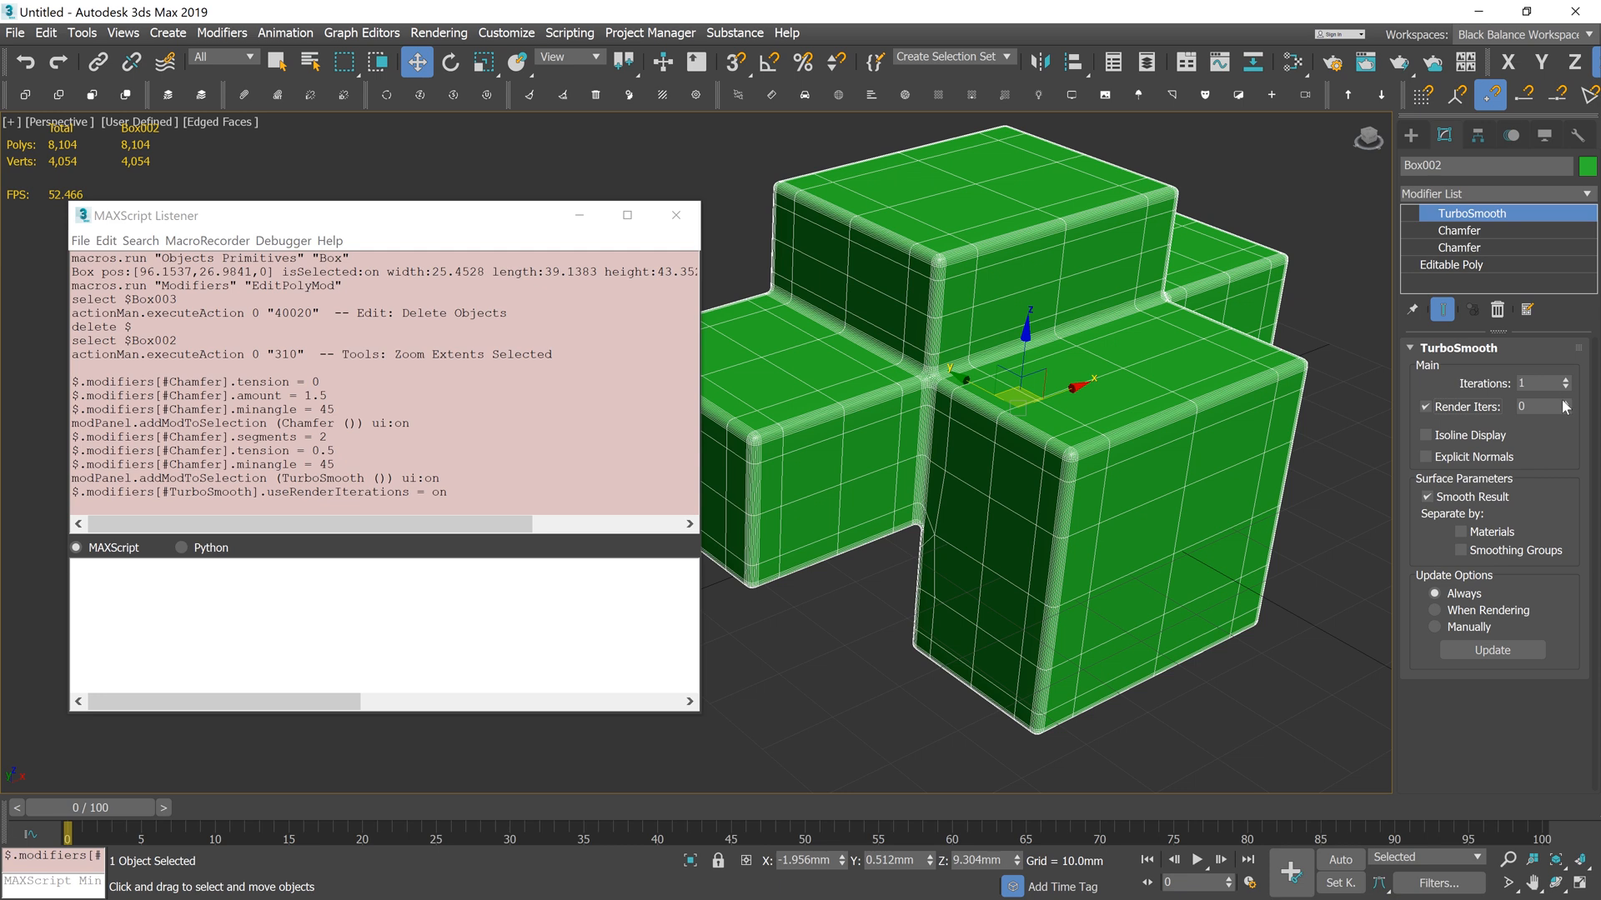
pyautogui.click(1566, 402)
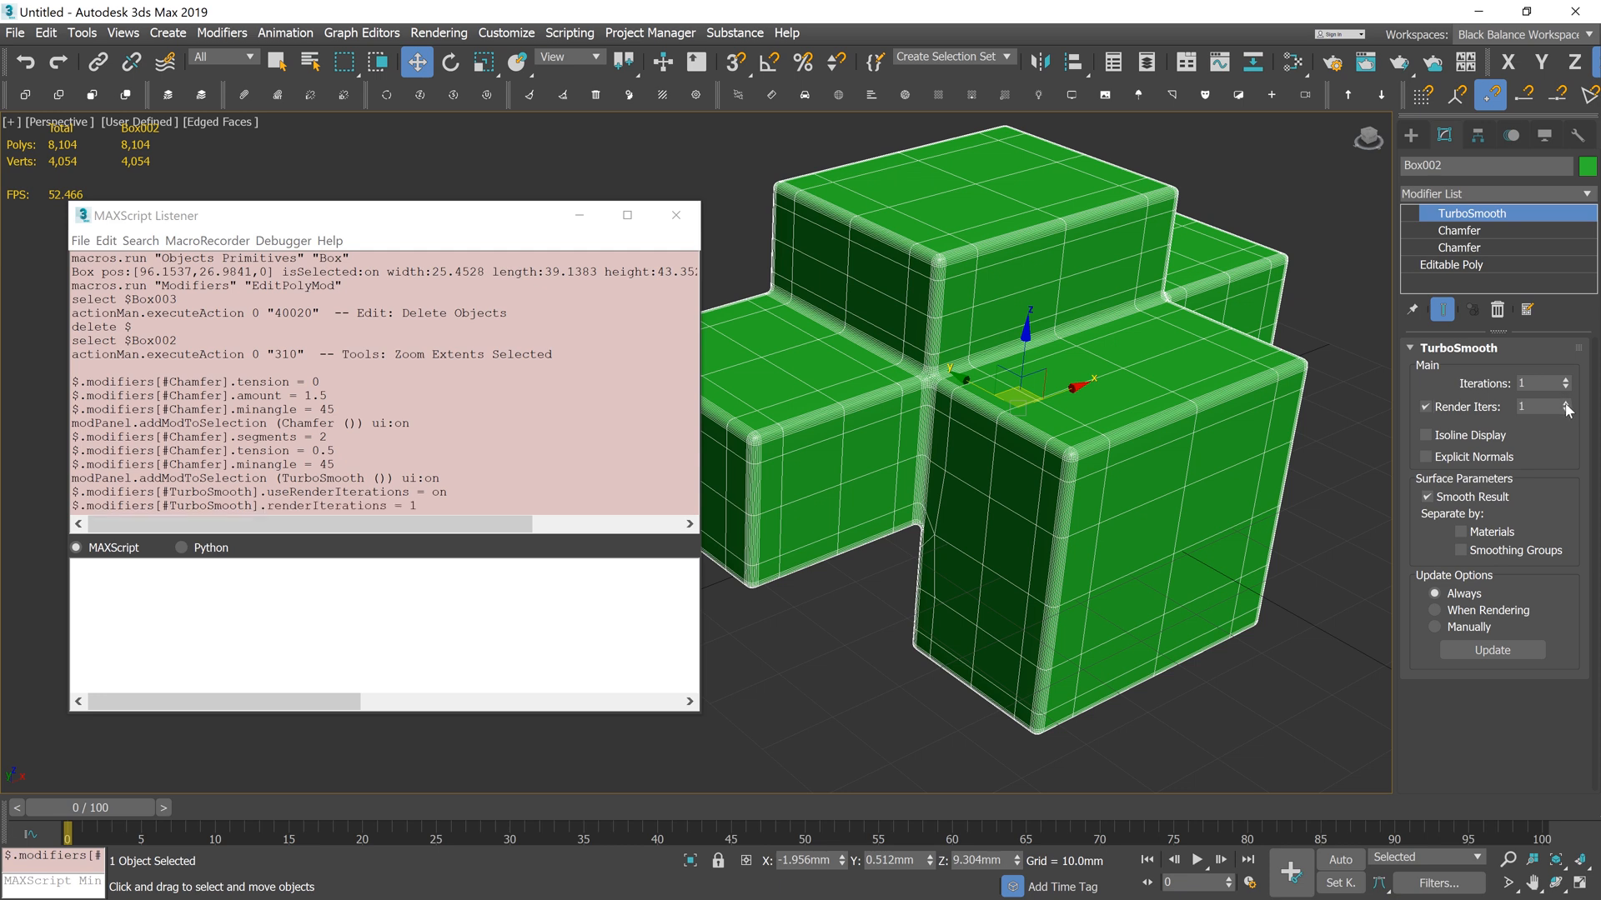
pyautogui.click(1564, 402)
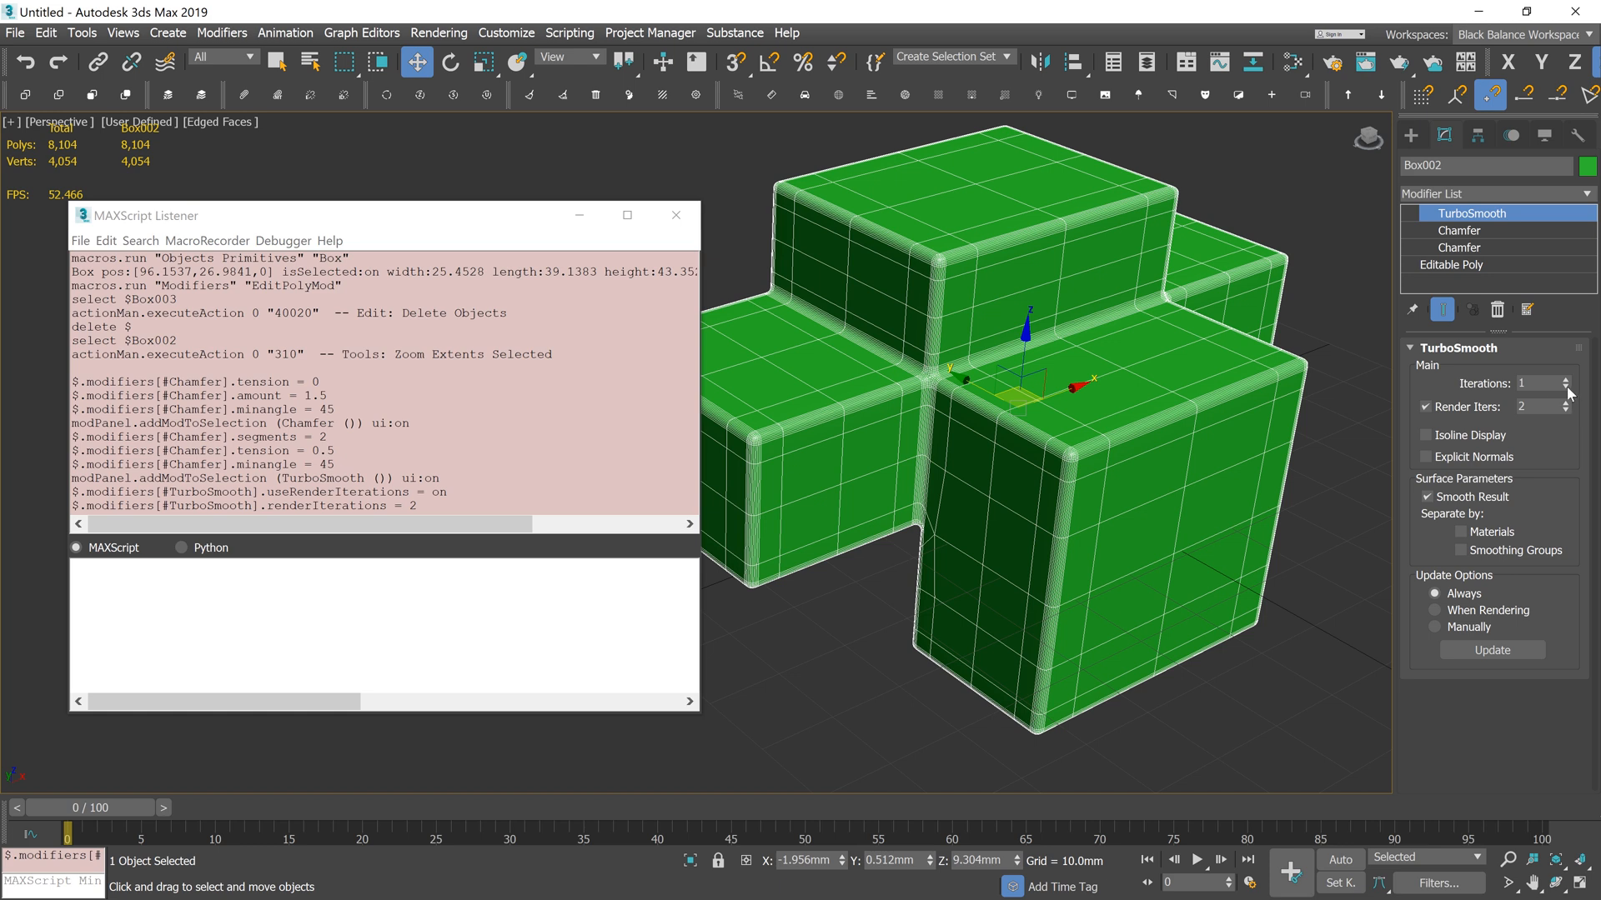
pyautogui.click(1566, 389)
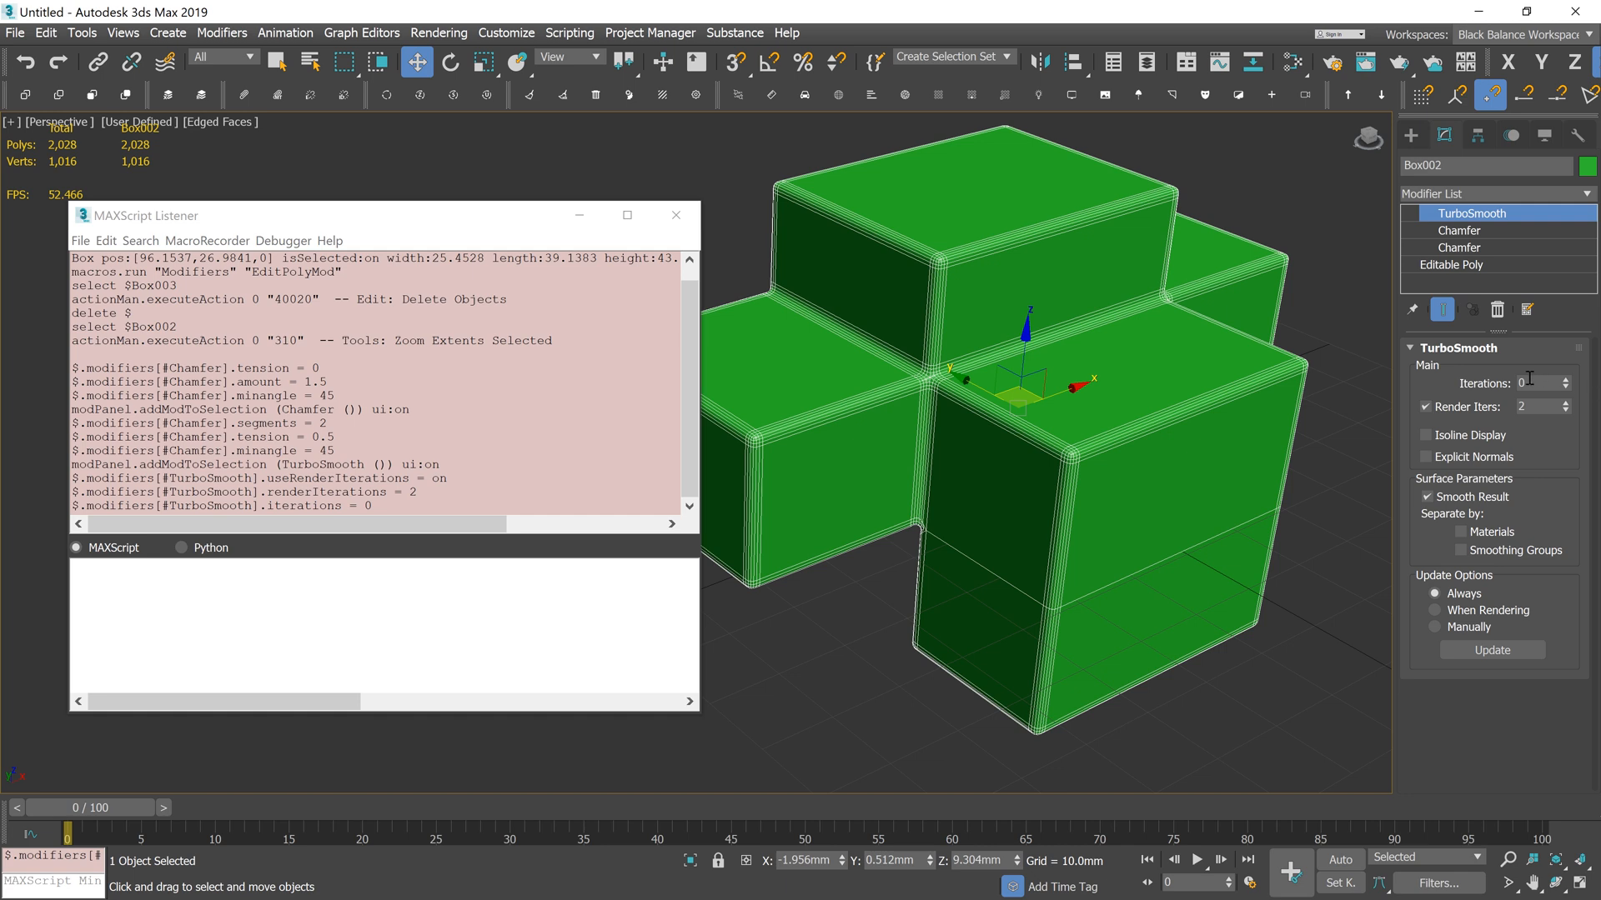
pyautogui.moveTo(415, 341)
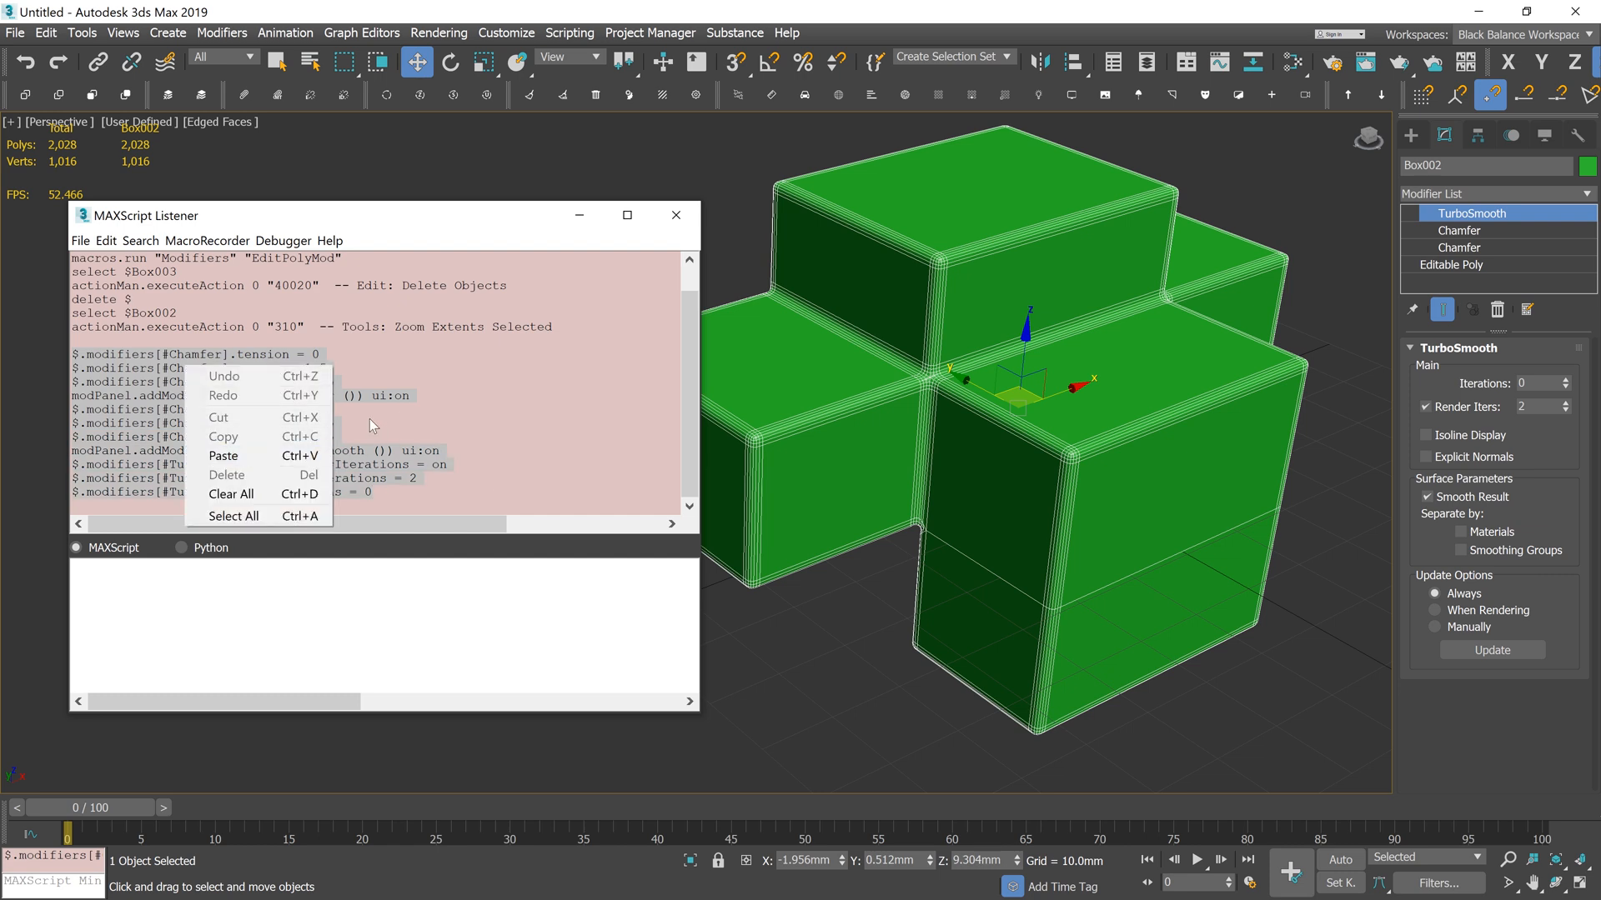
# Copy the recorded Chamfer and TurboSmooth lines and bring up the Scripting menu
pyautogui.click(398, 482)
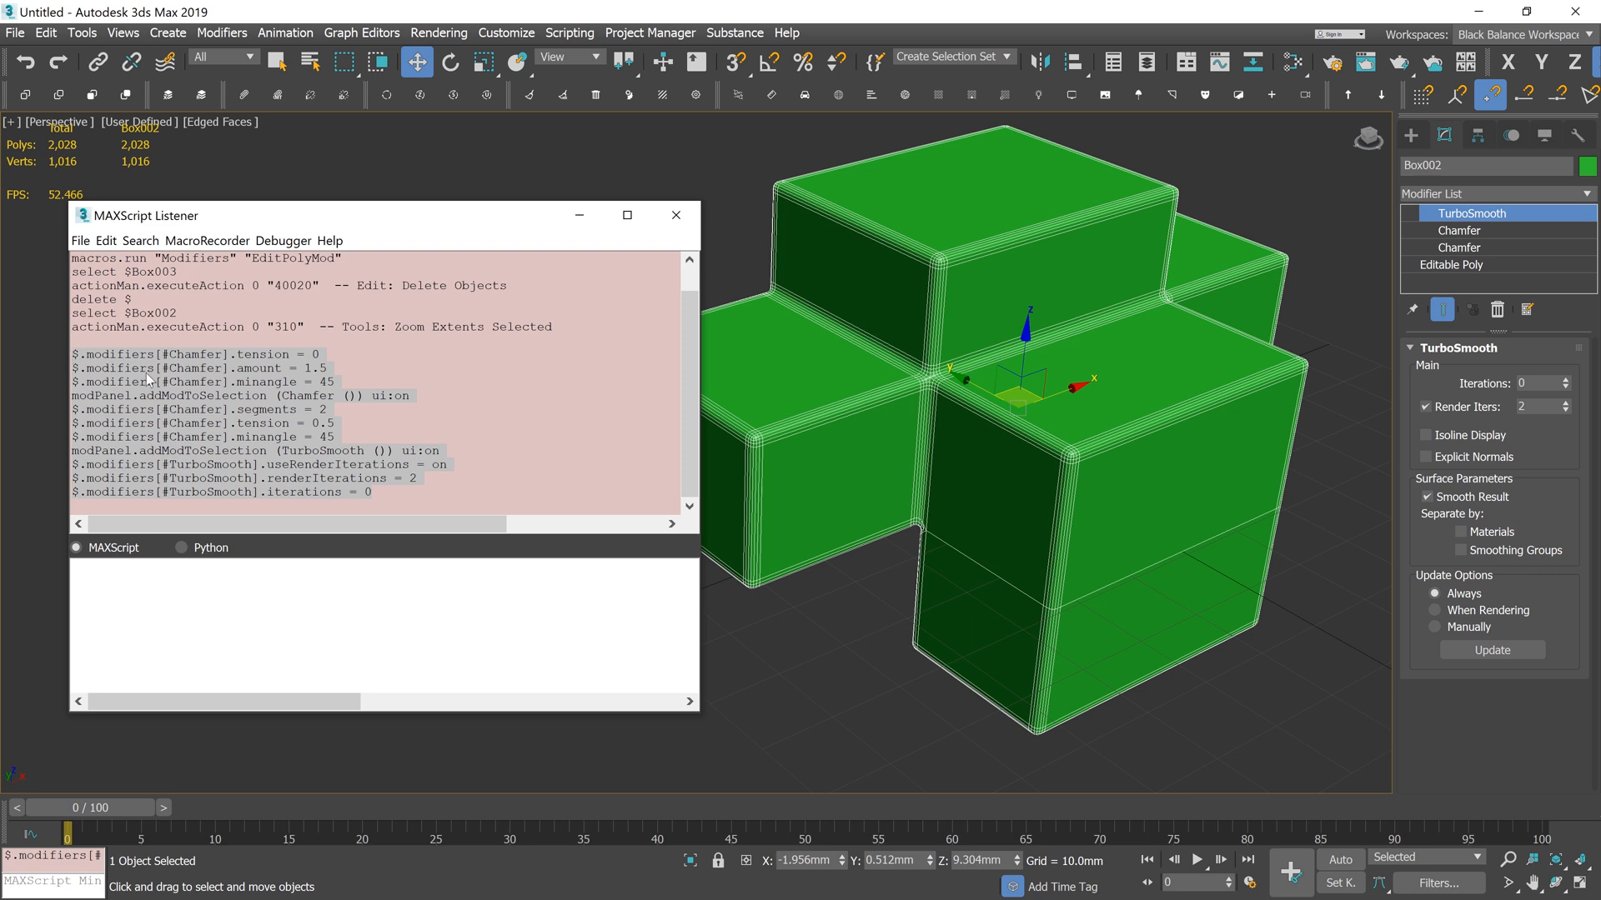
pyautogui.moveTo(558, 7)
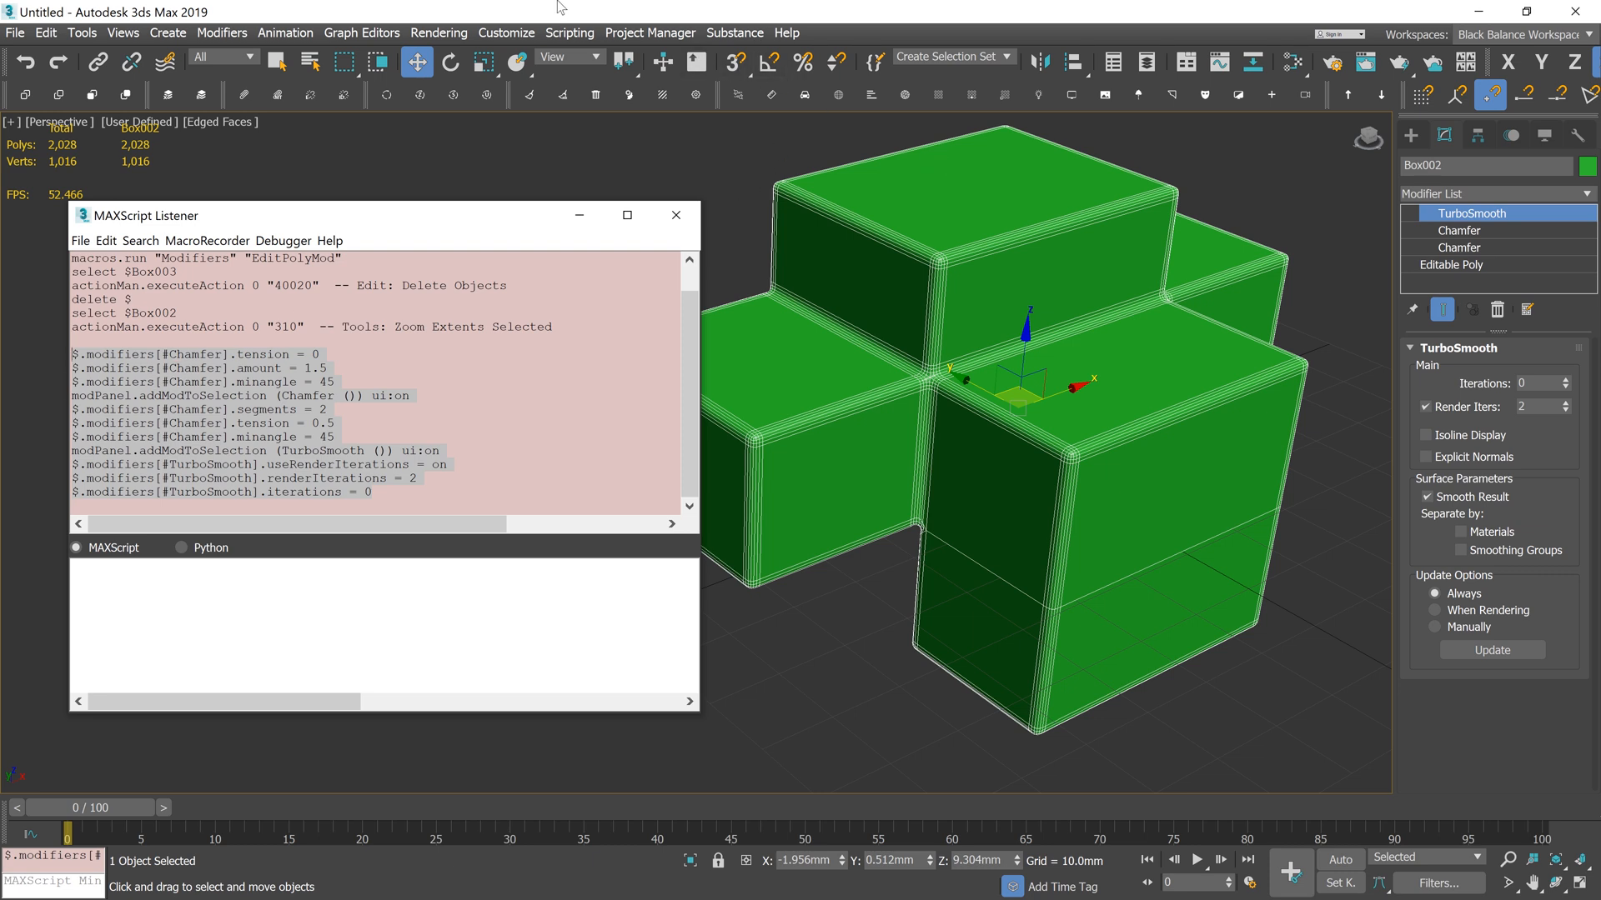
pyautogui.click(571, 32)
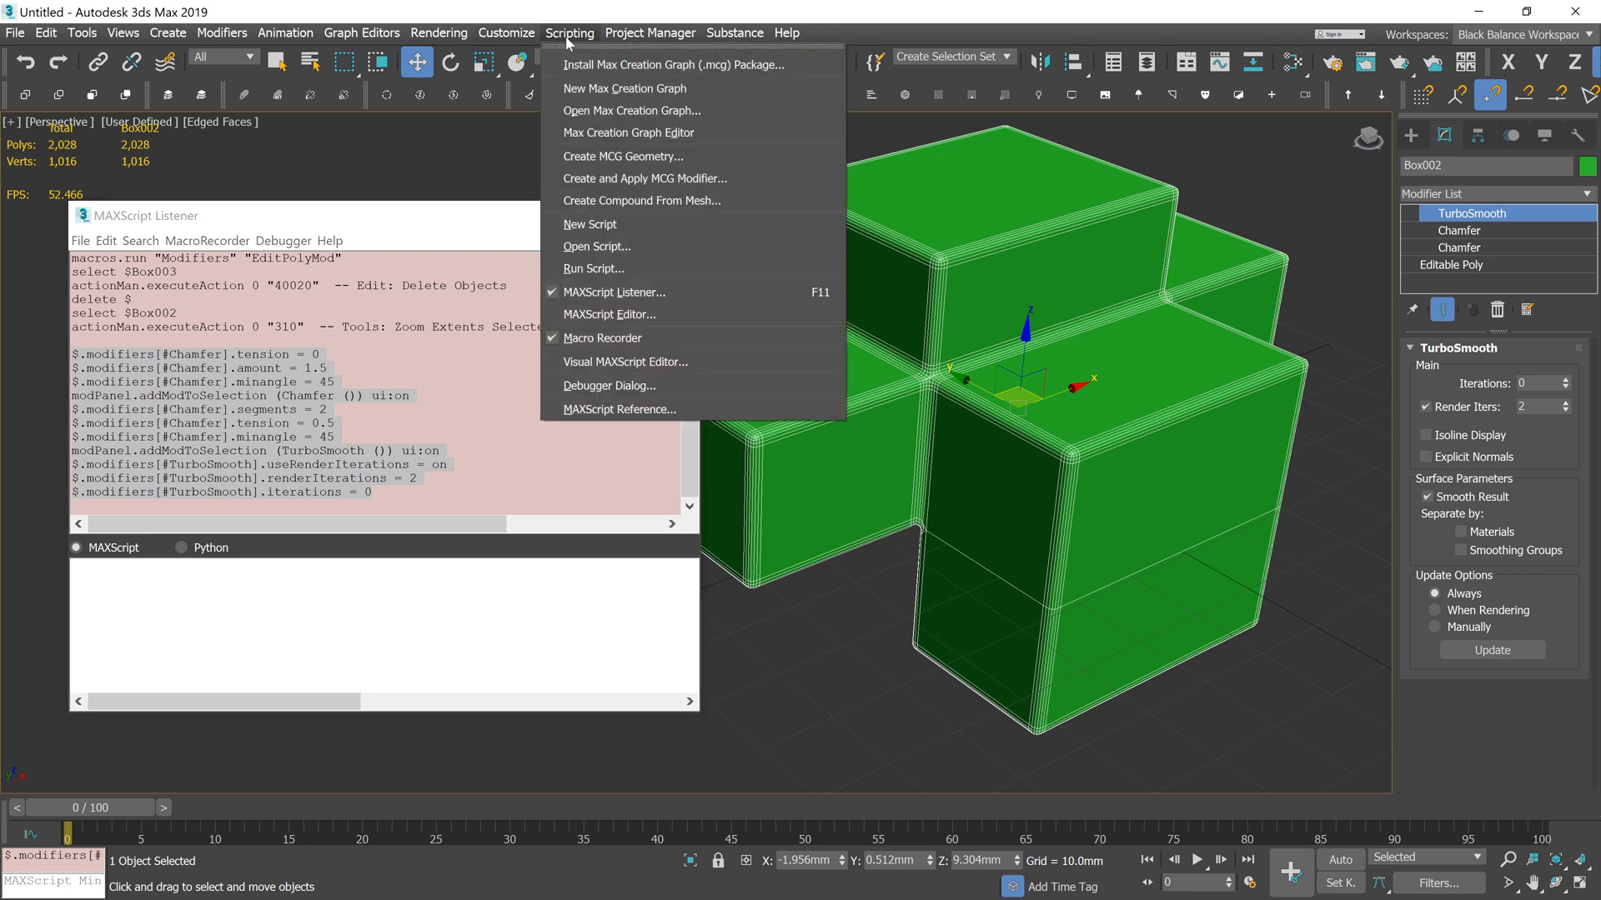
pyautogui.moveTo(588, 224)
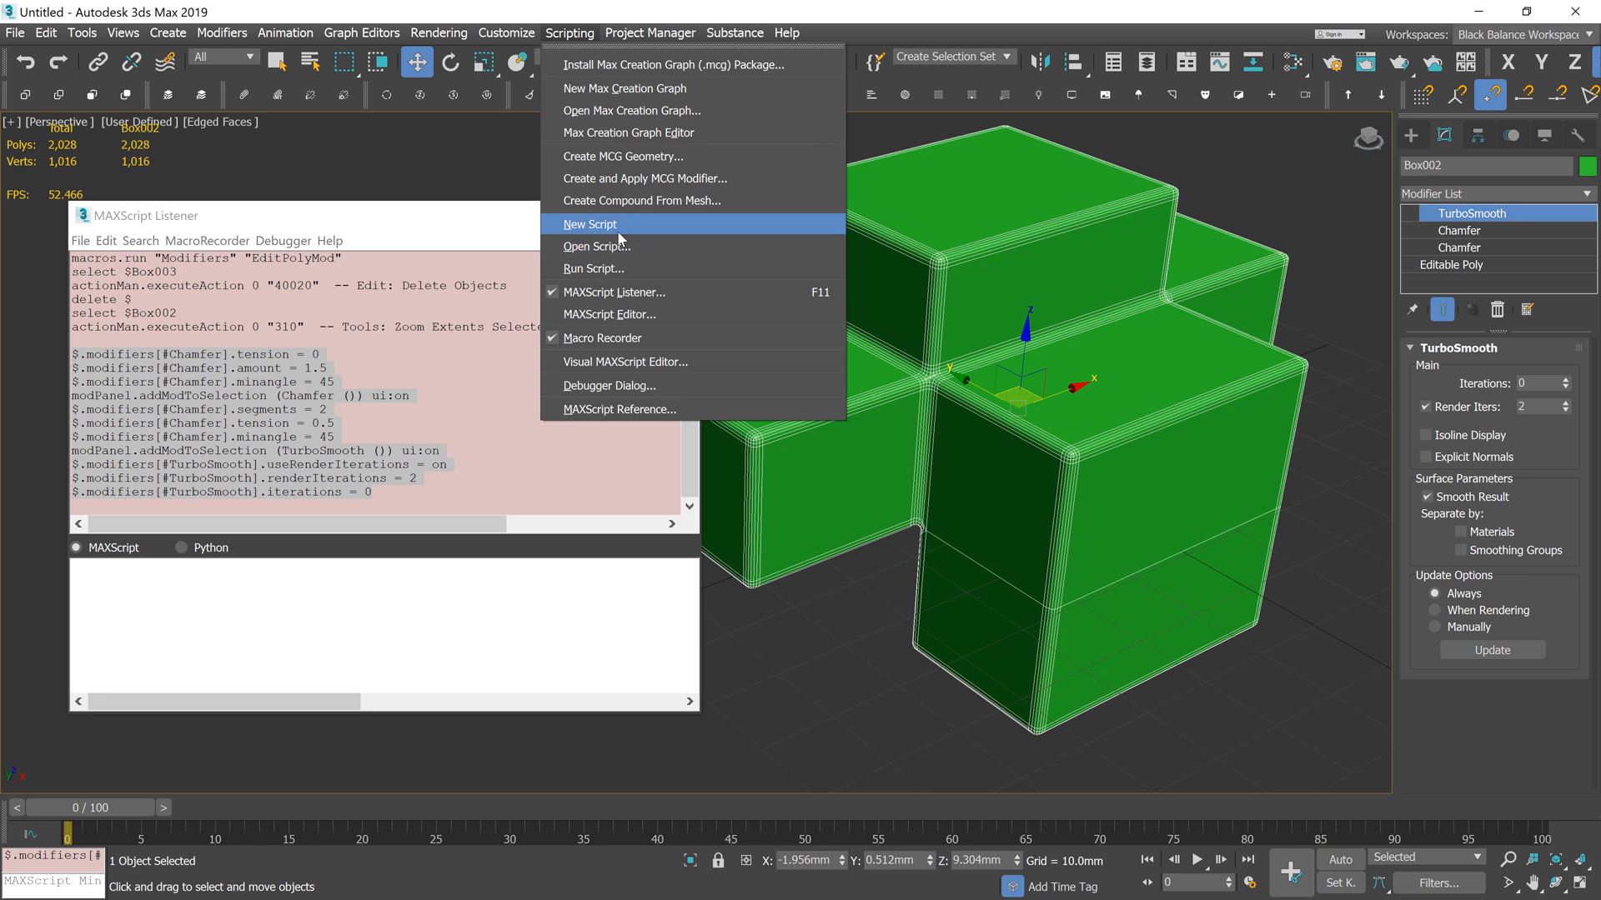
# Paste the lines into a new script, strip the box's modifiers, and Evaluate All to rebuild them
pyautogui.click(589, 224)
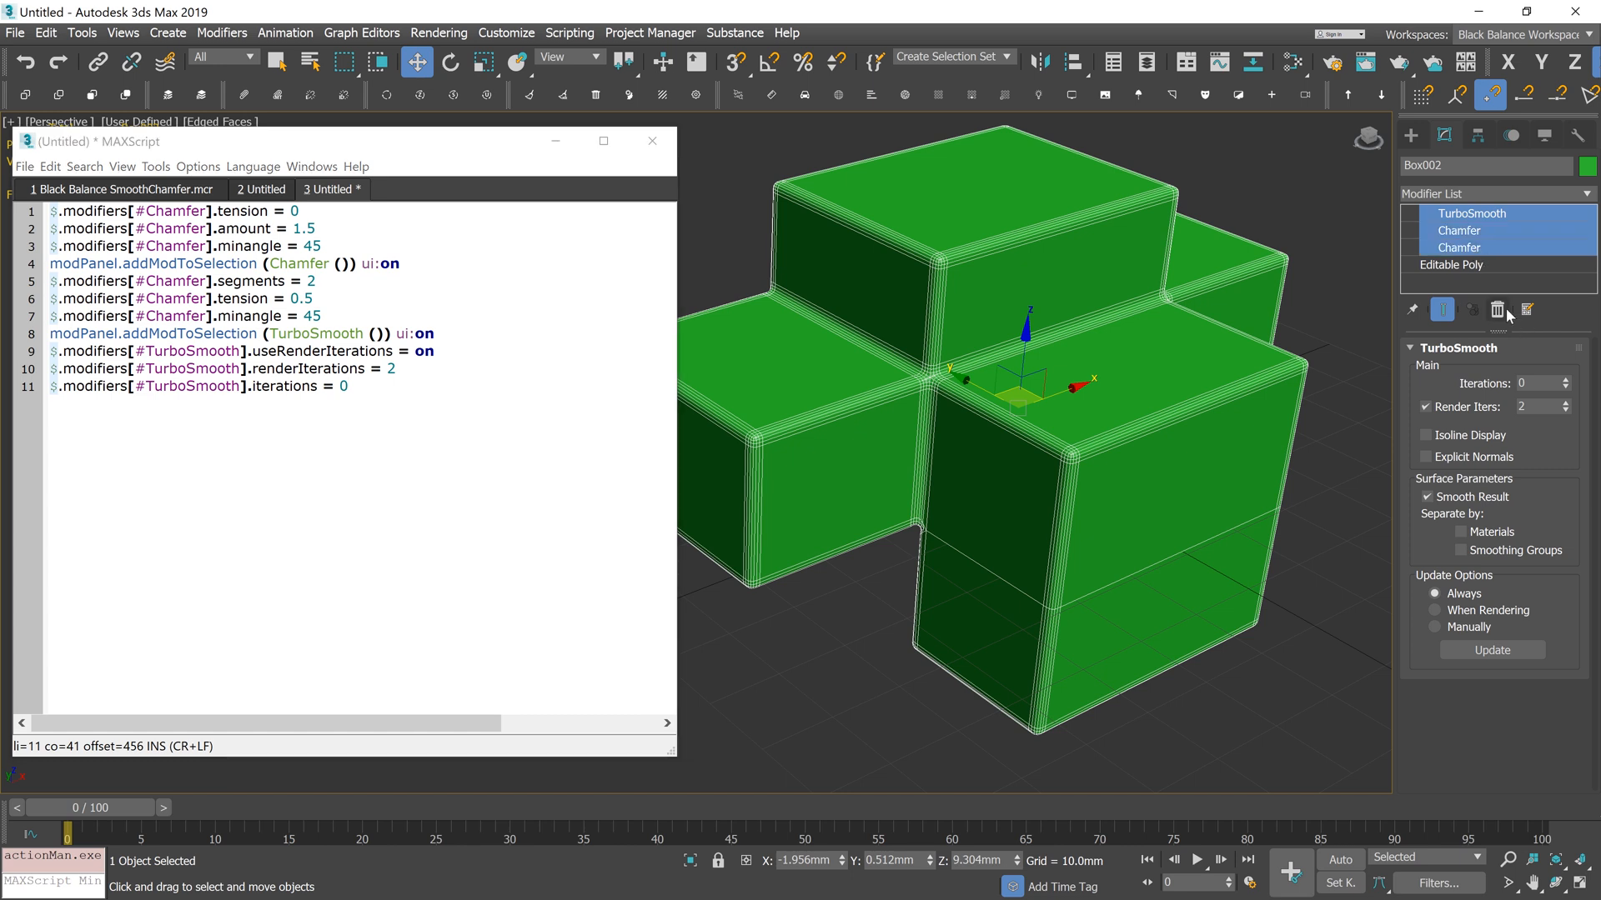
pyautogui.click(1497, 310)
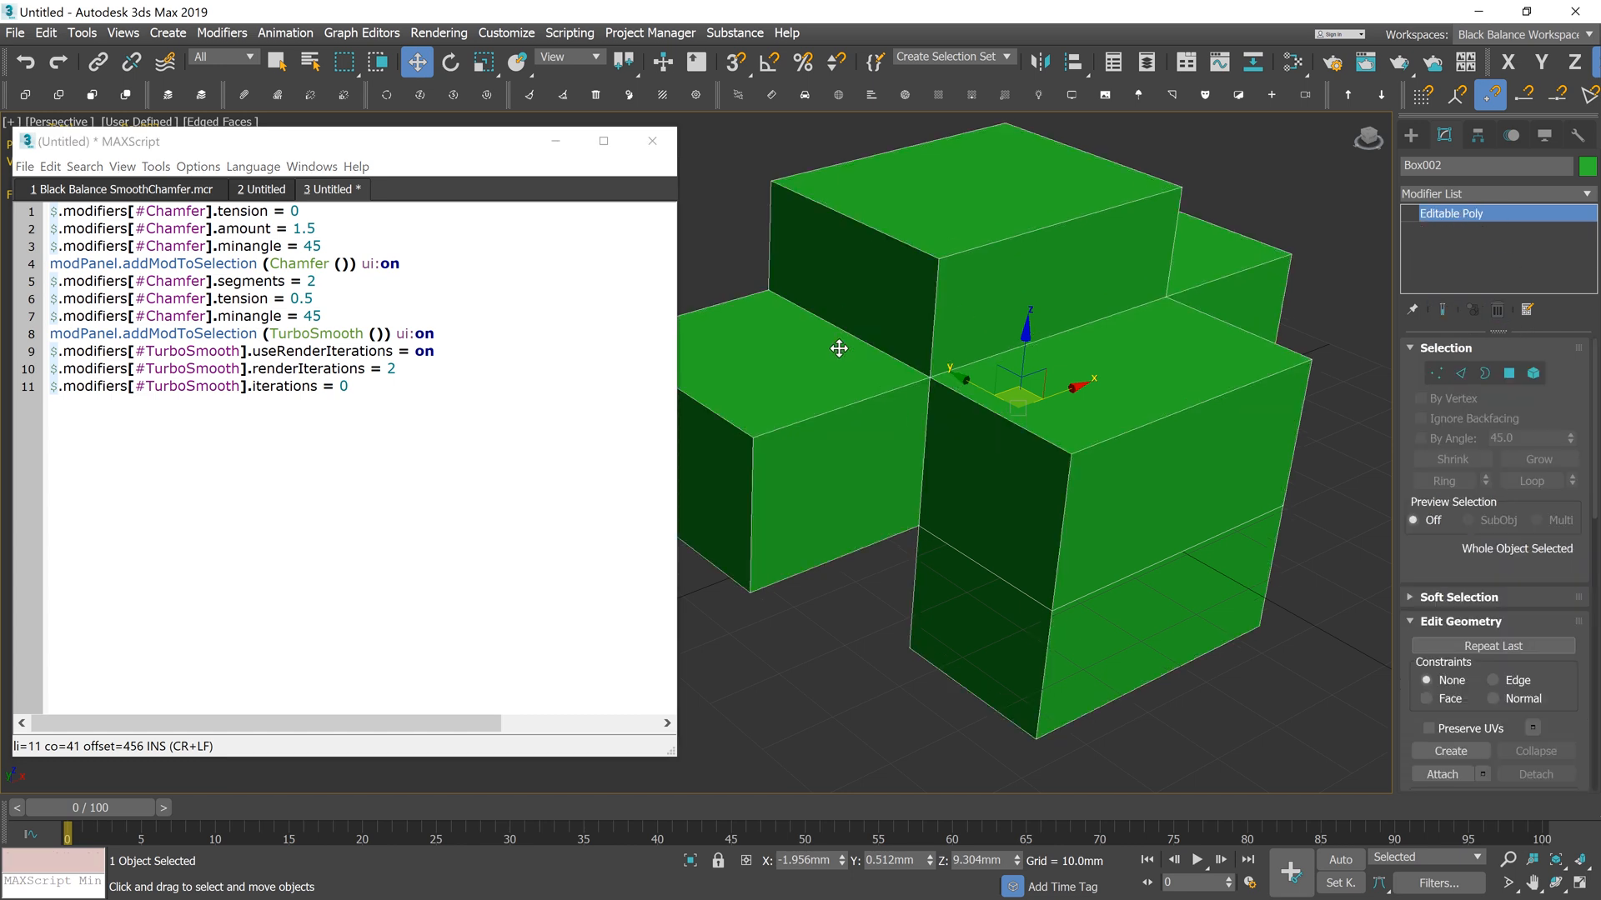
pyautogui.click(155, 167)
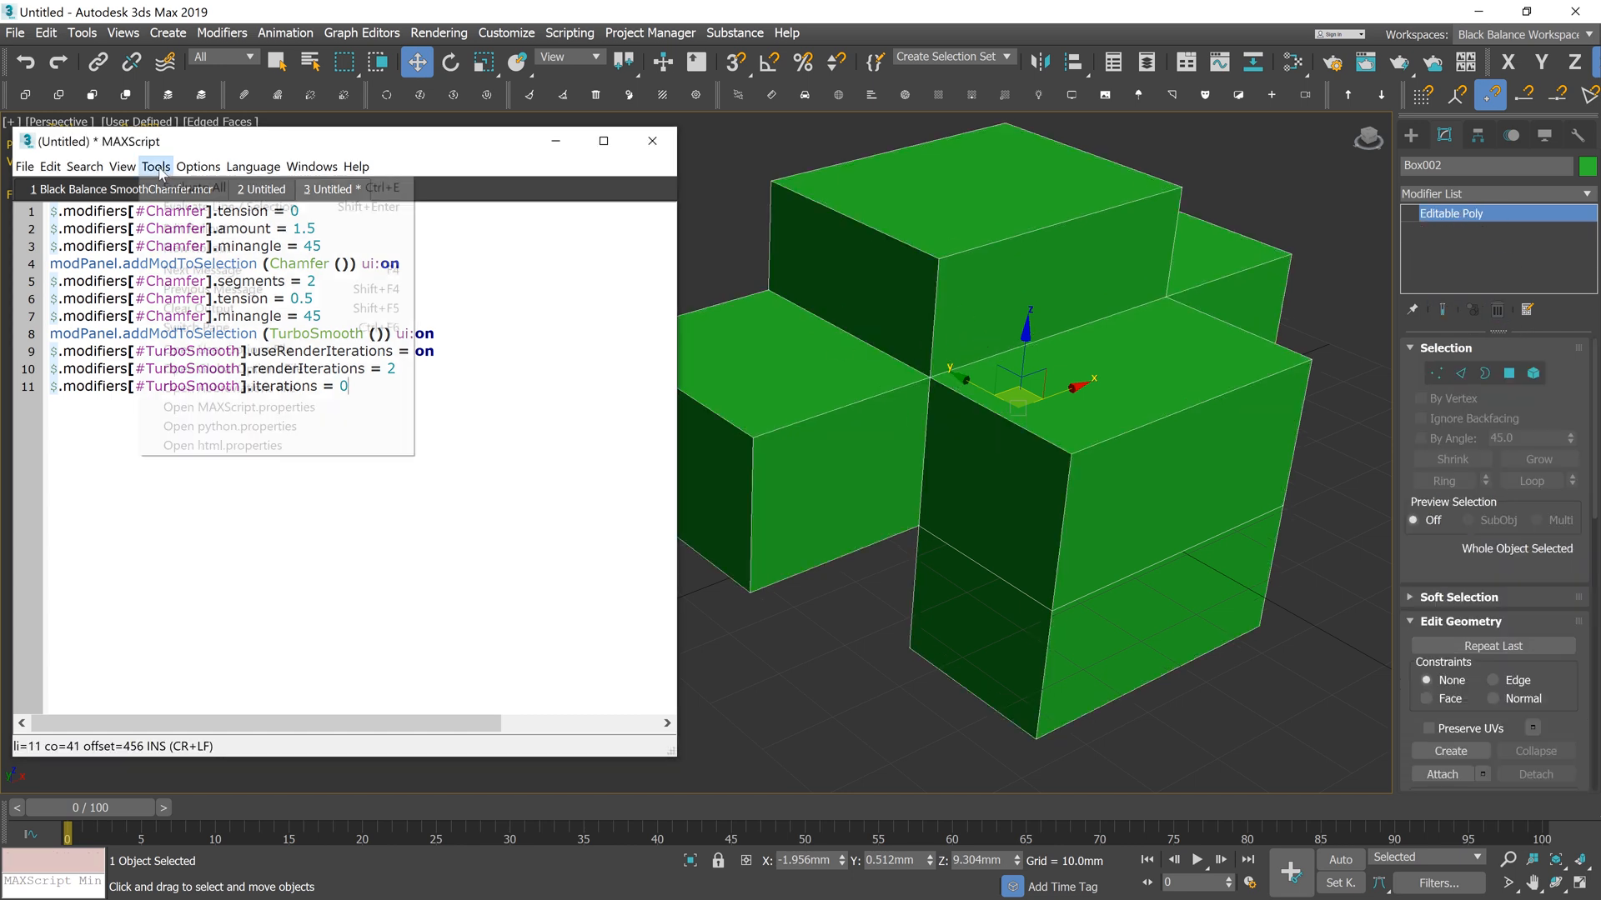
pyautogui.click(155, 166)
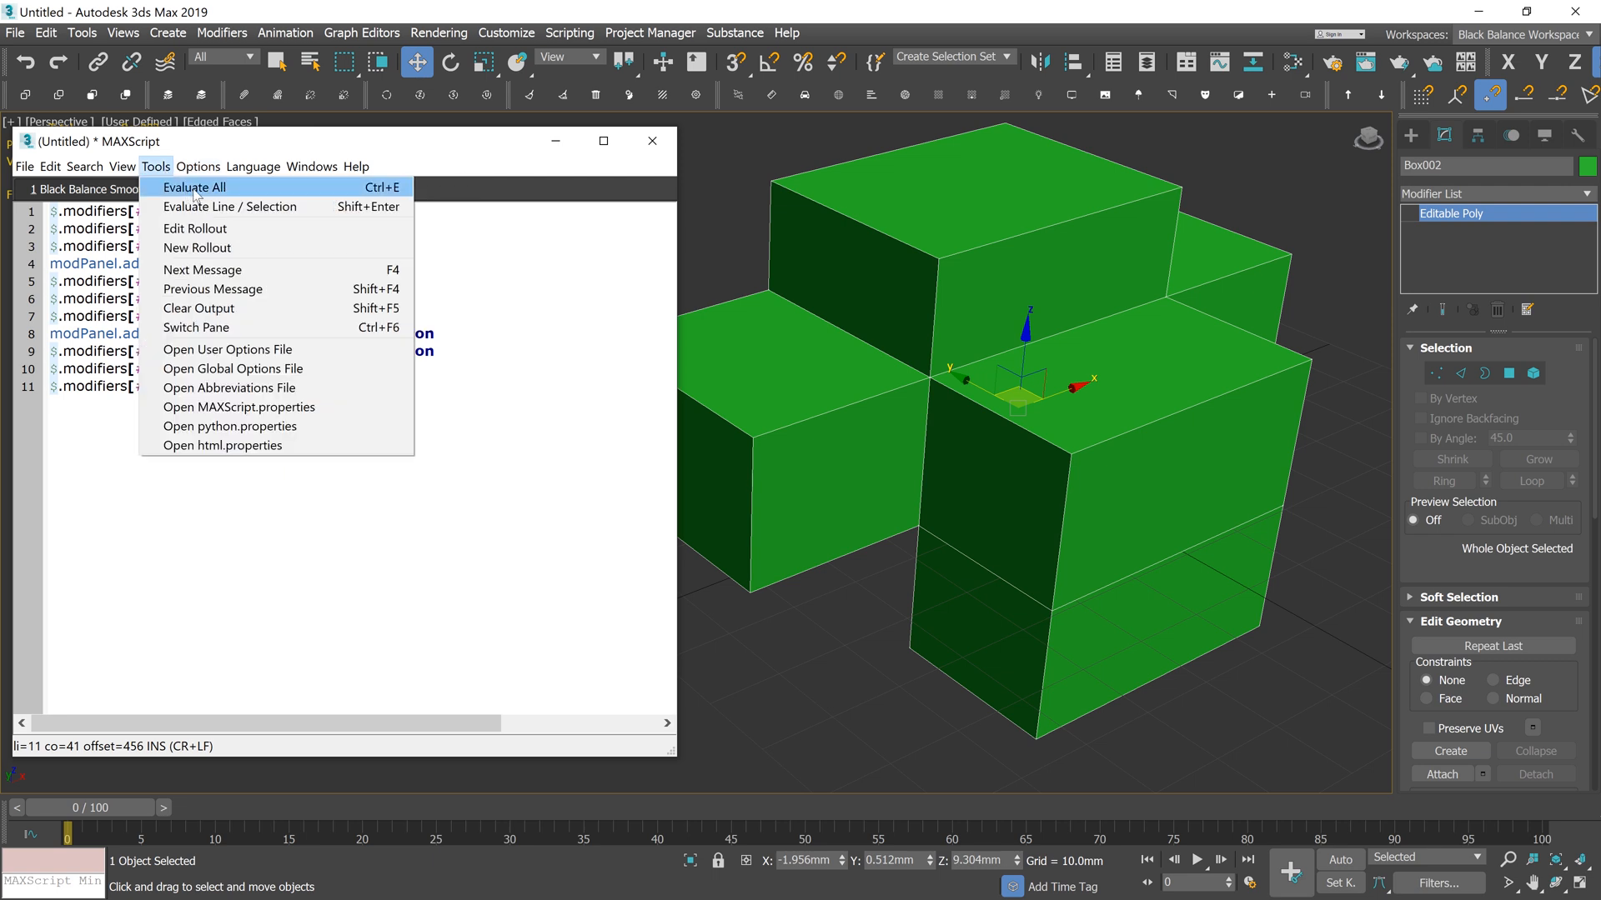
pyautogui.click(194, 187)
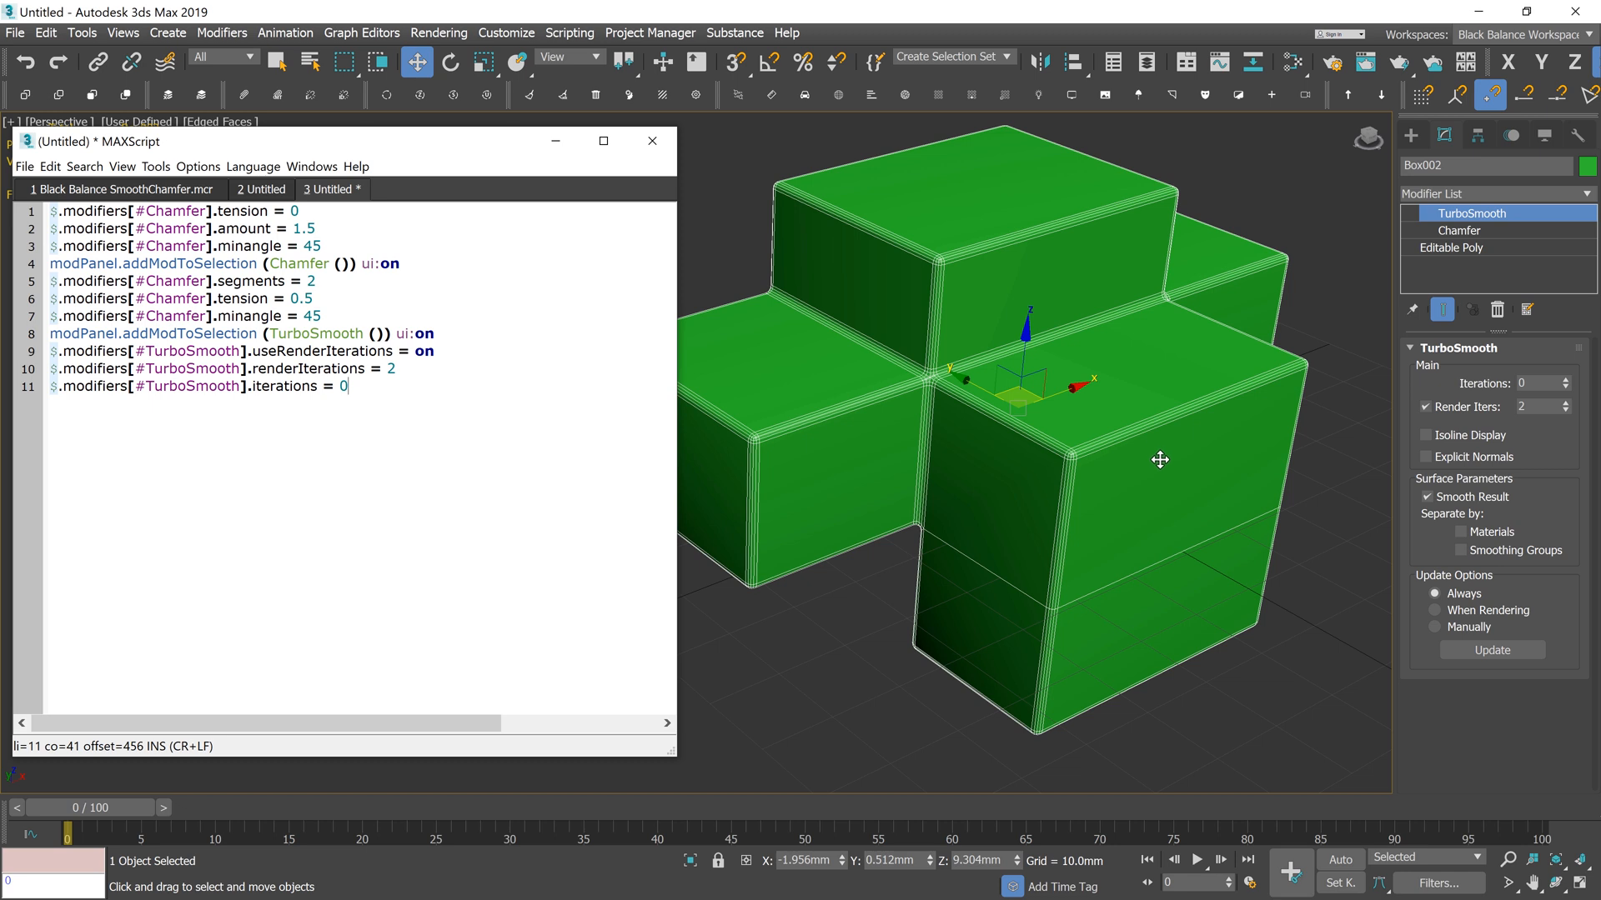
pyautogui.moveTo(1147, 451)
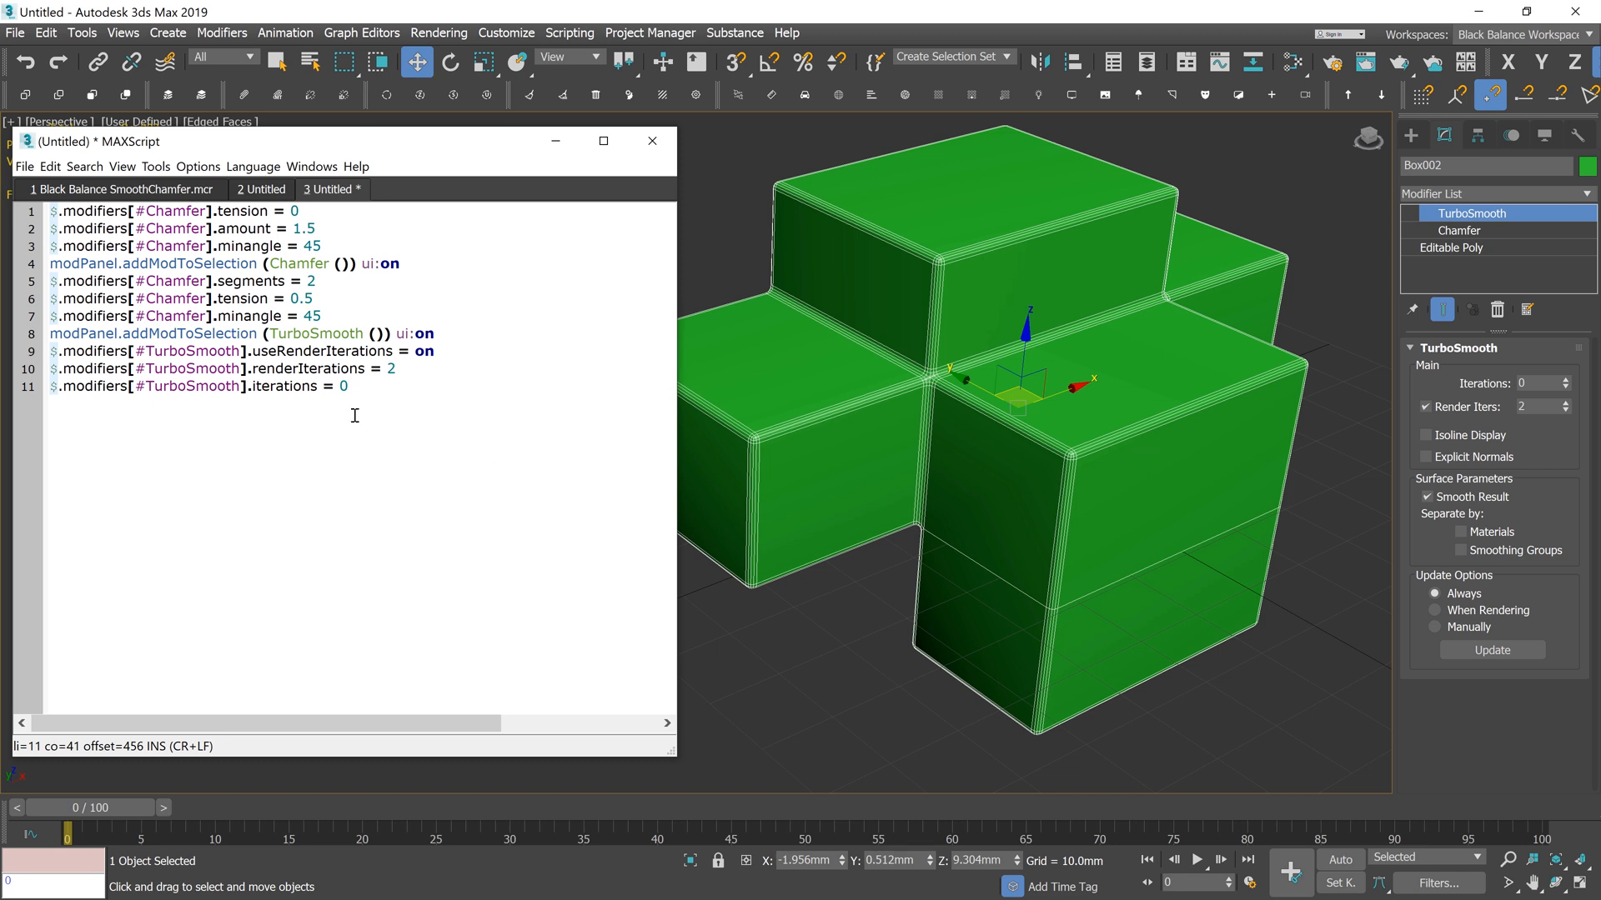
pyautogui.moveTo(353, 415)
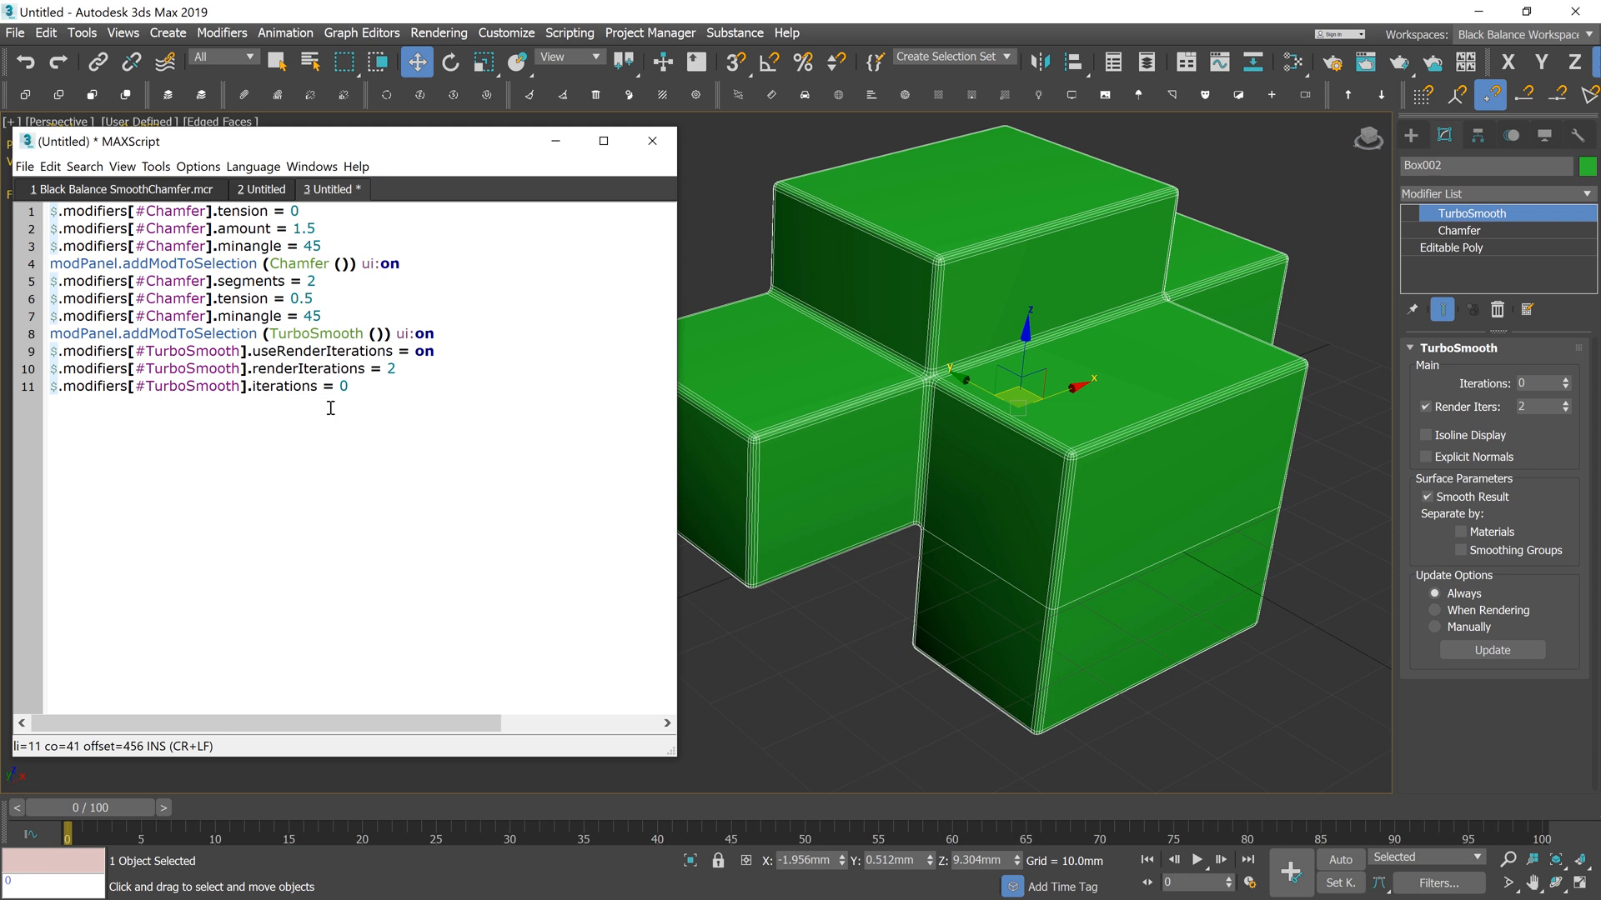
pyautogui.moveTo(190, 213)
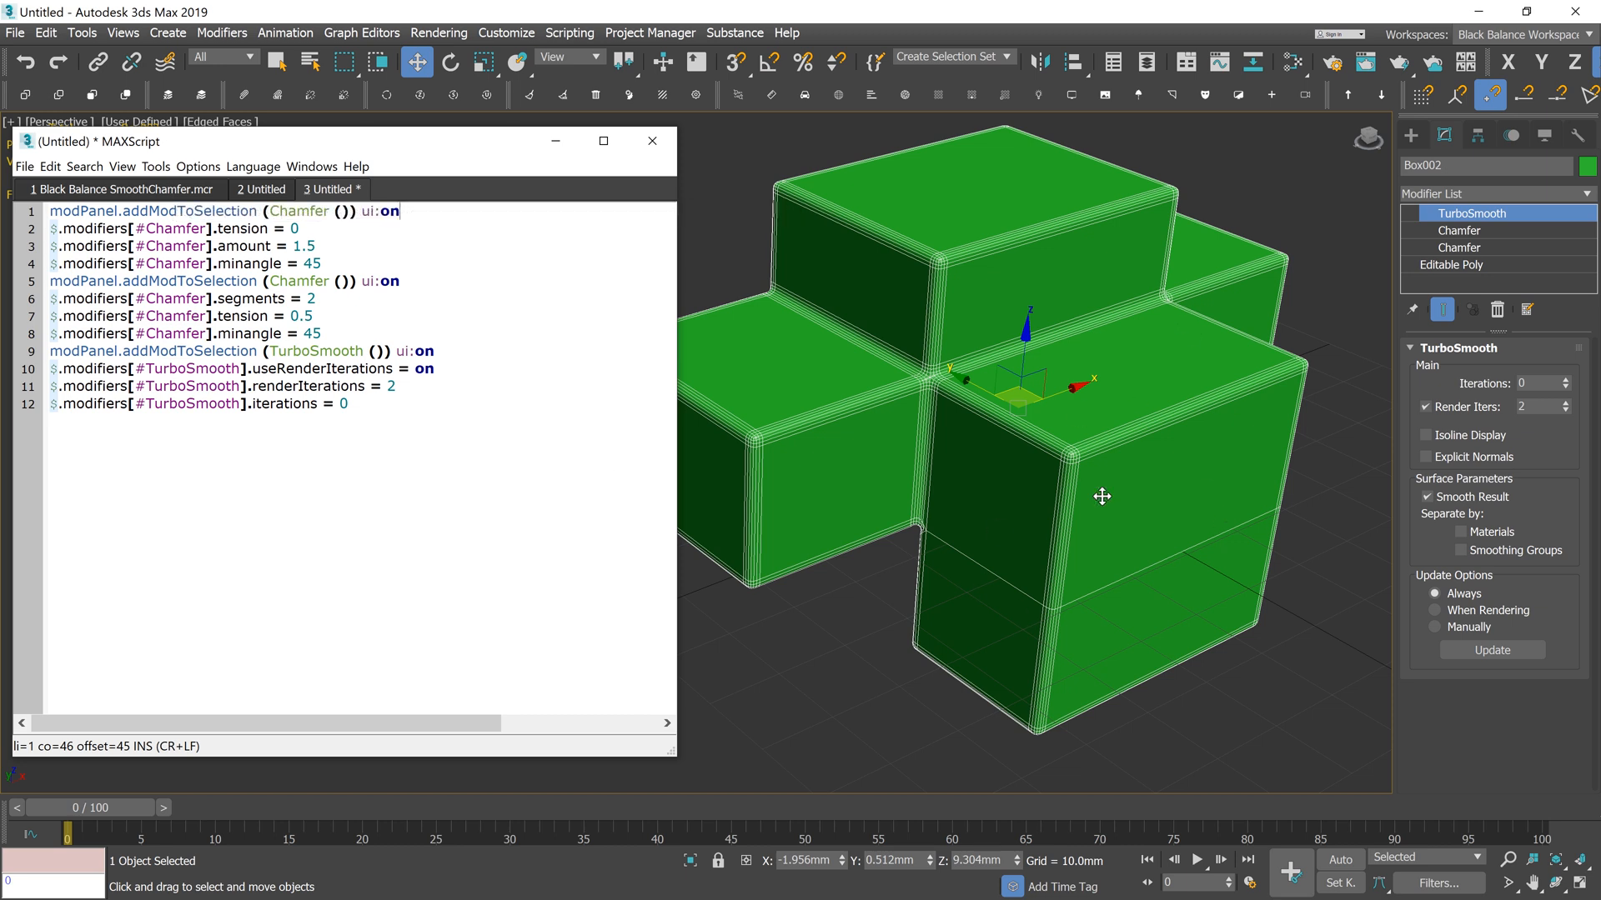
# Verify both Chamfers rebuilt under TurboSmooth, then go to the Create panel's standard primitives
pyautogui.click(1461, 247)
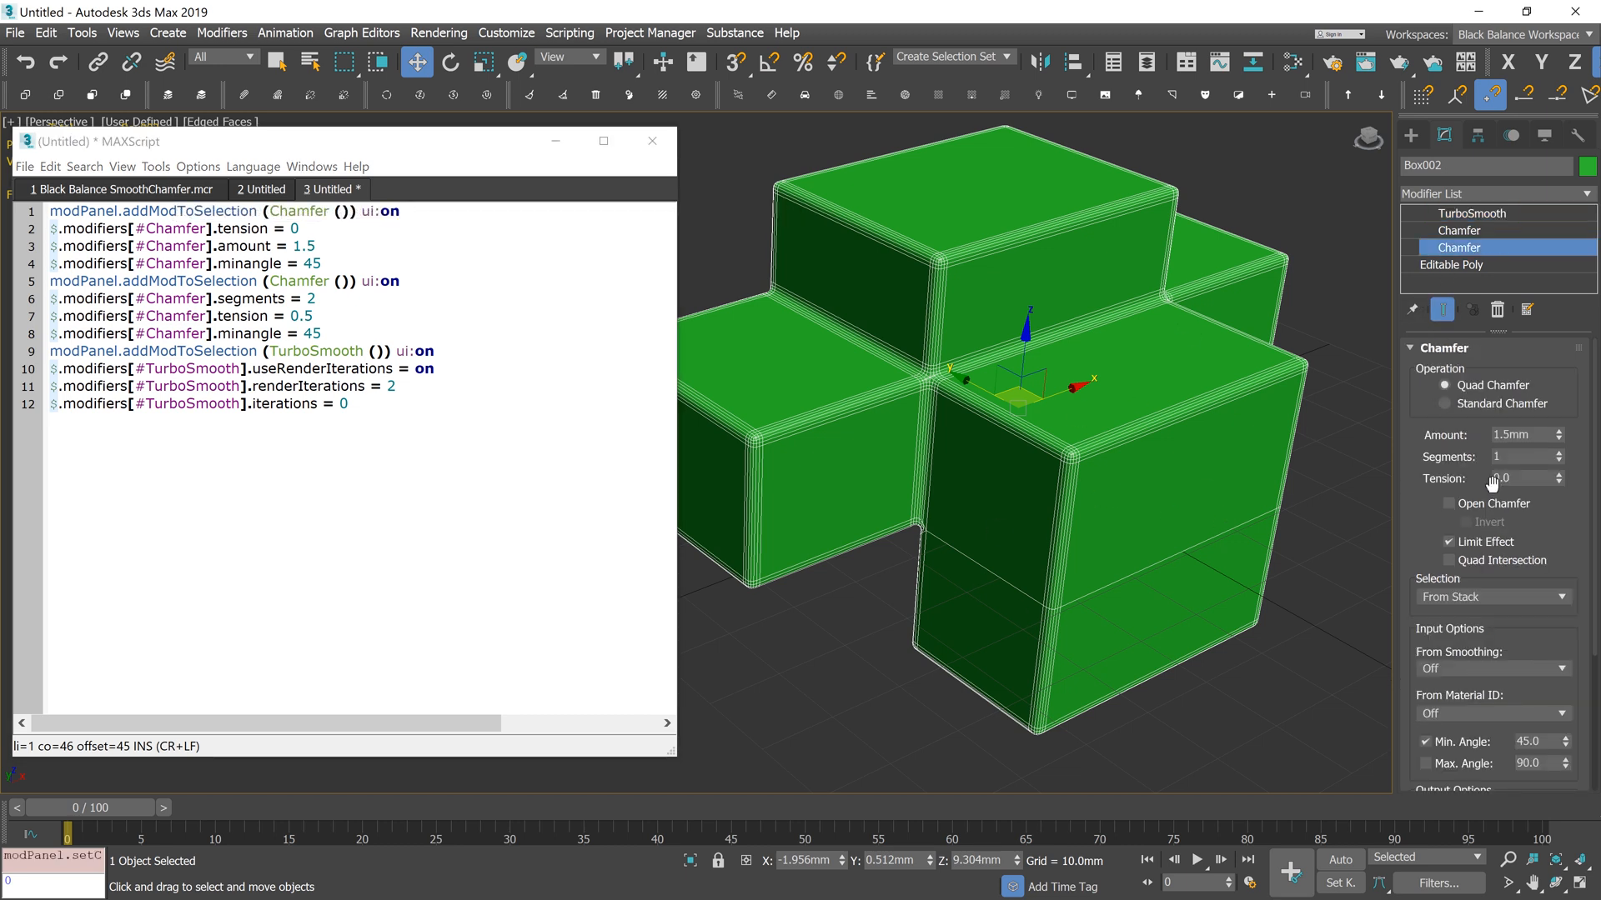
pyautogui.click(1520, 457)
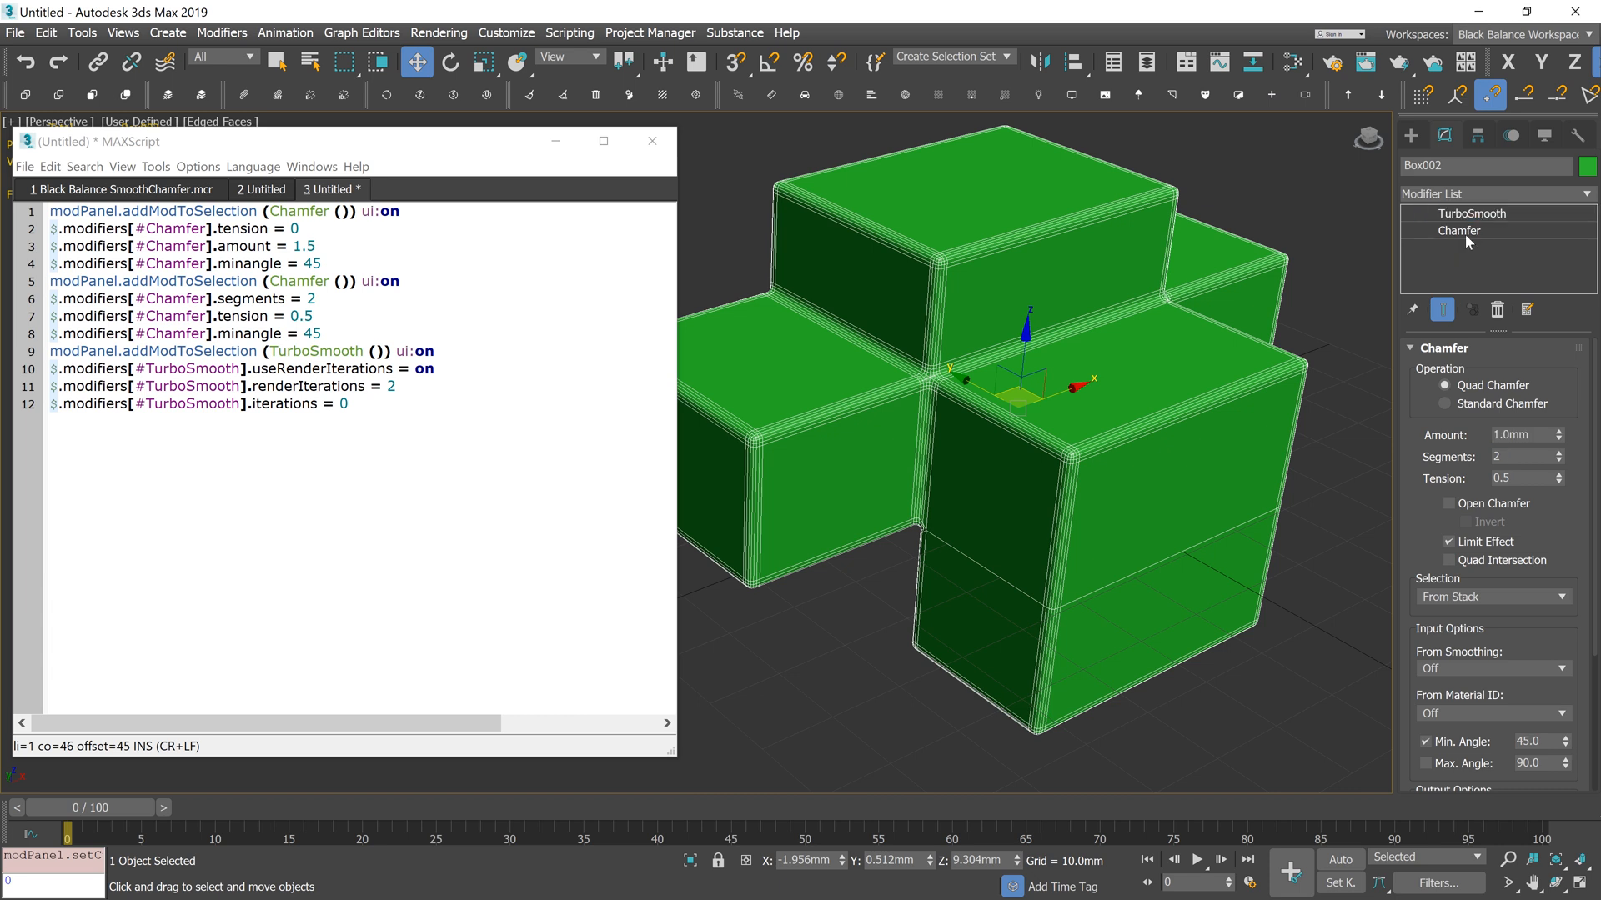
pyautogui.click(1470, 212)
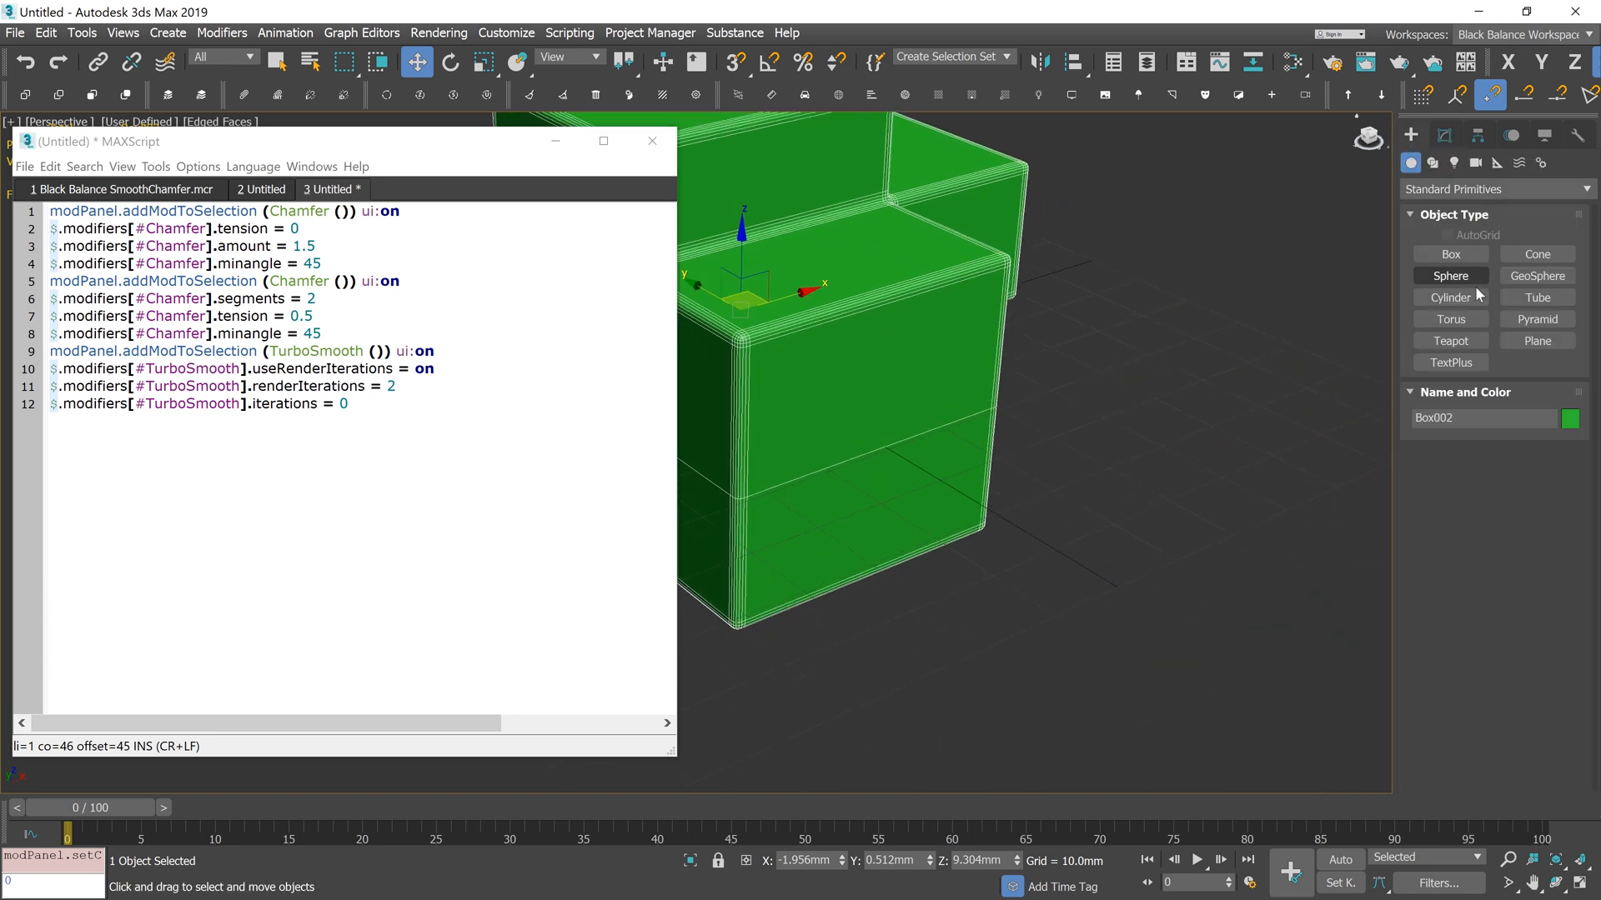
# Draw a cylinder beside the box and rerun the script to give it two Chamfers and TurboSmooth
pyautogui.click(1449, 296)
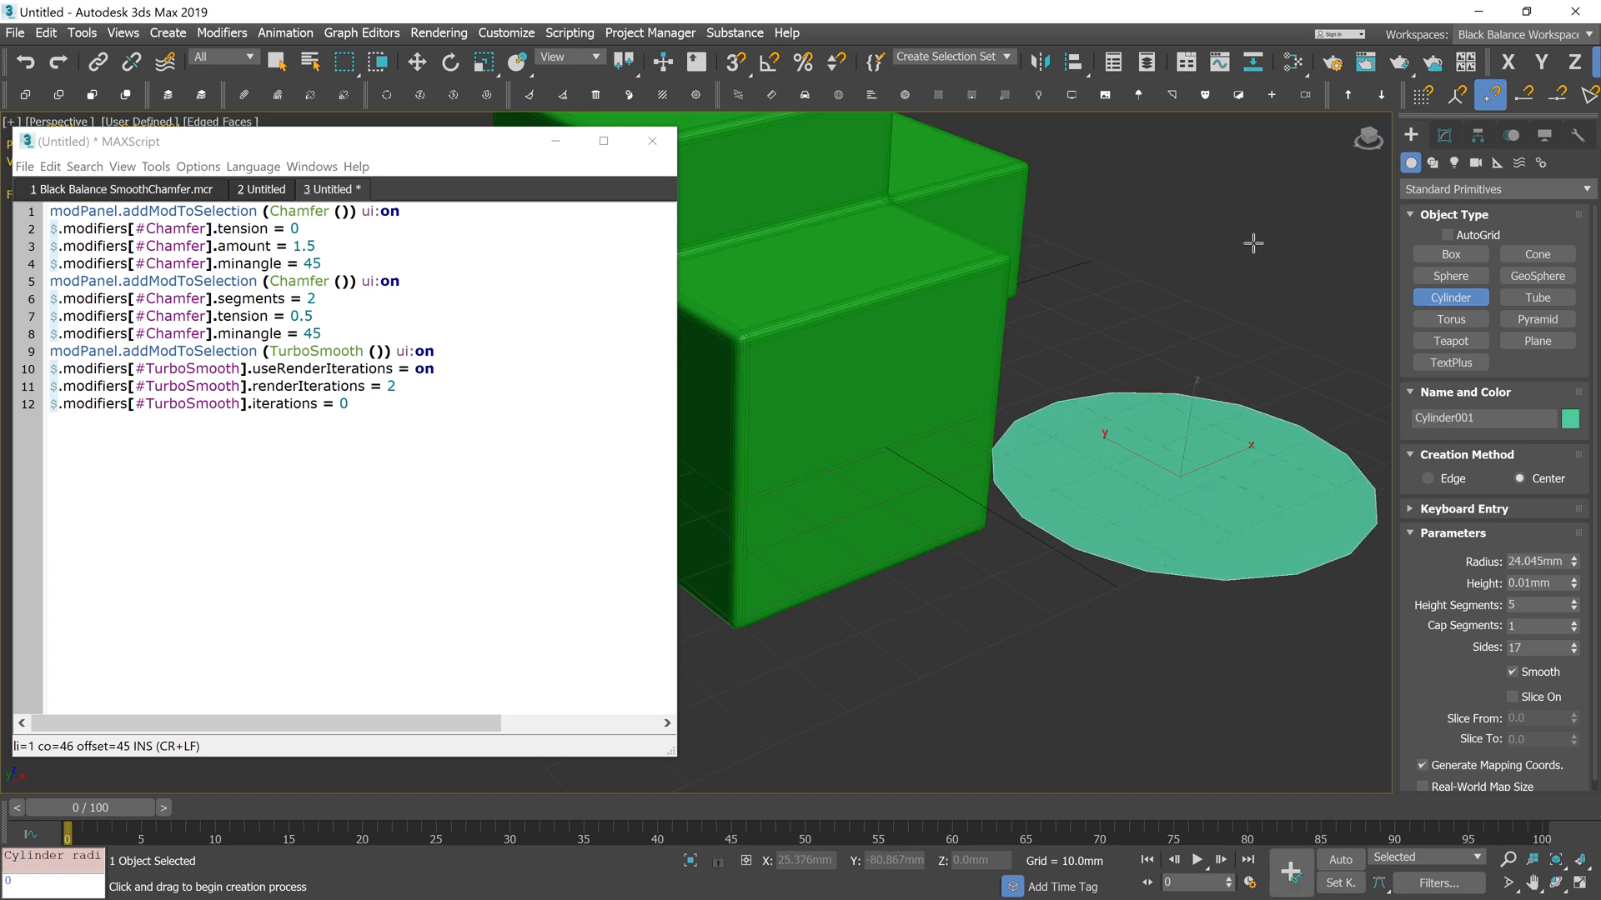
pyautogui.click(155, 167)
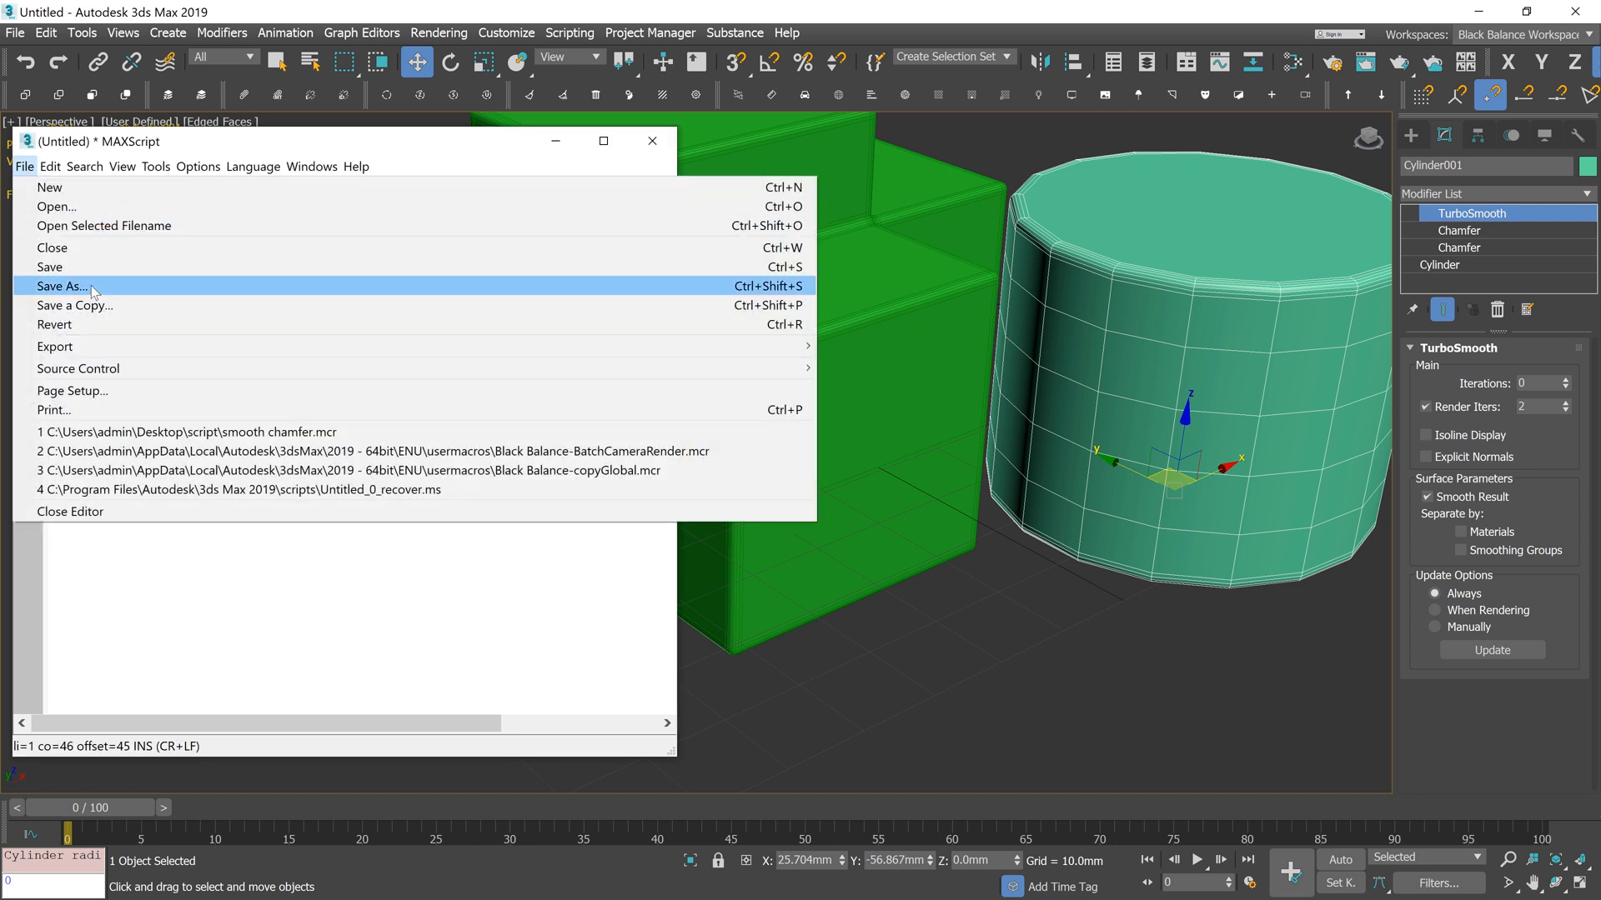
# Overwrite the existing smooth chamfer.mcr with the script and close the editor
pyautogui.click(60, 285)
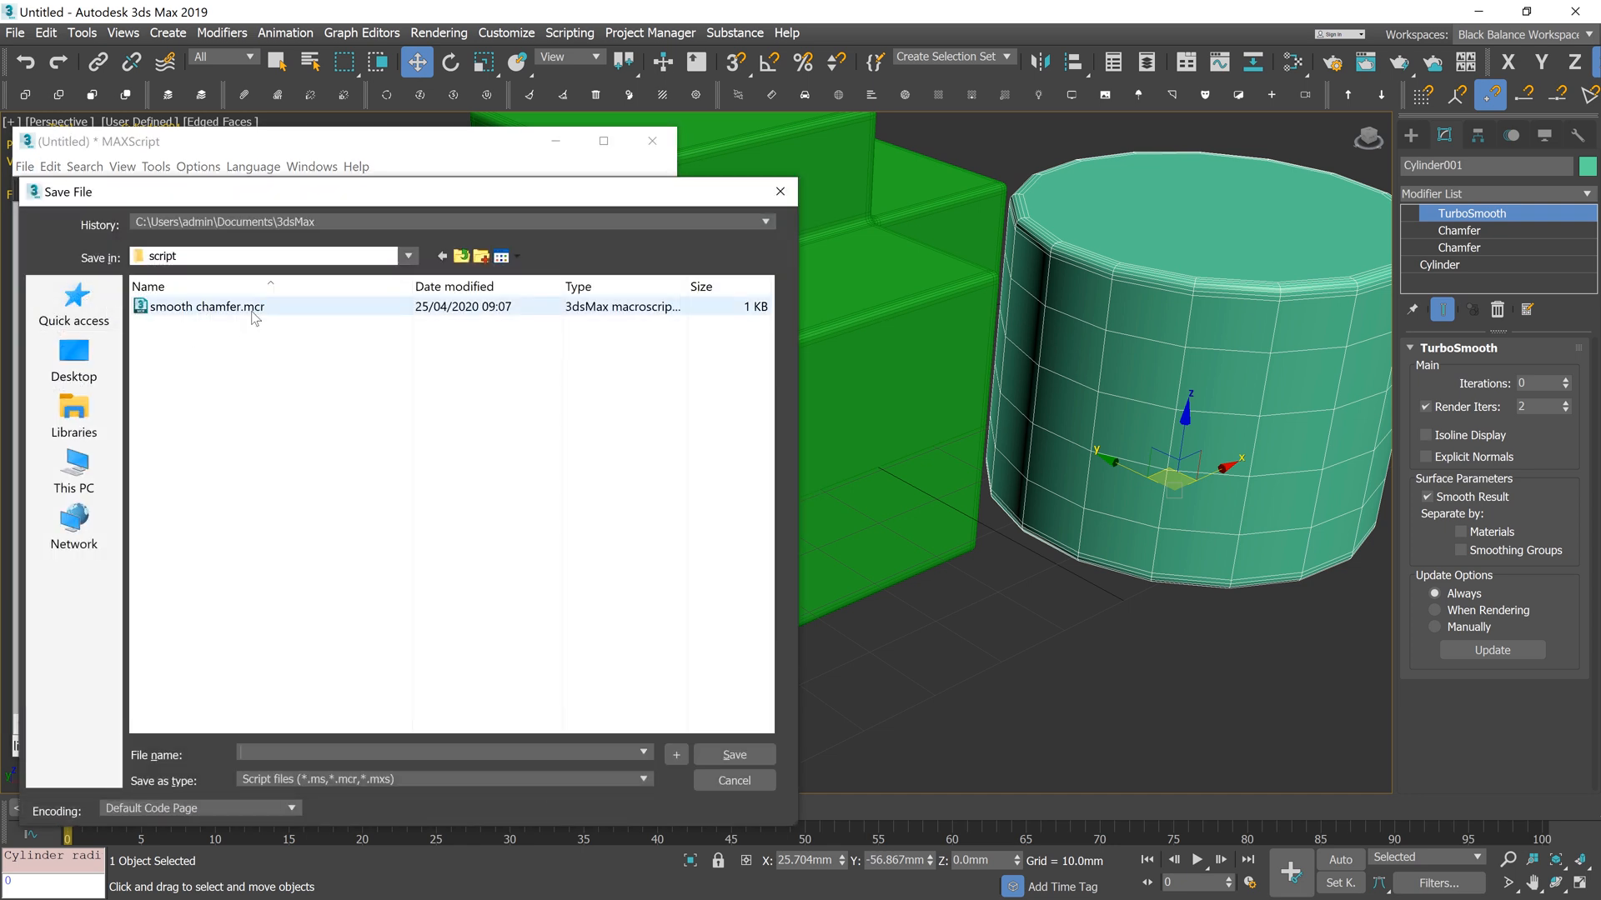
pyautogui.click(734, 753)
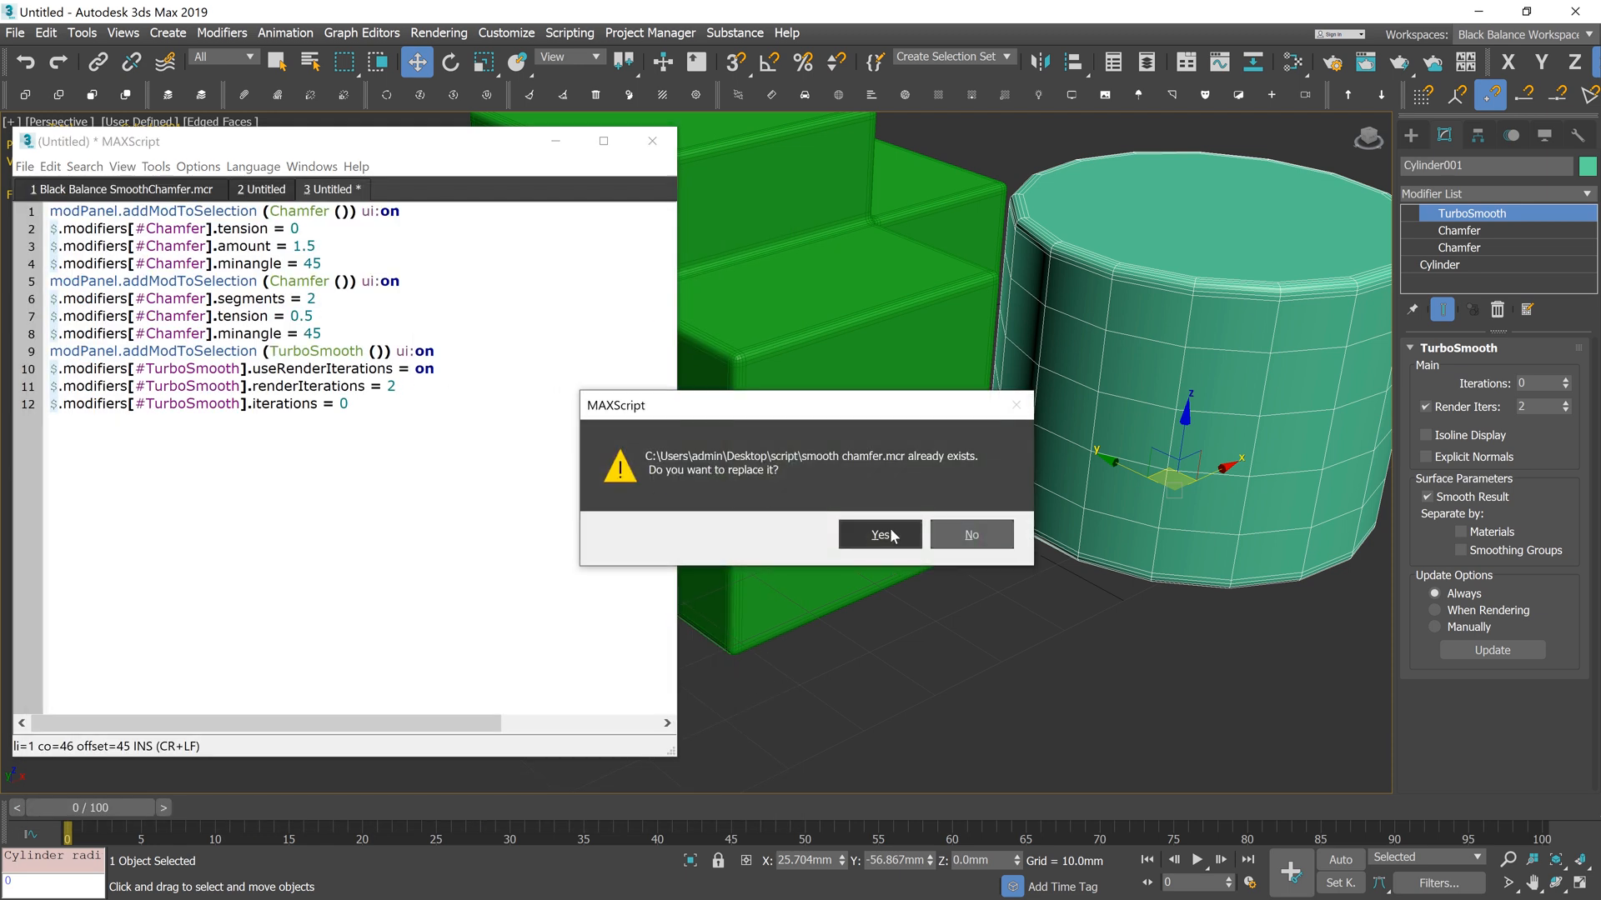
pyautogui.click(877, 534)
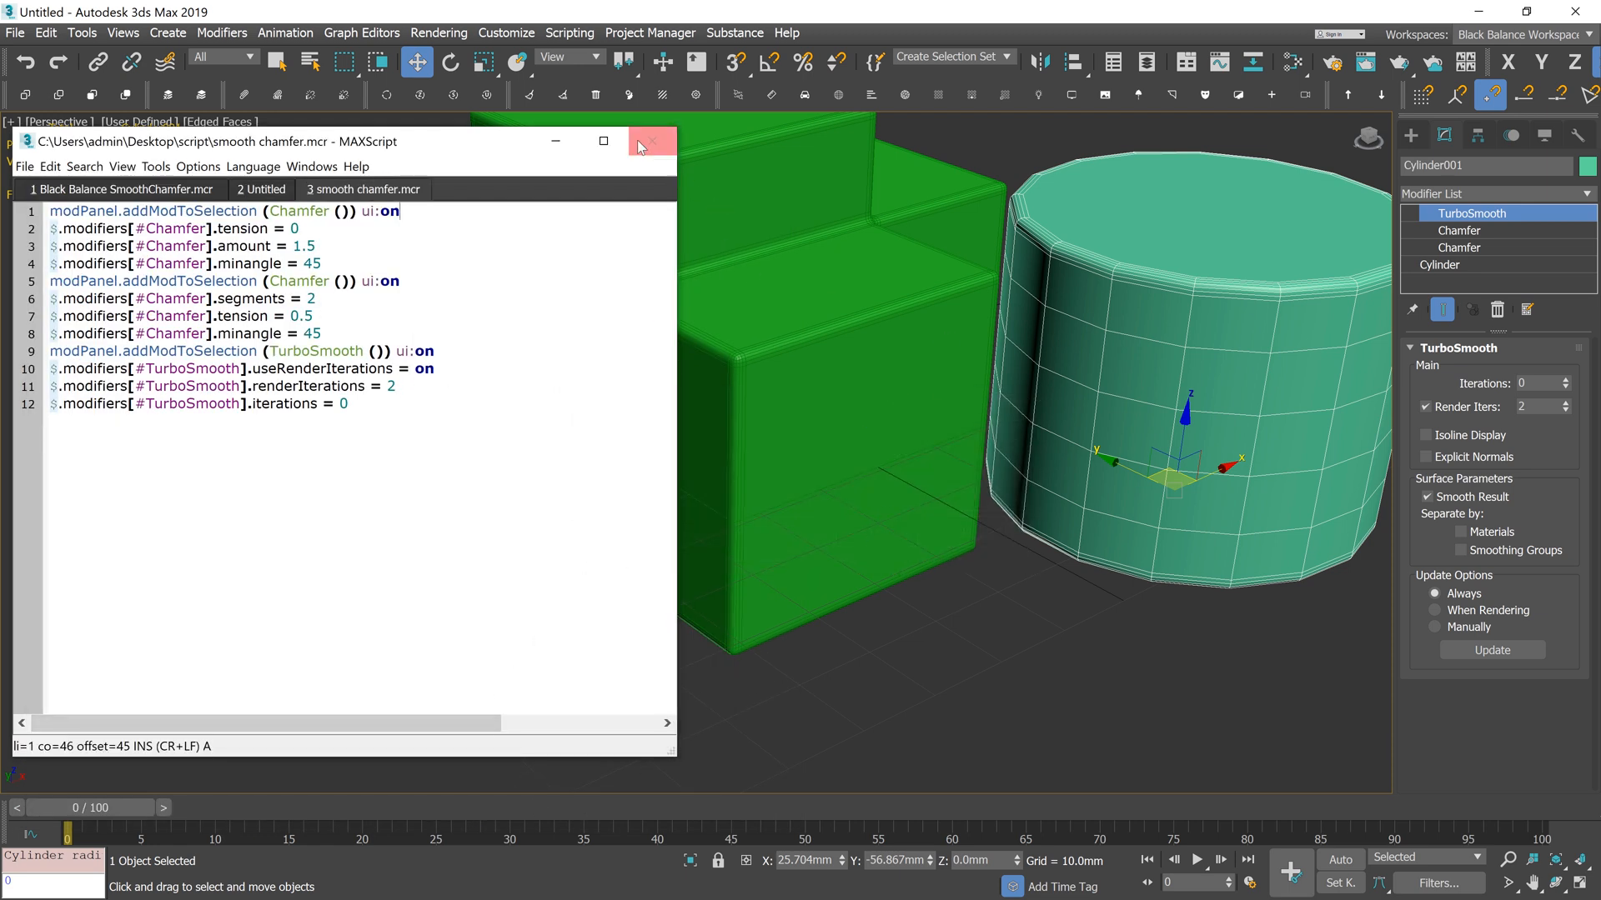
pyautogui.click(651, 140)
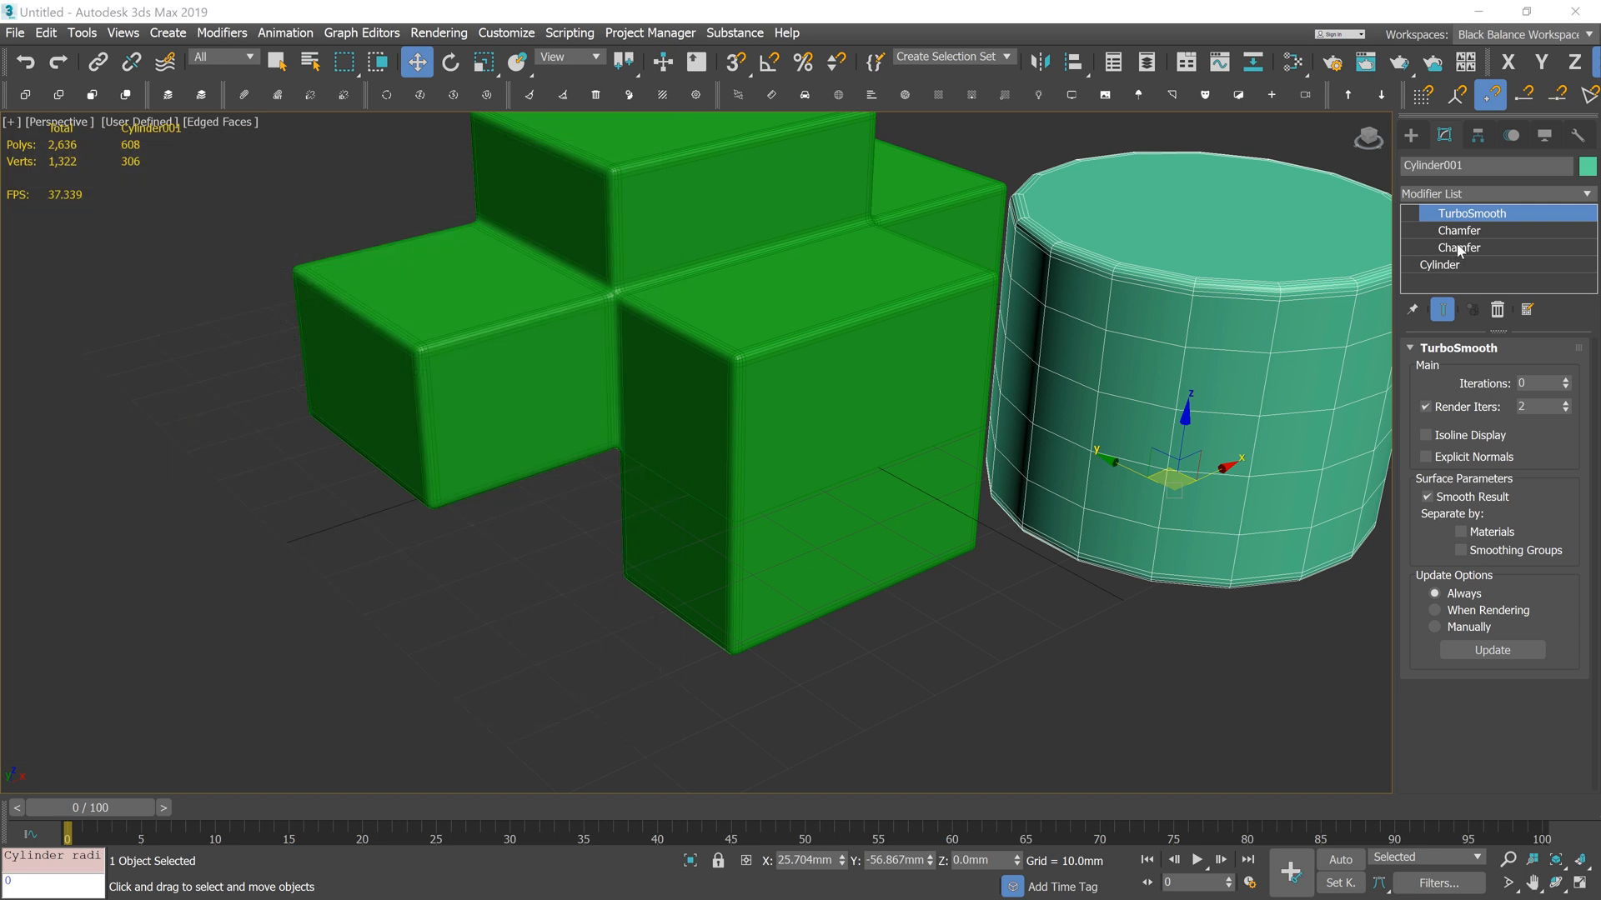
# Run the smooth chamfer toolbar macro on the box and the cylinder, then deselect to view the rounded result
pyautogui.click(1458, 247)
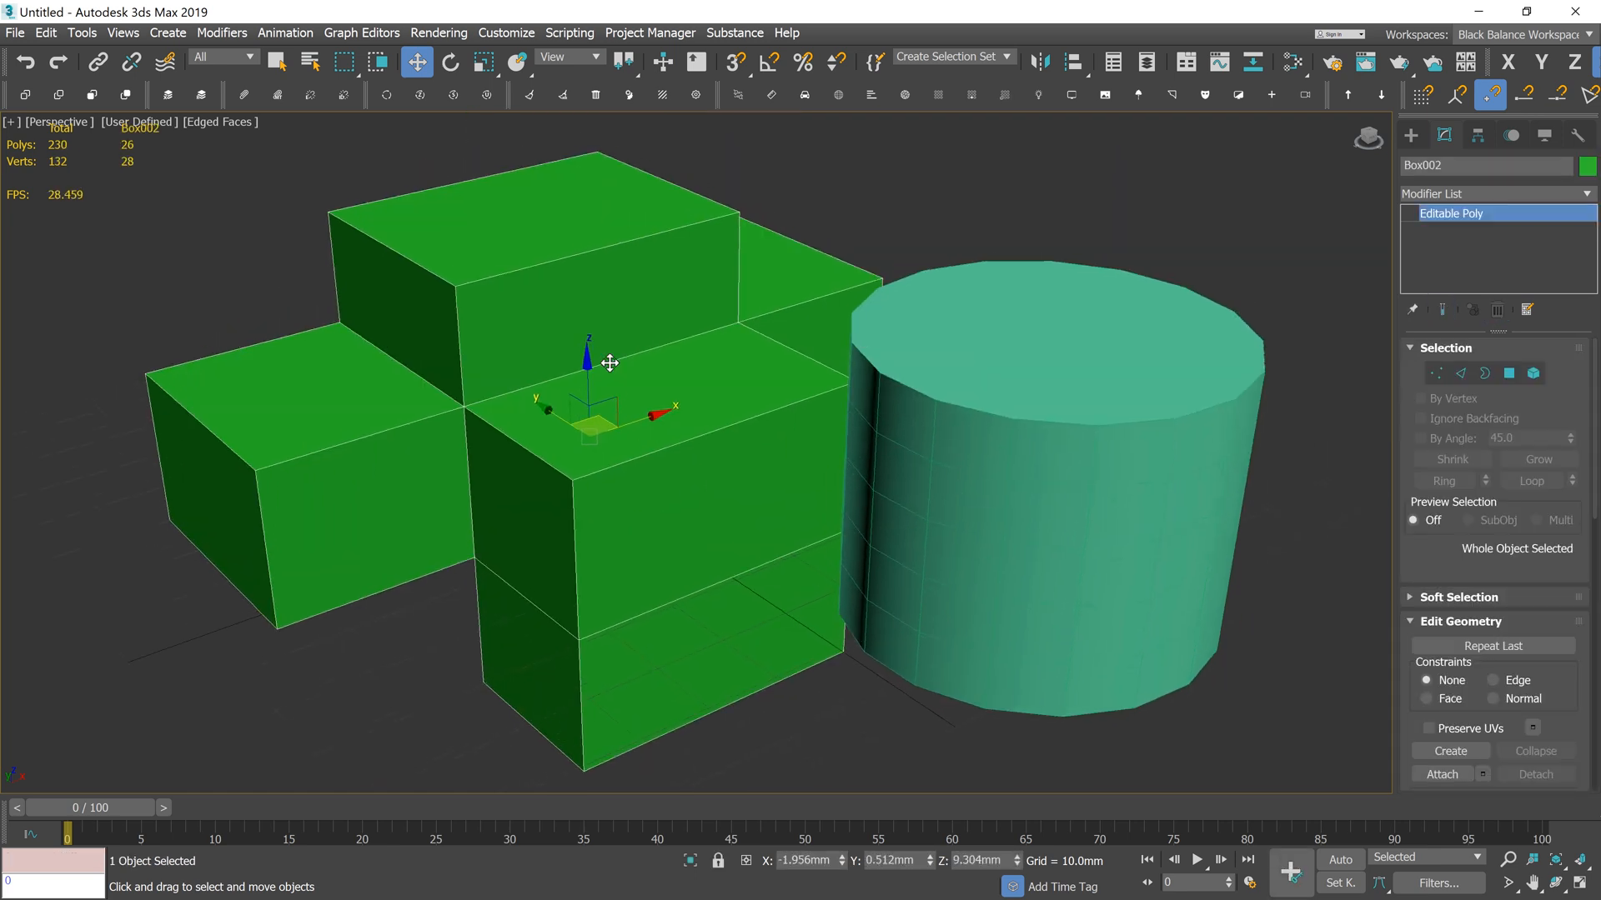
pyautogui.click(568, 31)
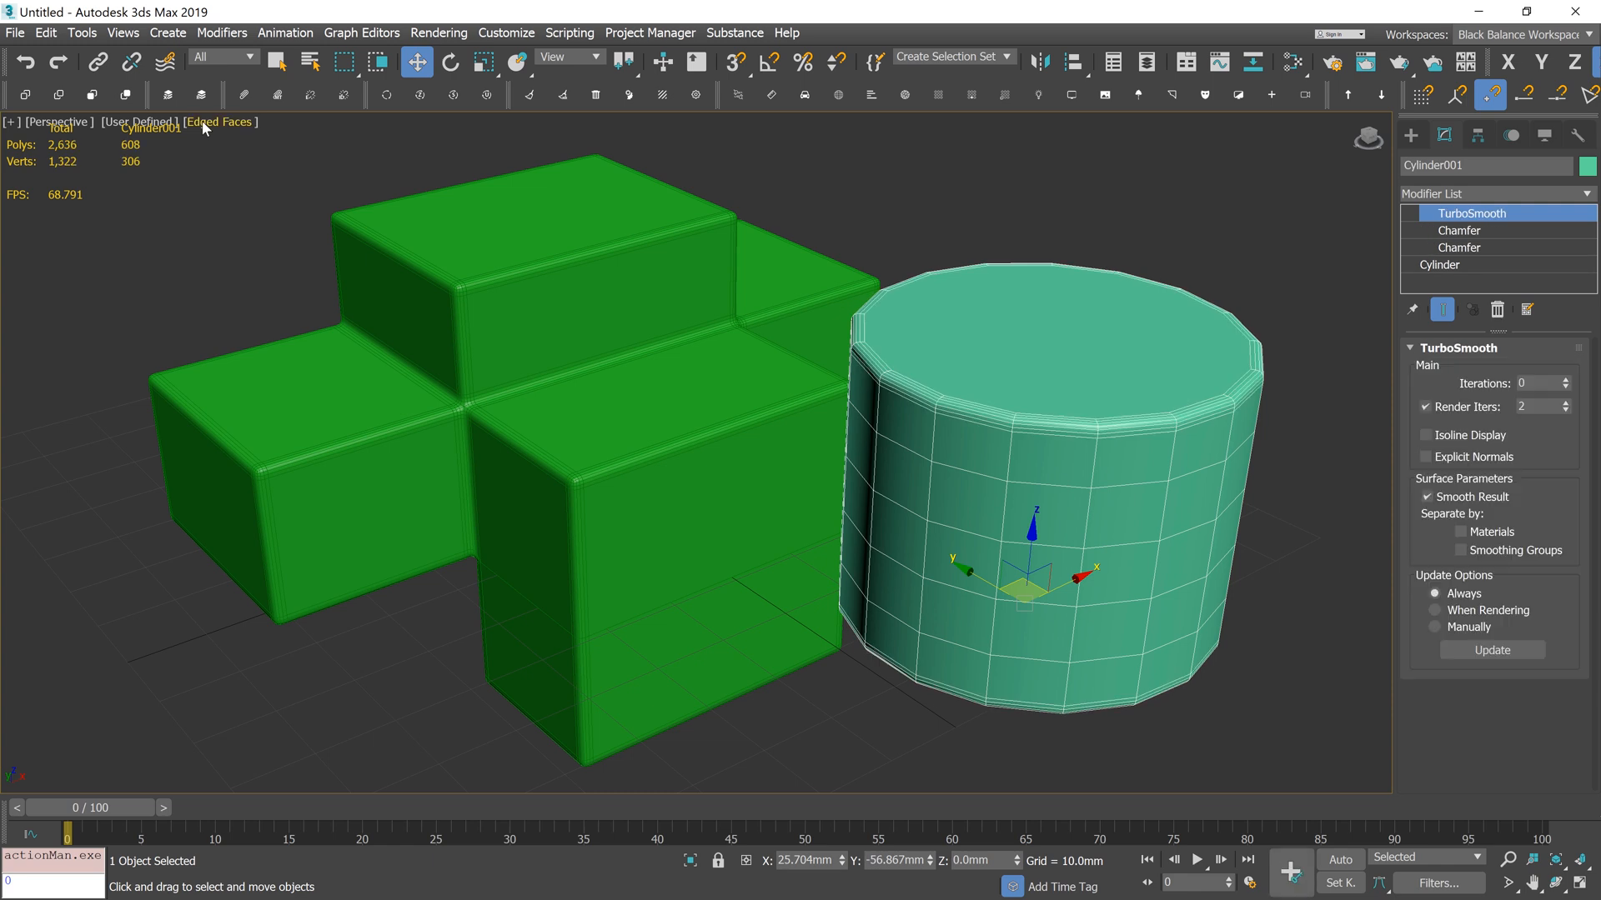
pyautogui.moveTo(1129, 265)
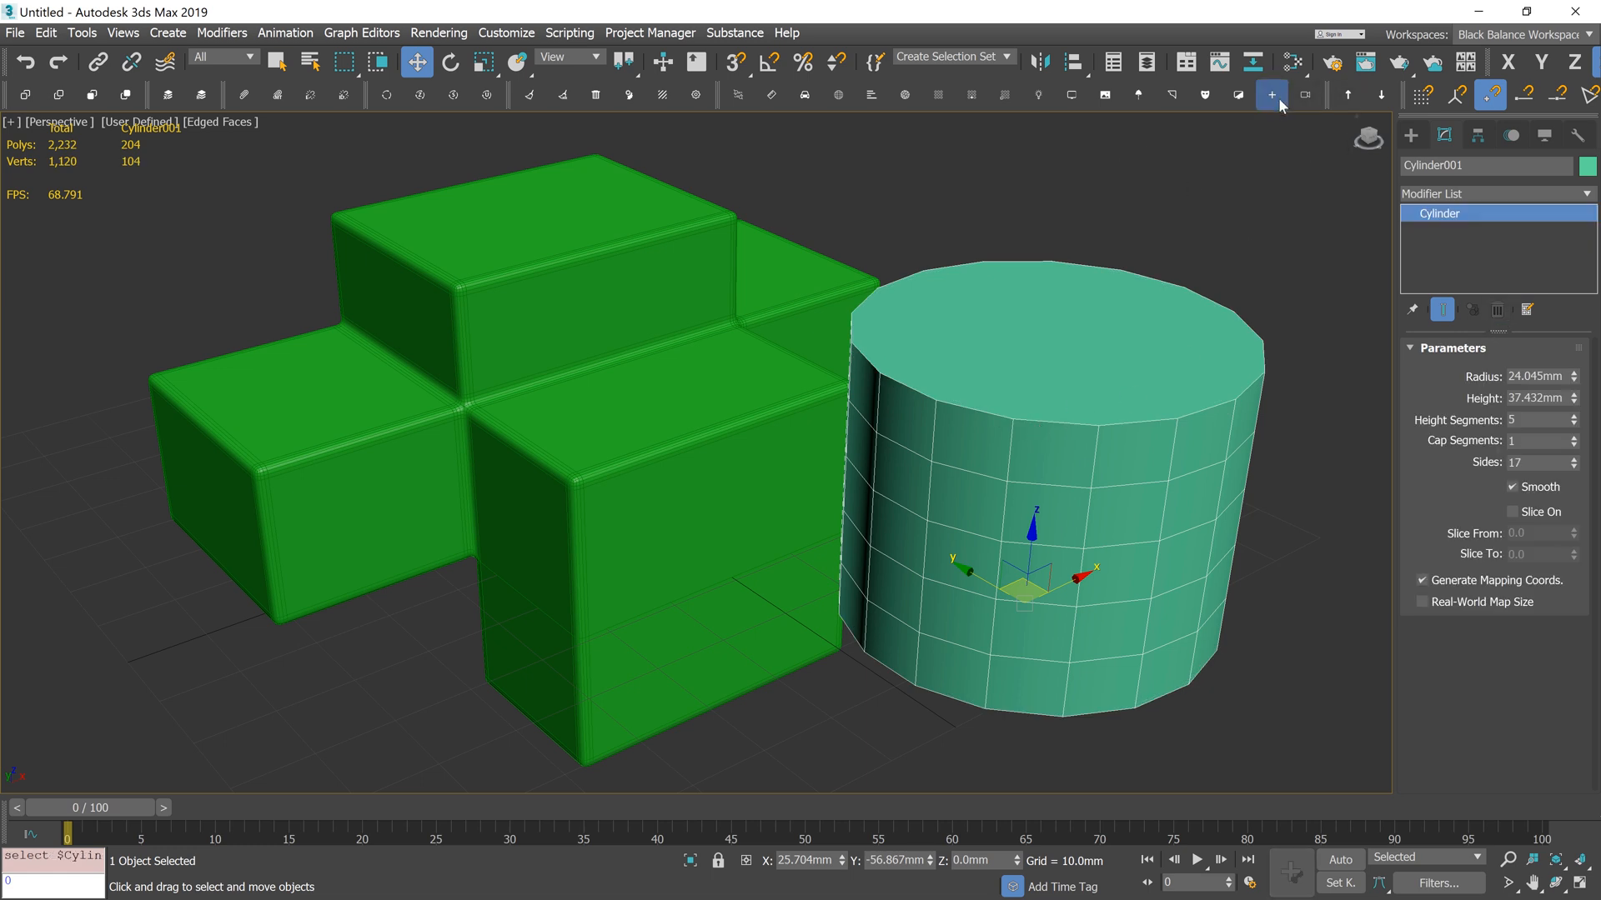
pyautogui.click(1270, 93)
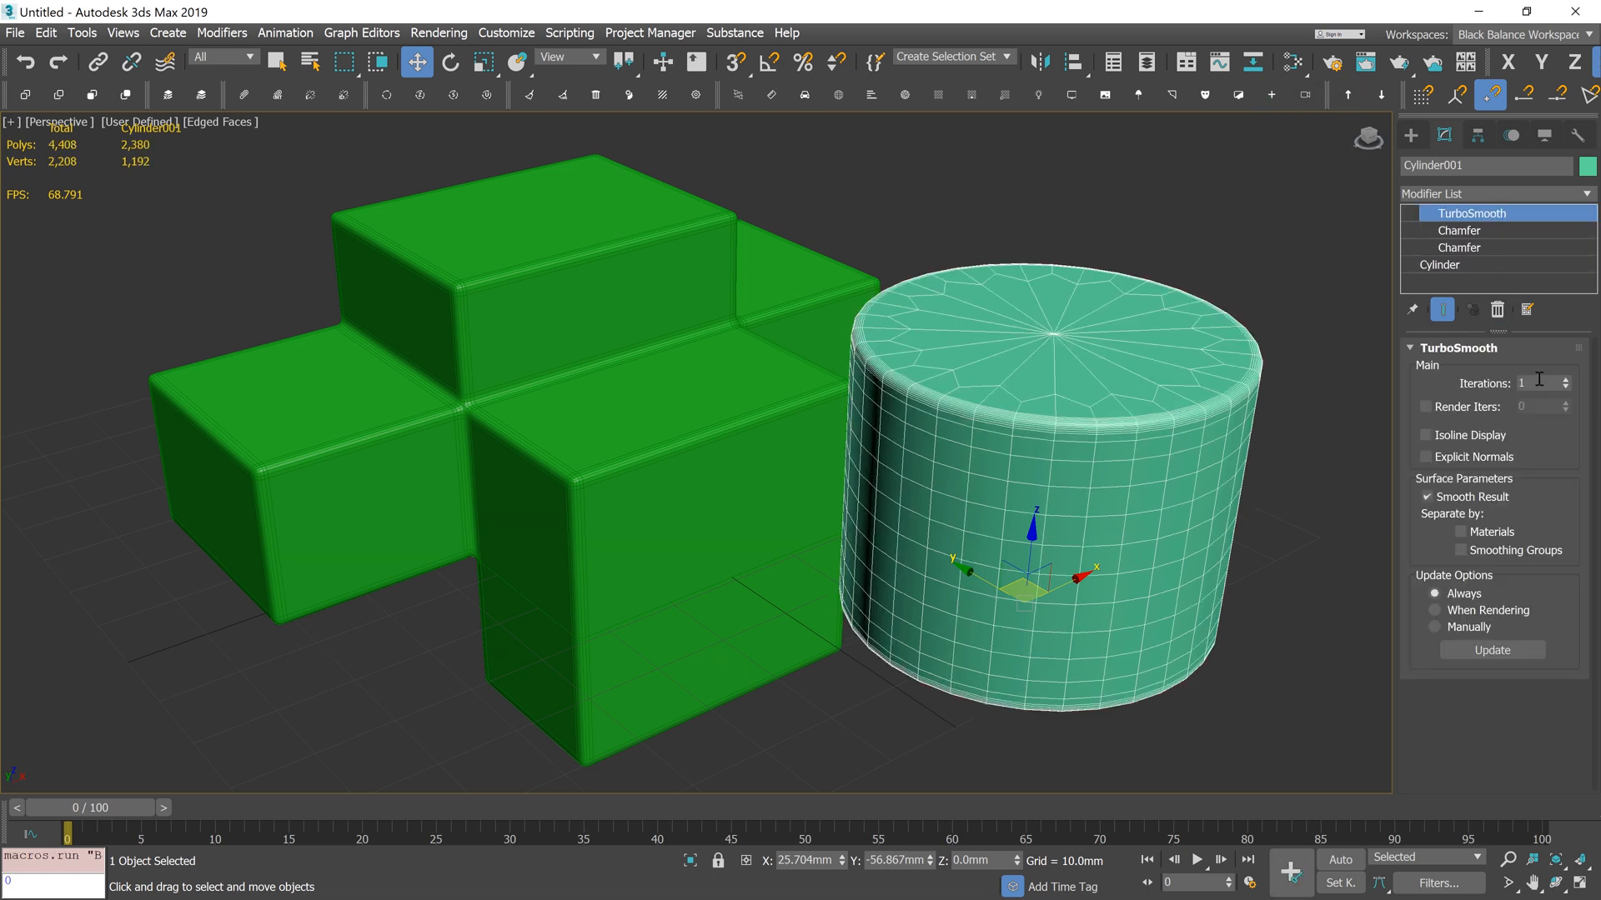
pyautogui.click(1138, 404)
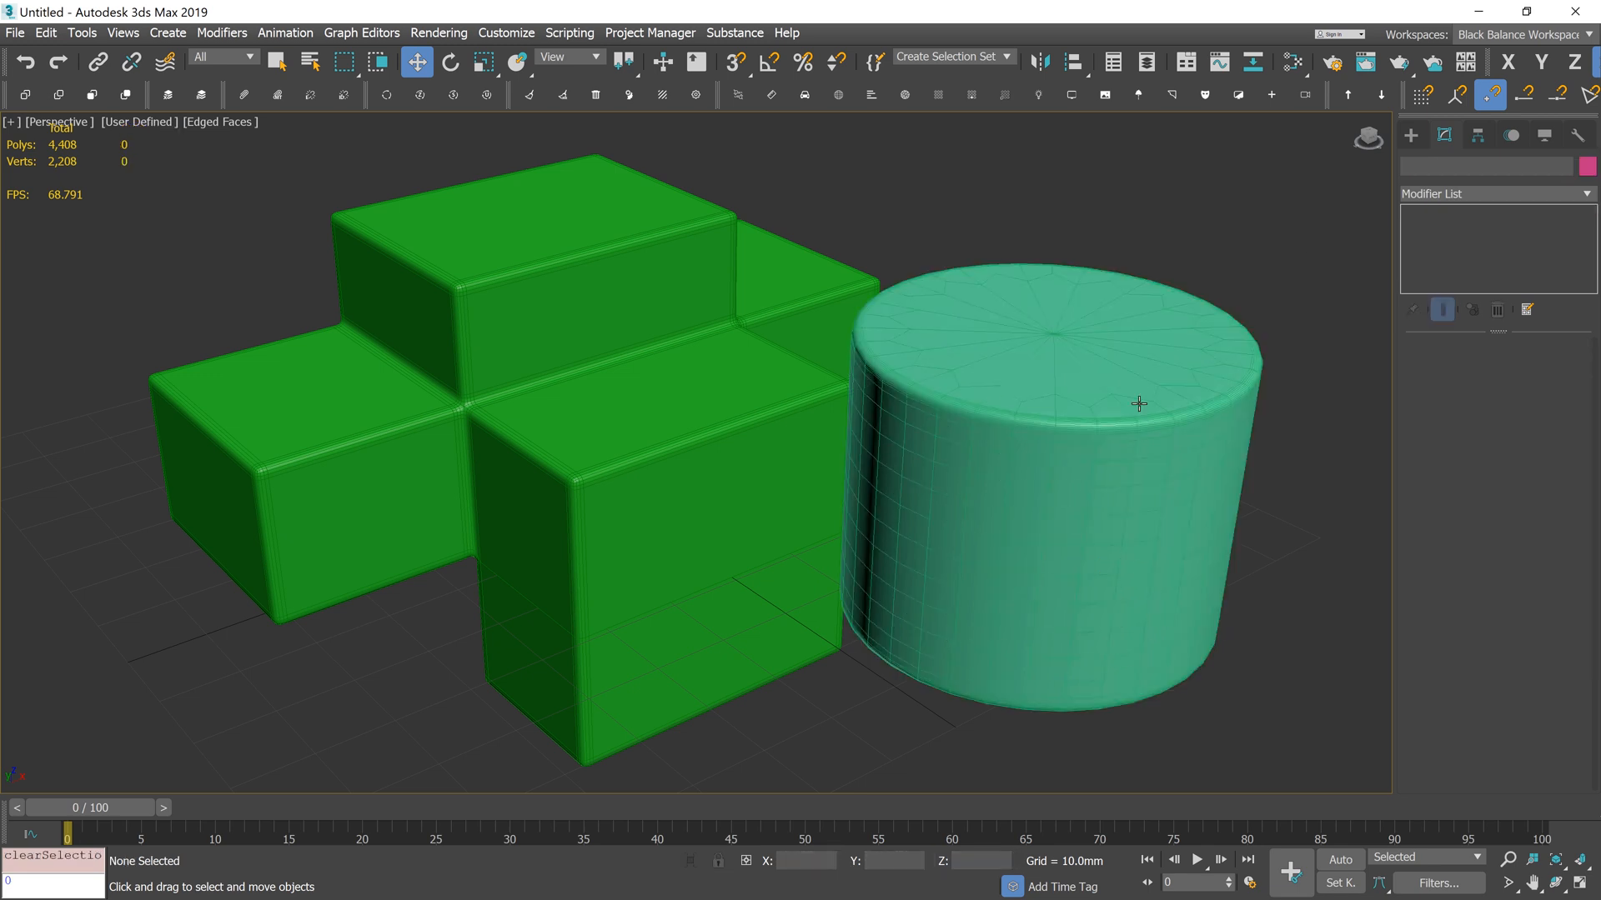